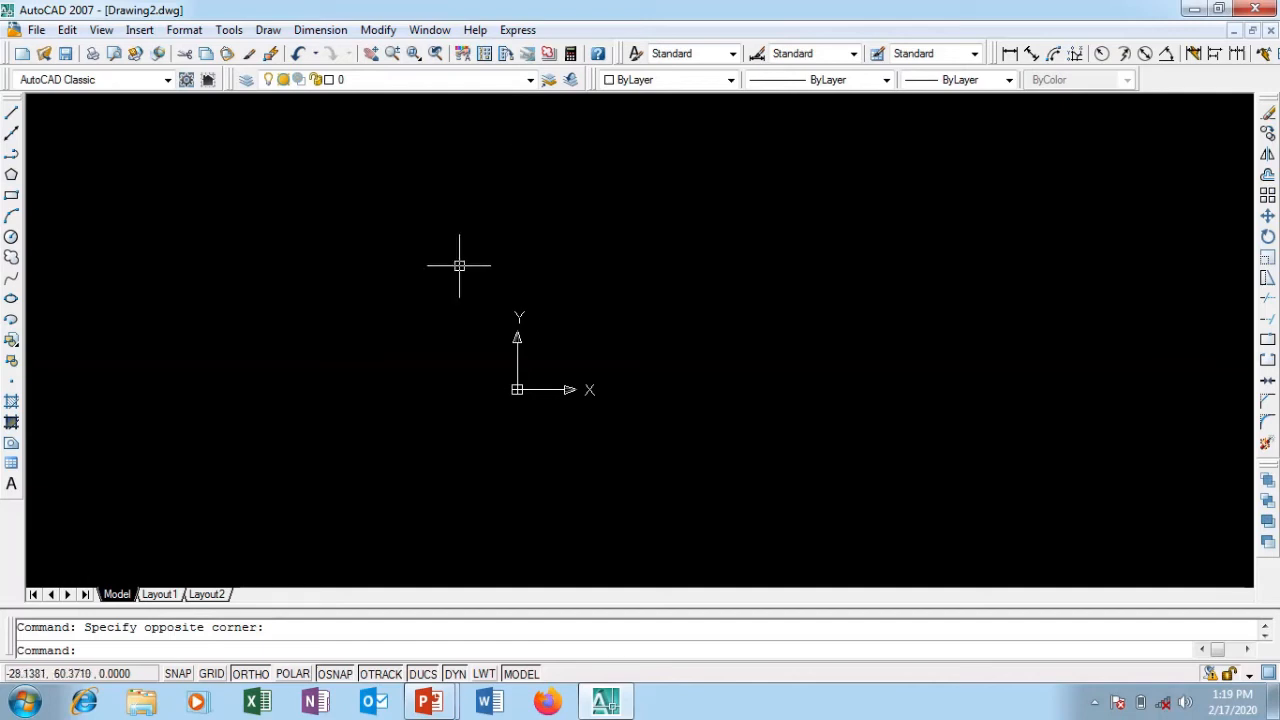
mouse_move(459, 265)
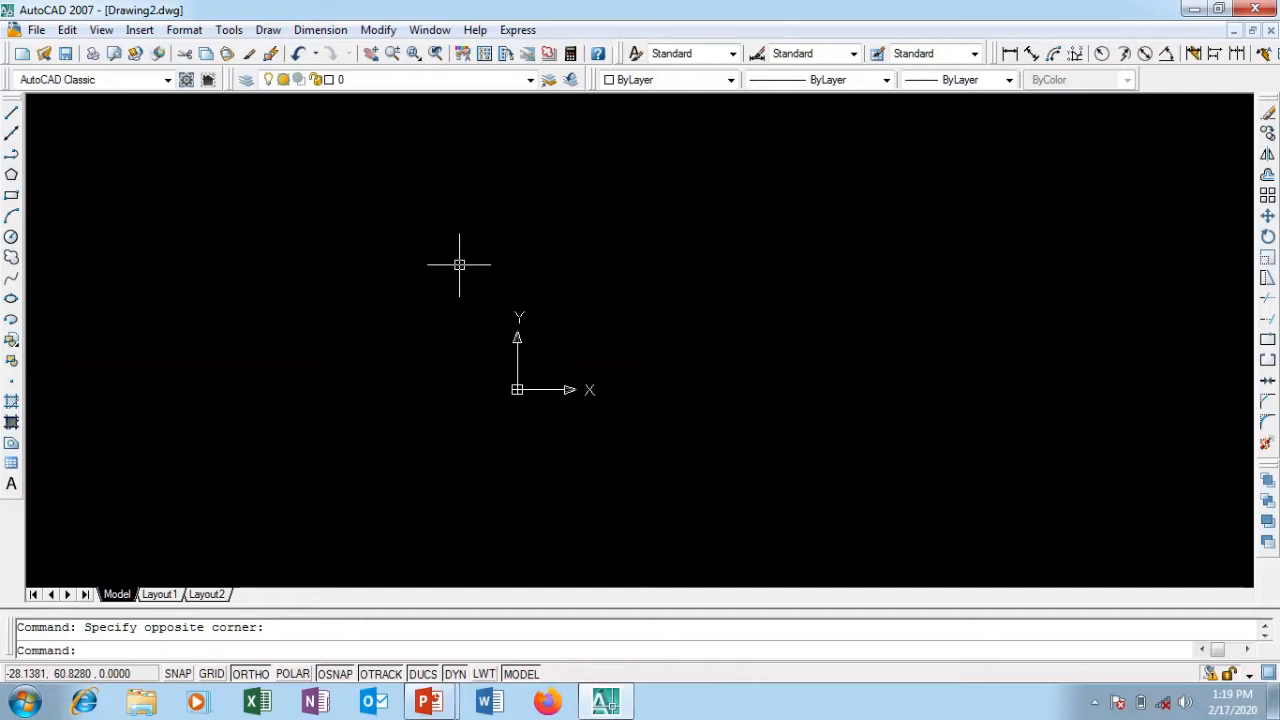
mouse_move(451, 260)
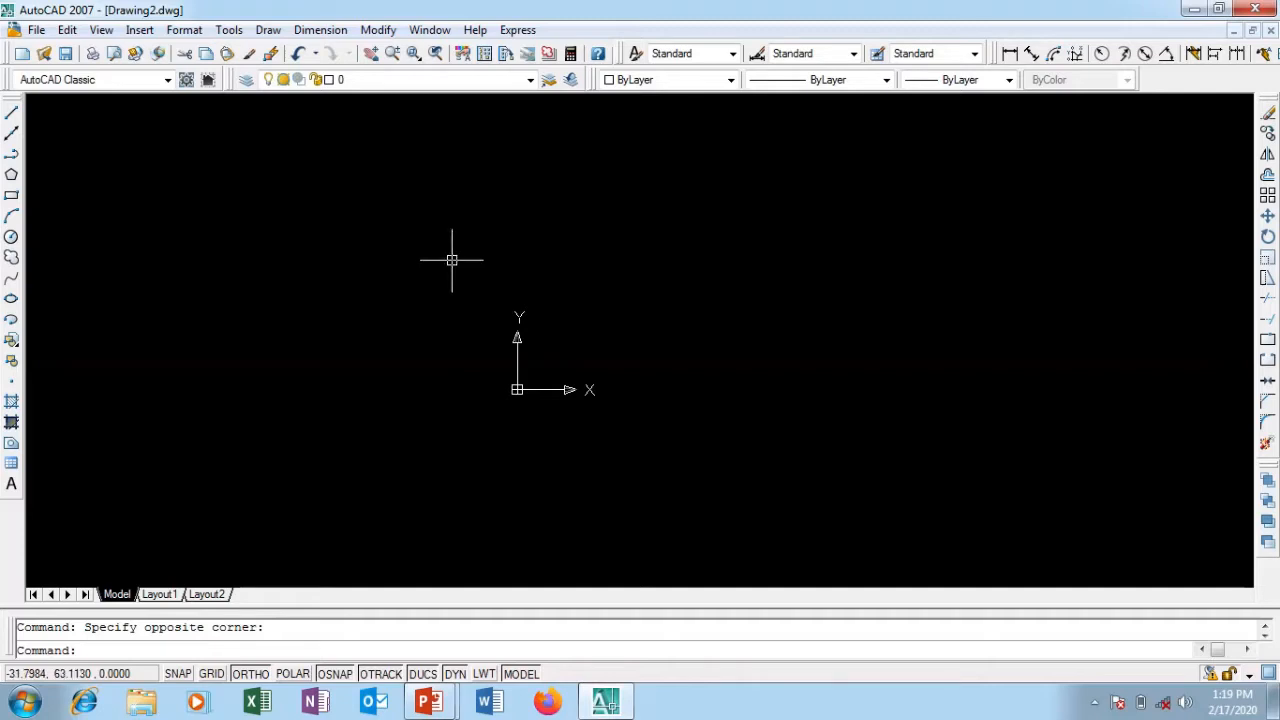
mouse_move(553, 393)
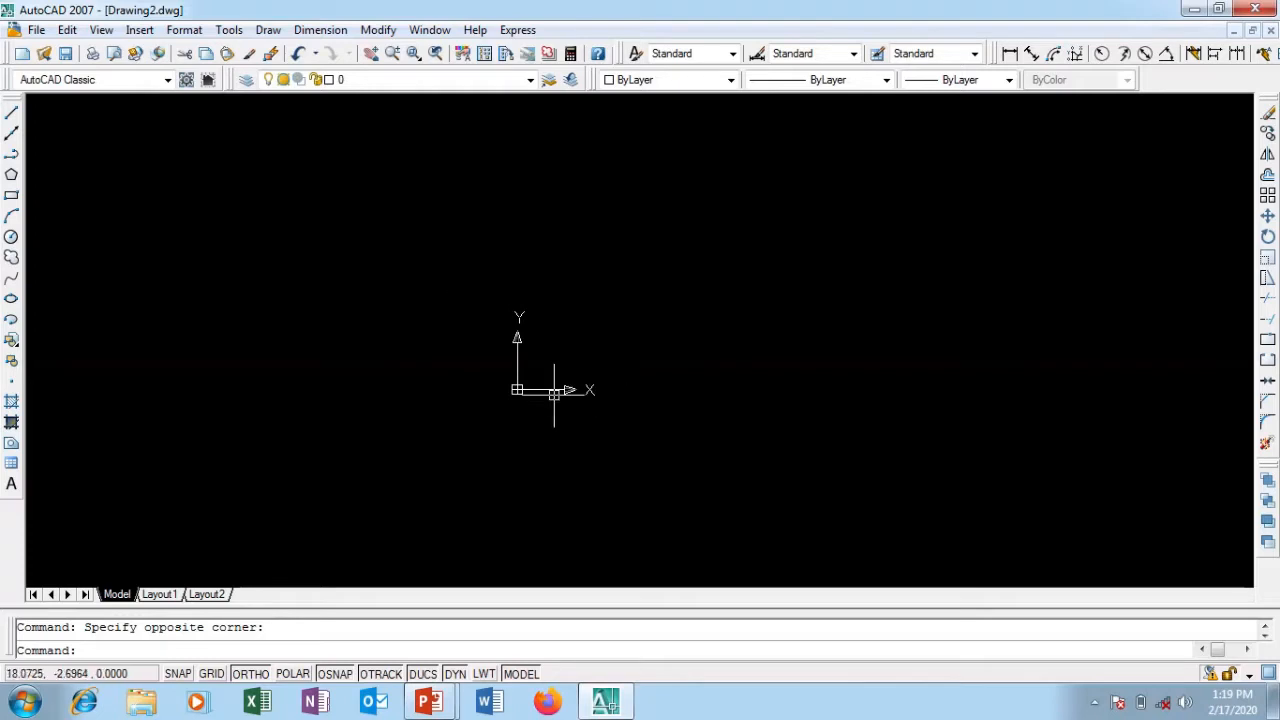
mouse_move(671, 306)
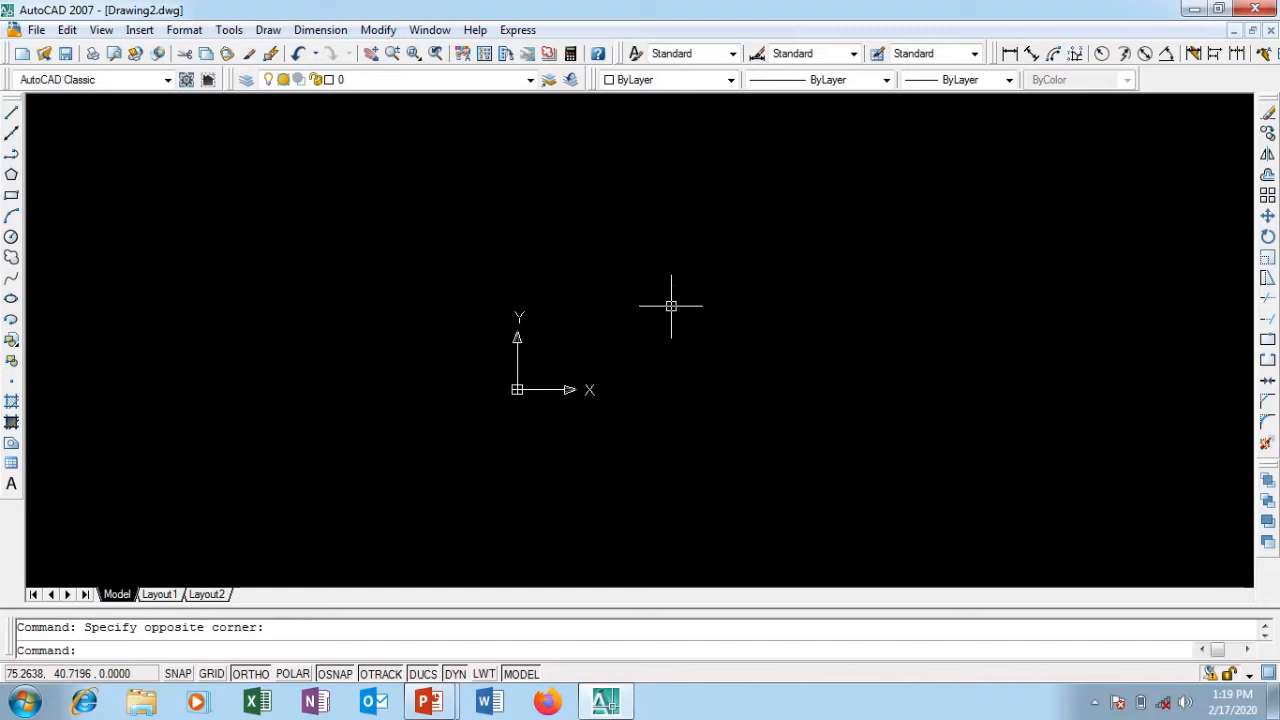
mouse_move(452, 175)
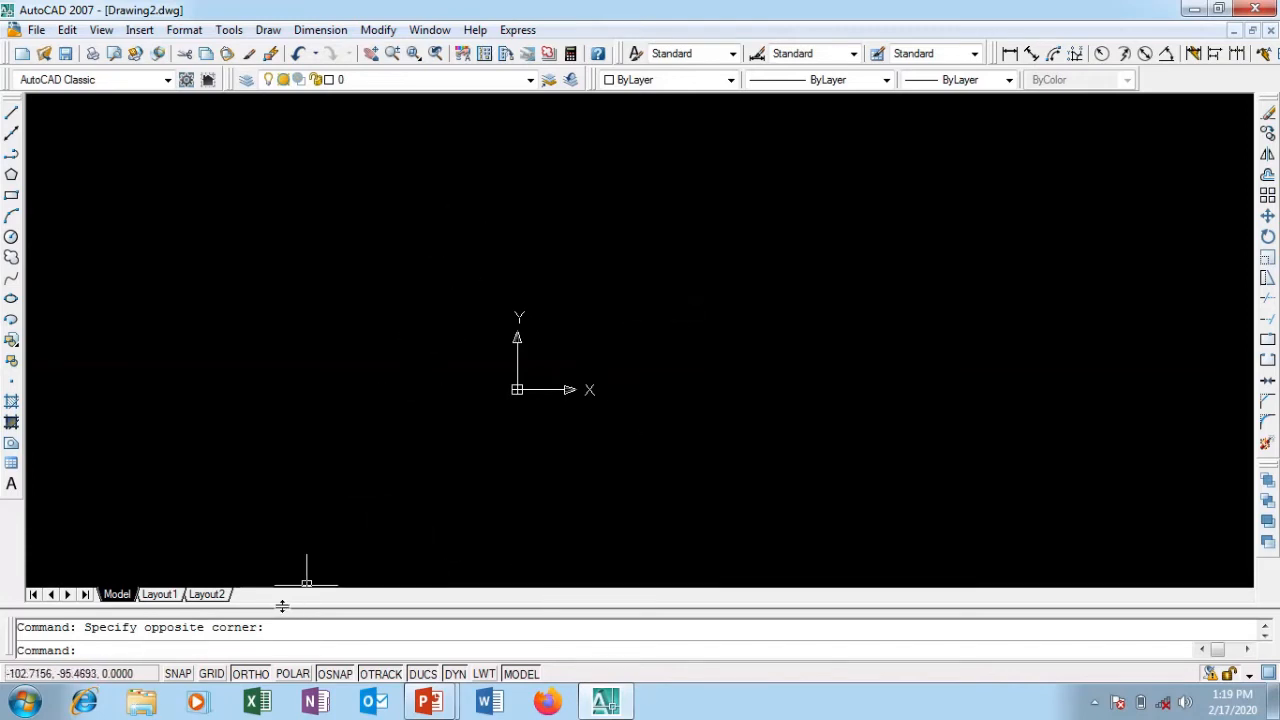
mouse_move(263, 220)
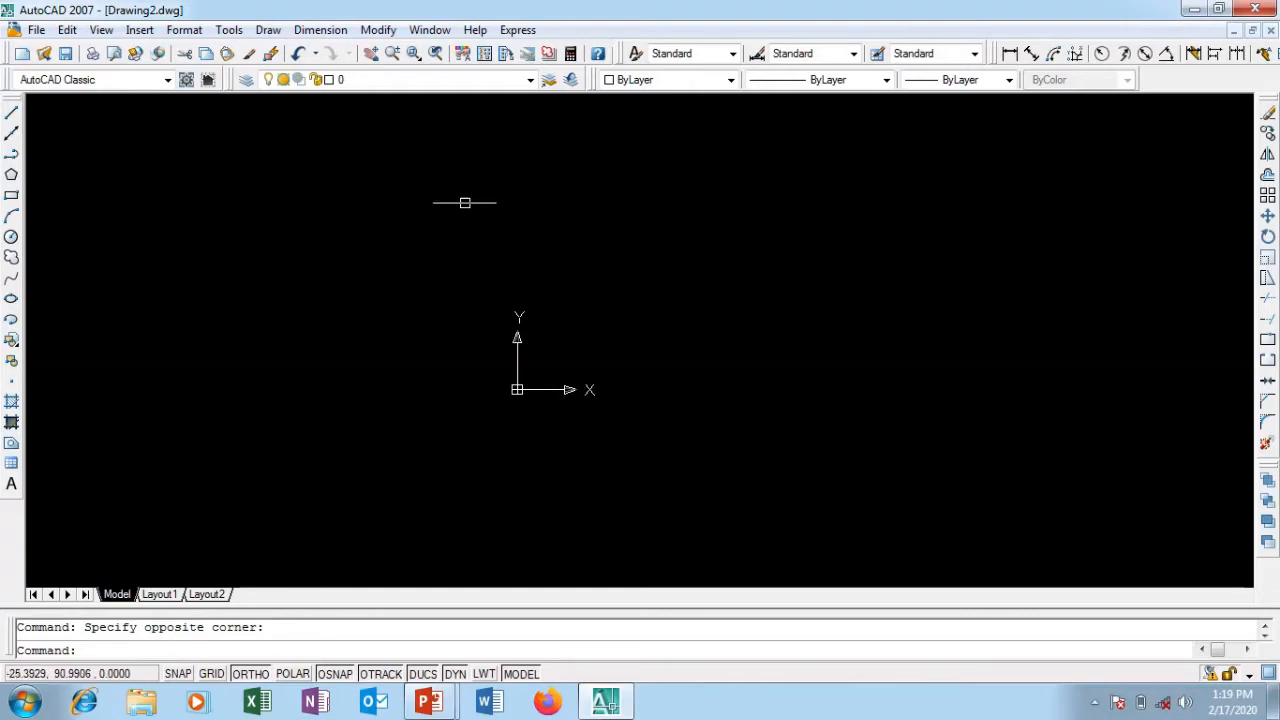
mouse_move(577, 415)
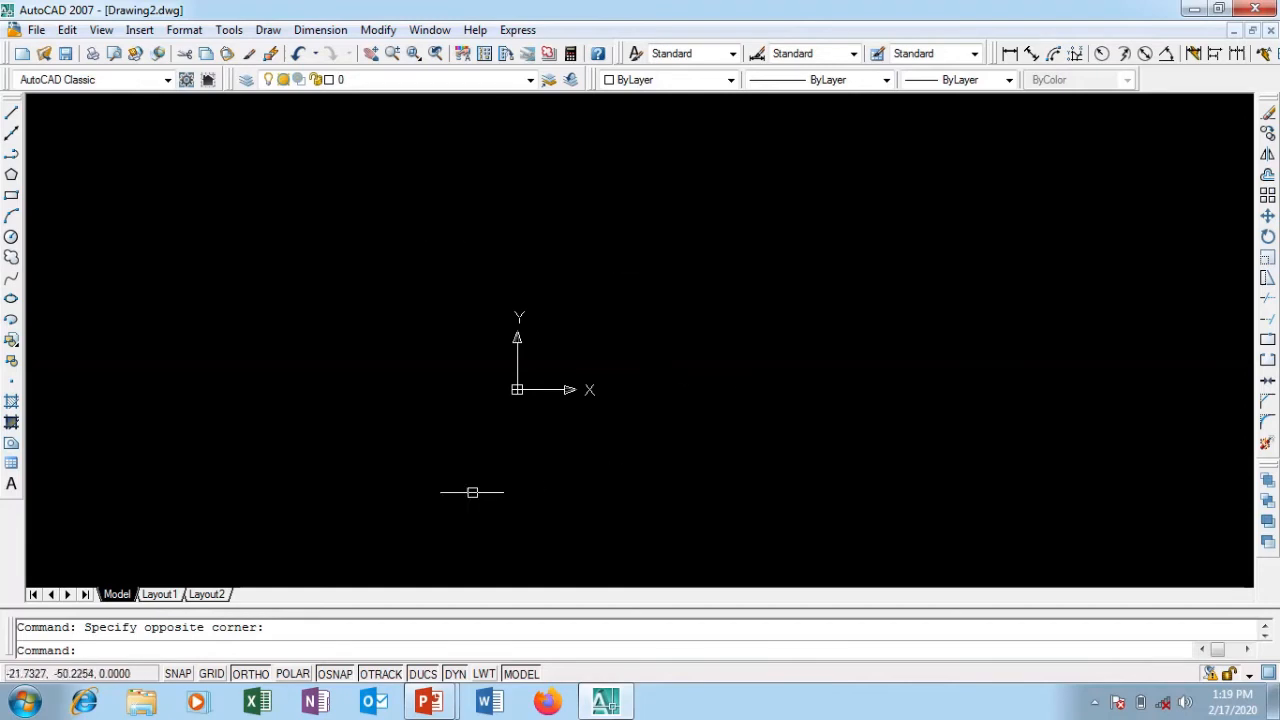
mouse_move(395, 581)
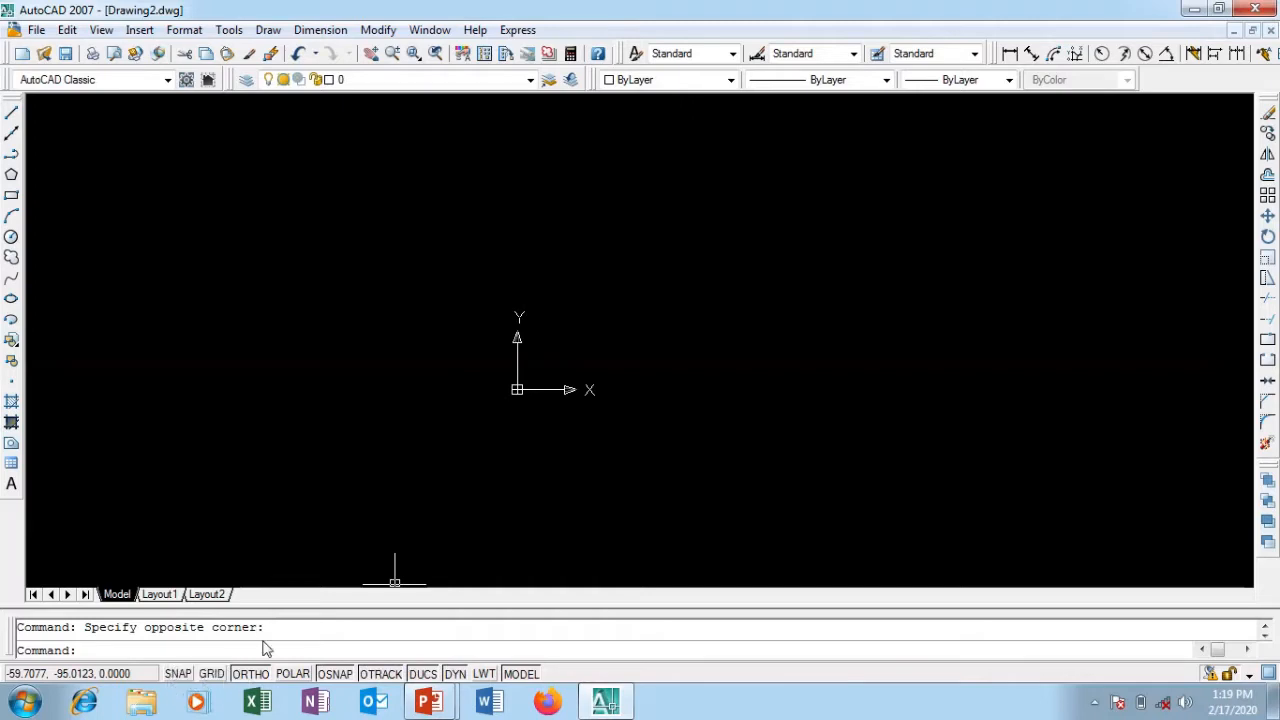
mouse_move(178, 673)
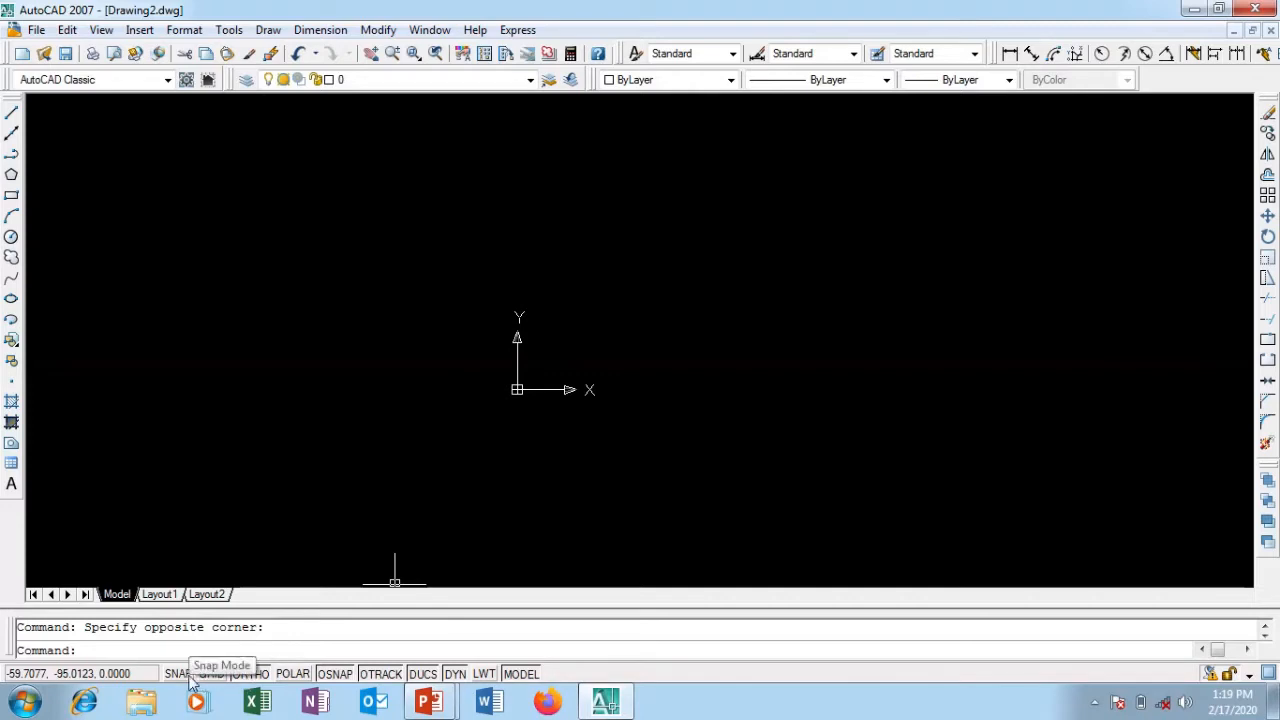
- Open Drafting Settings from the SNAP status-bar menu and nudge the dialog aside
right_click(176, 673)
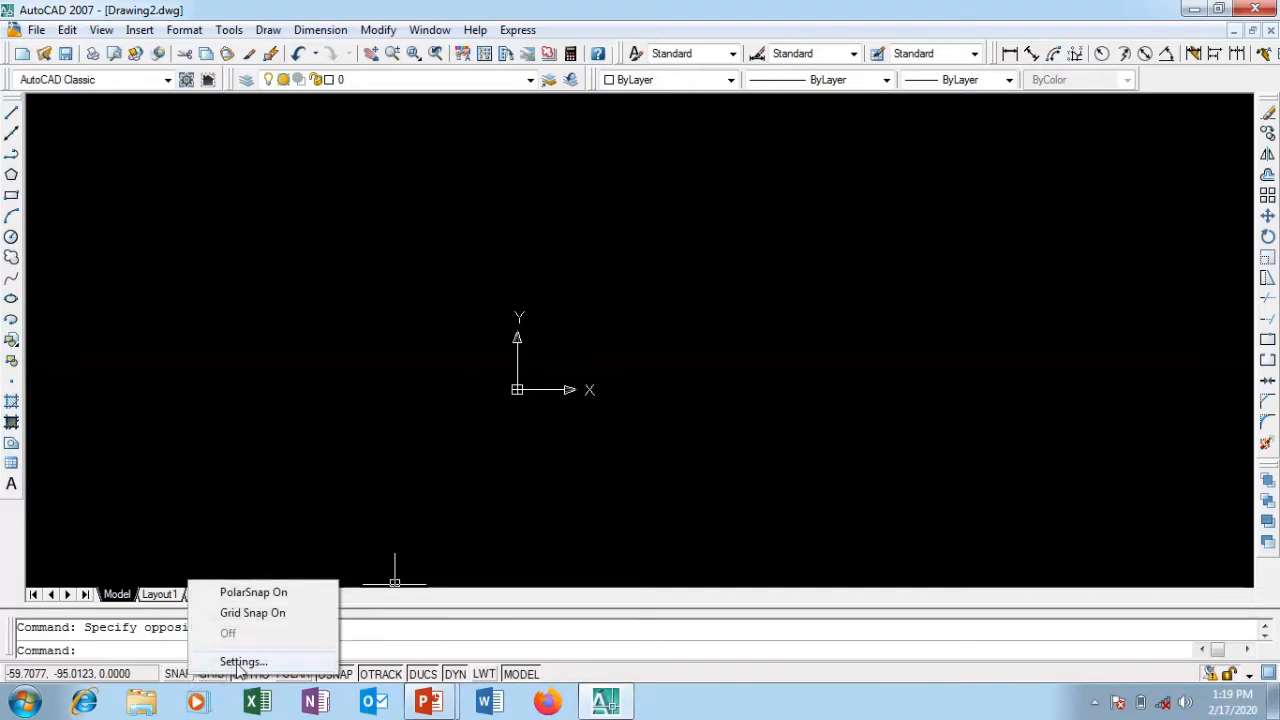
left_click(243, 661)
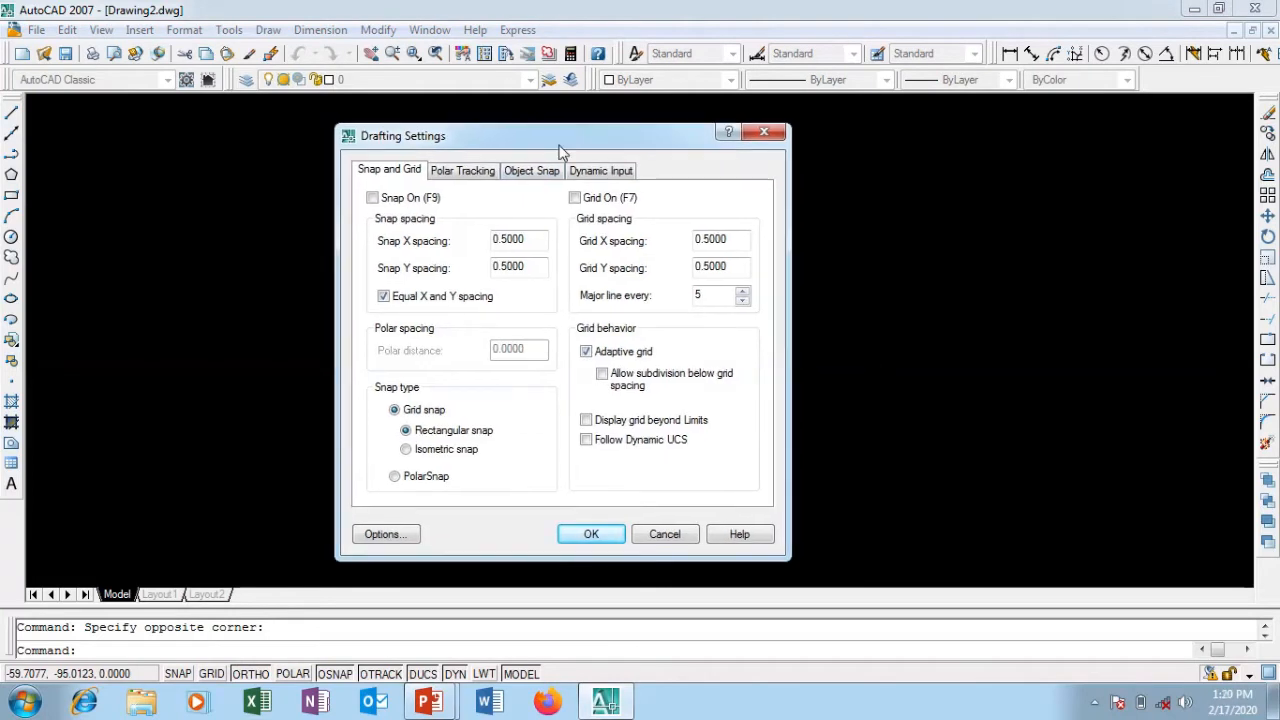
left_click_drag(560, 135, 600, 121)
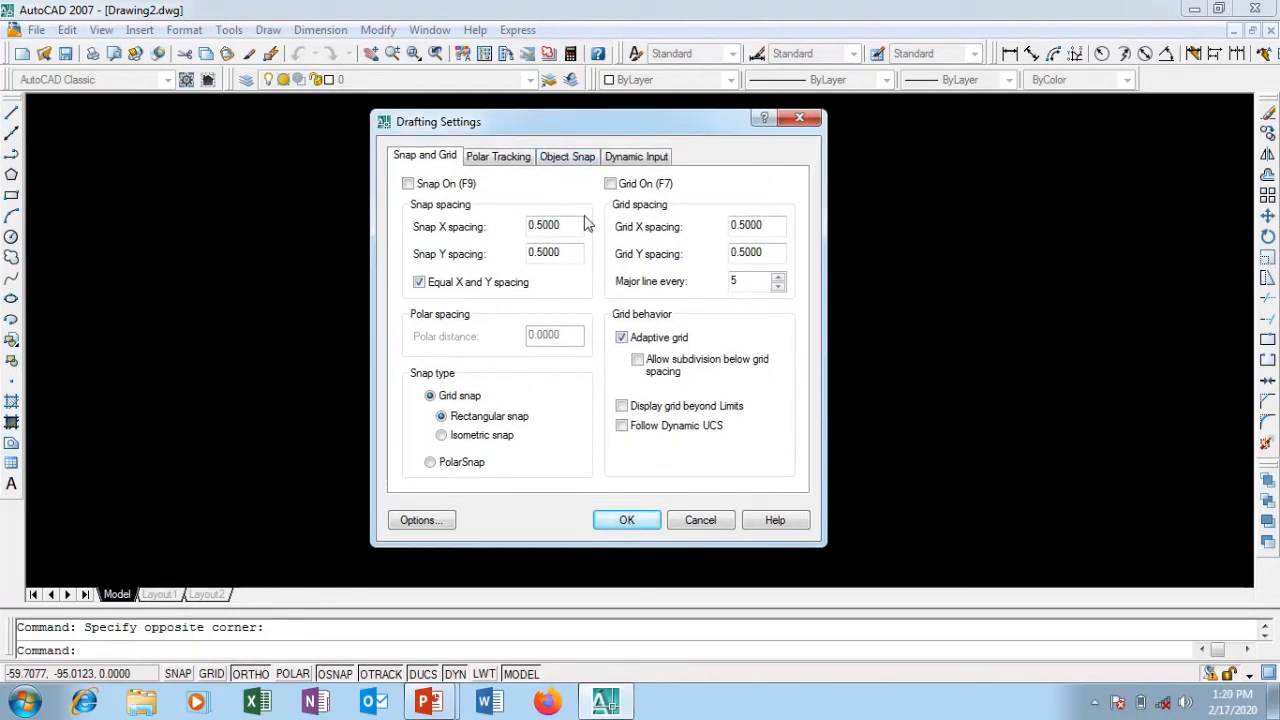
mouse_move(500, 232)
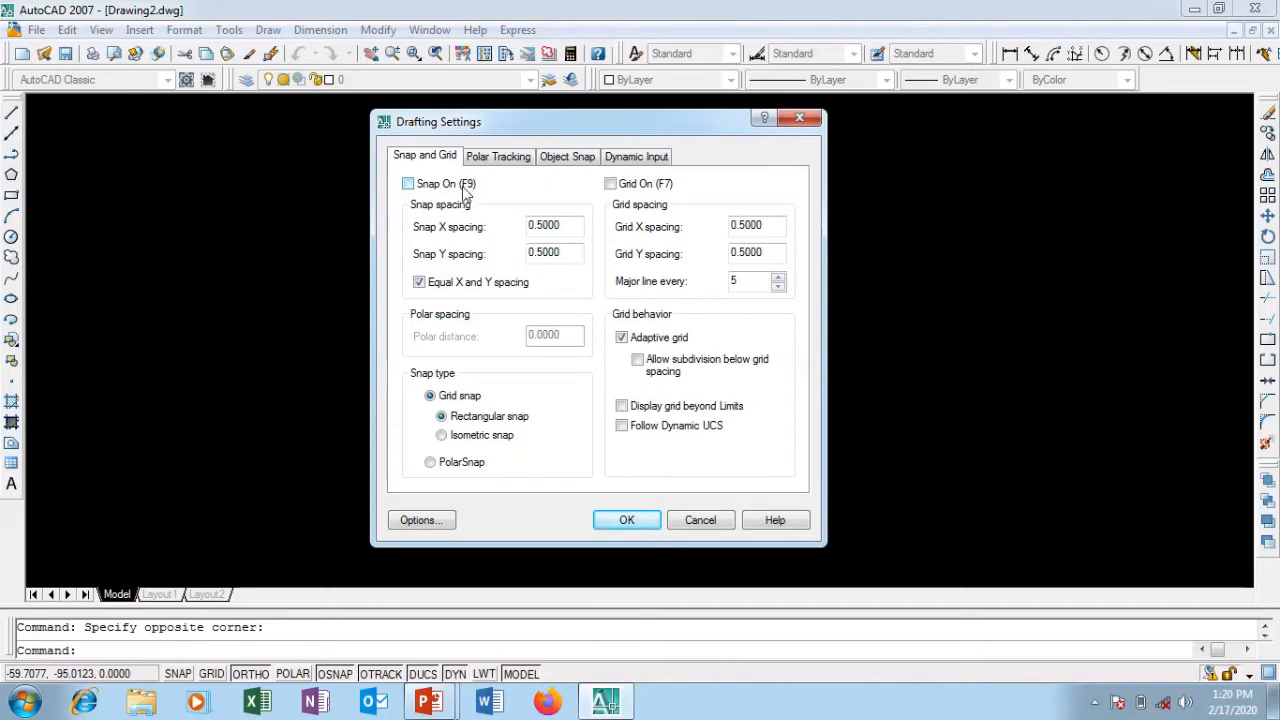
- Pick a 45-degree increment angle on the Polar Tracking tab
left_click(498, 156)
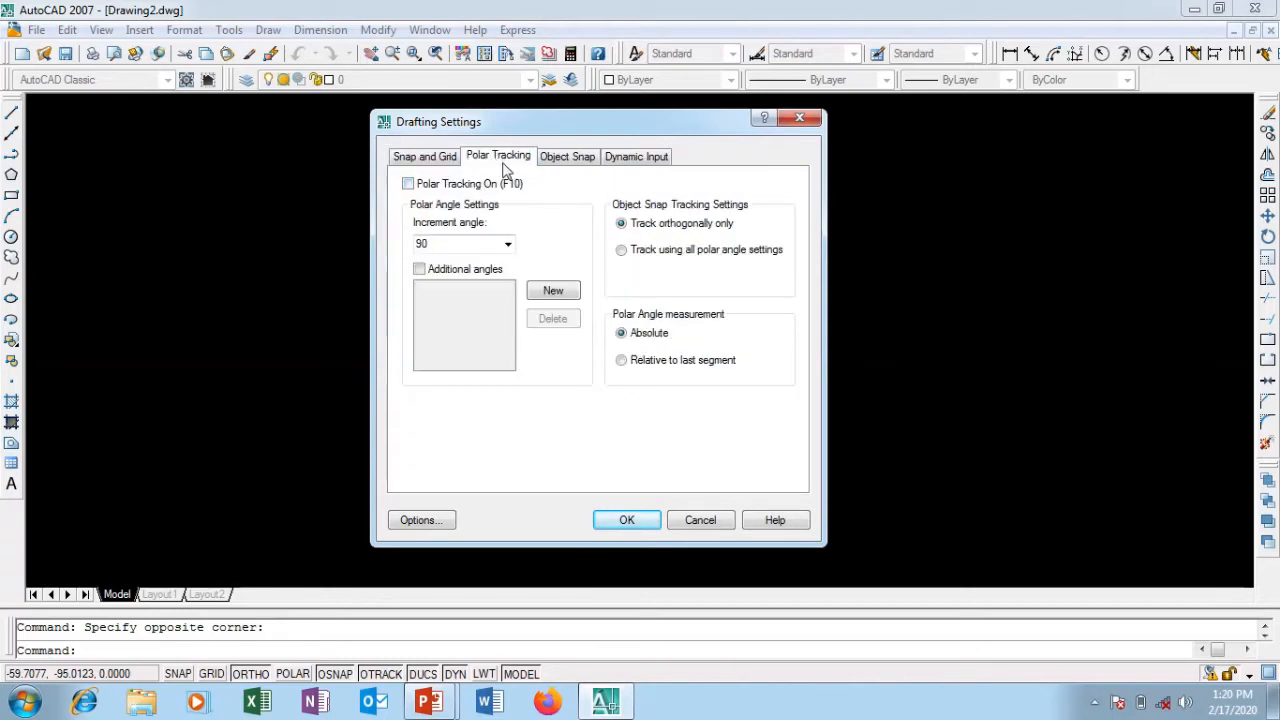
left_click(508, 243)
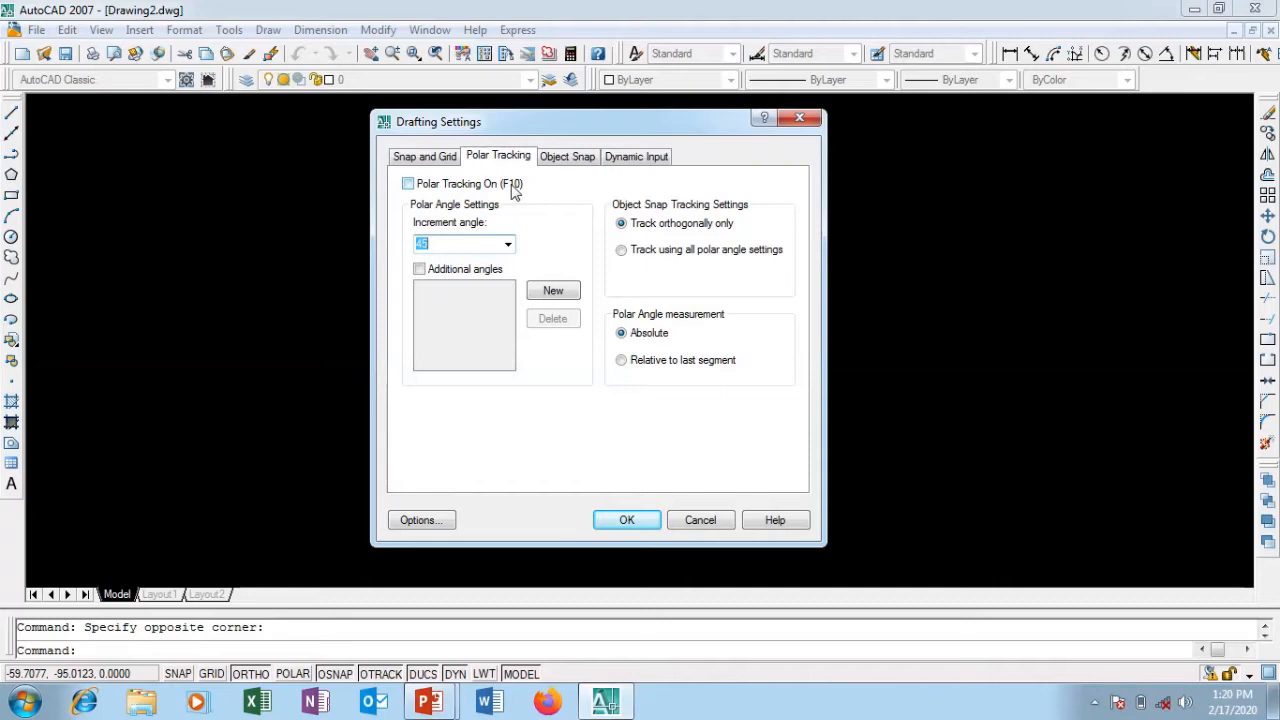
mouse_move(465, 193)
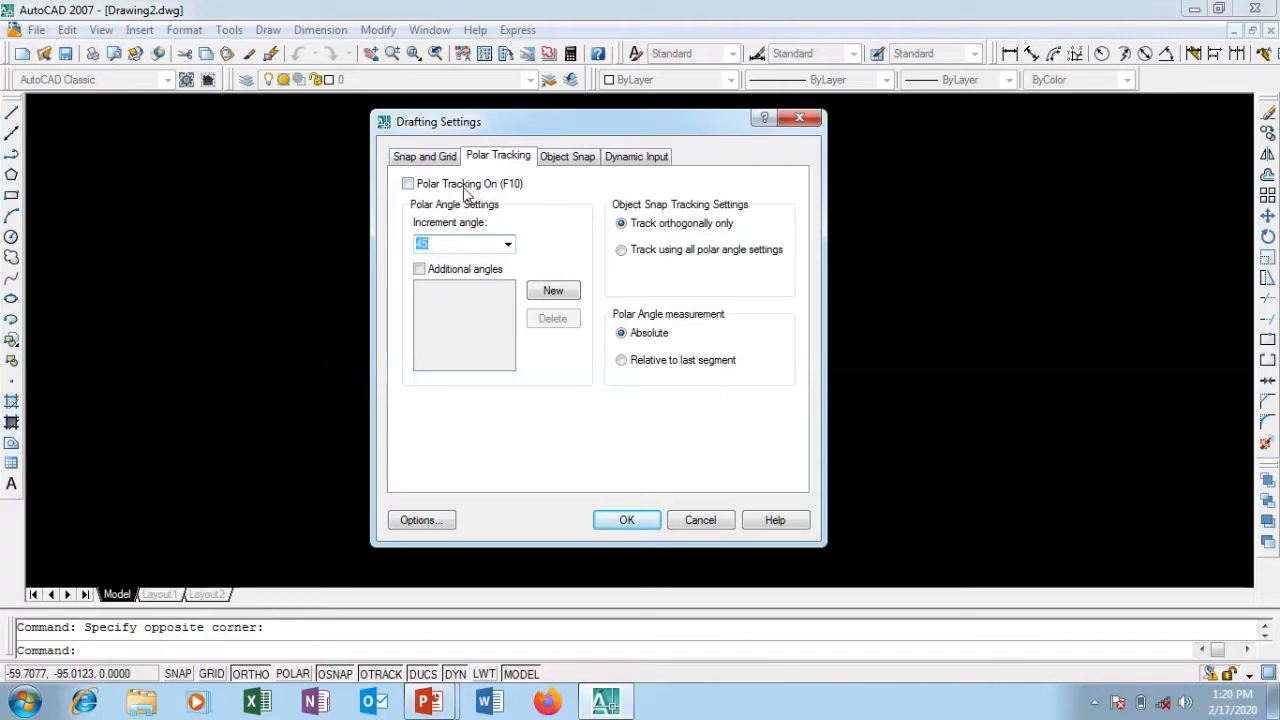
- Review Object Snap modes: Endpoint, Midpoint, Center, Intersection, Perpendicular and Nearest checked
left_click(567, 156)
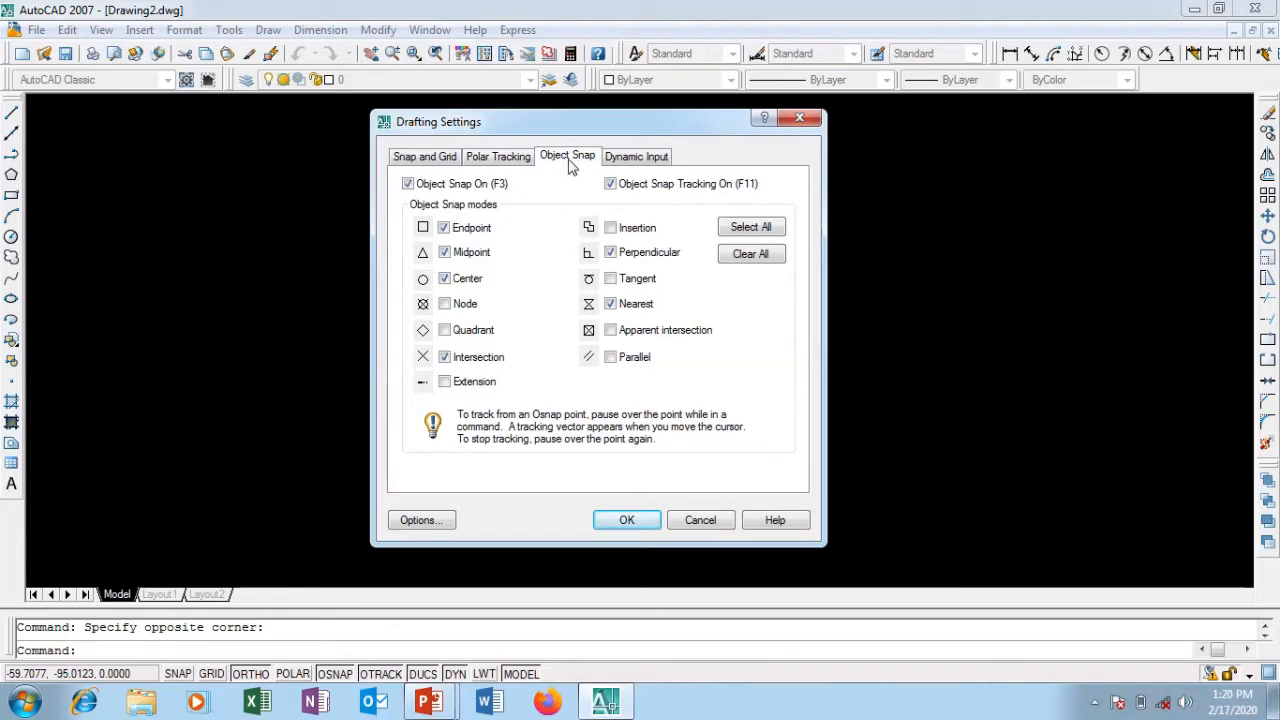
mouse_move(553, 145)
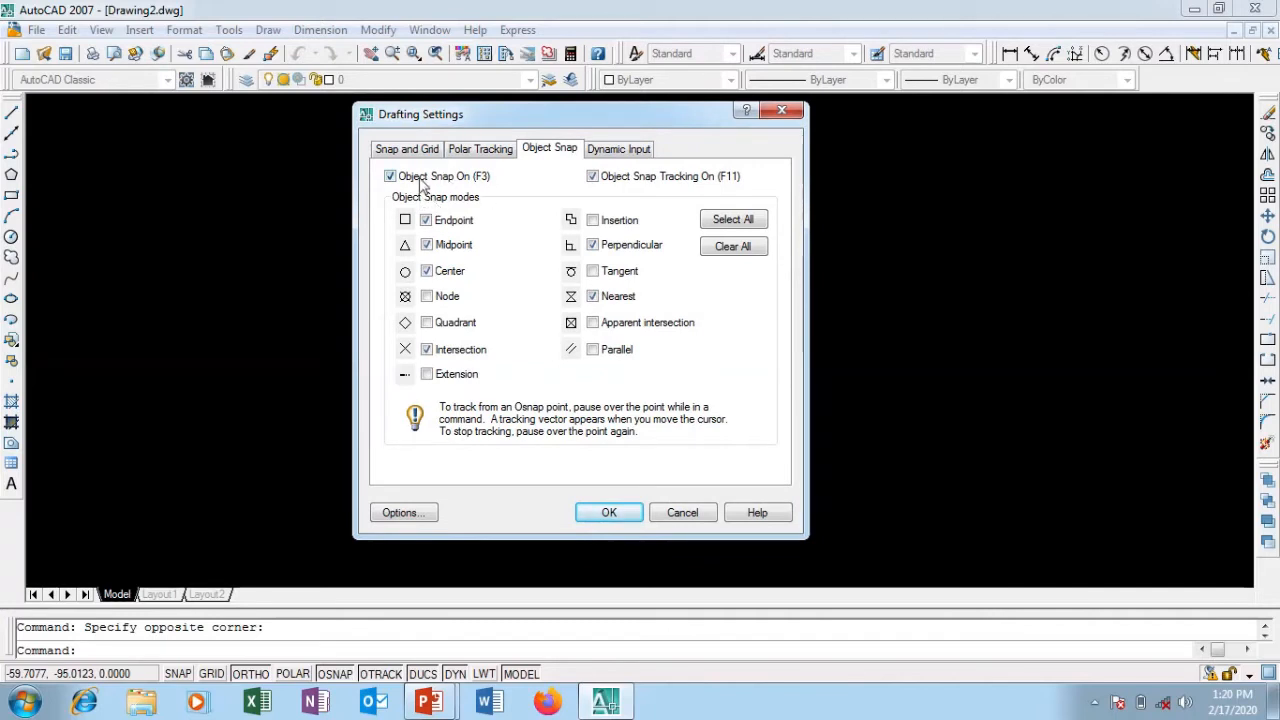
mouse_move(490, 190)
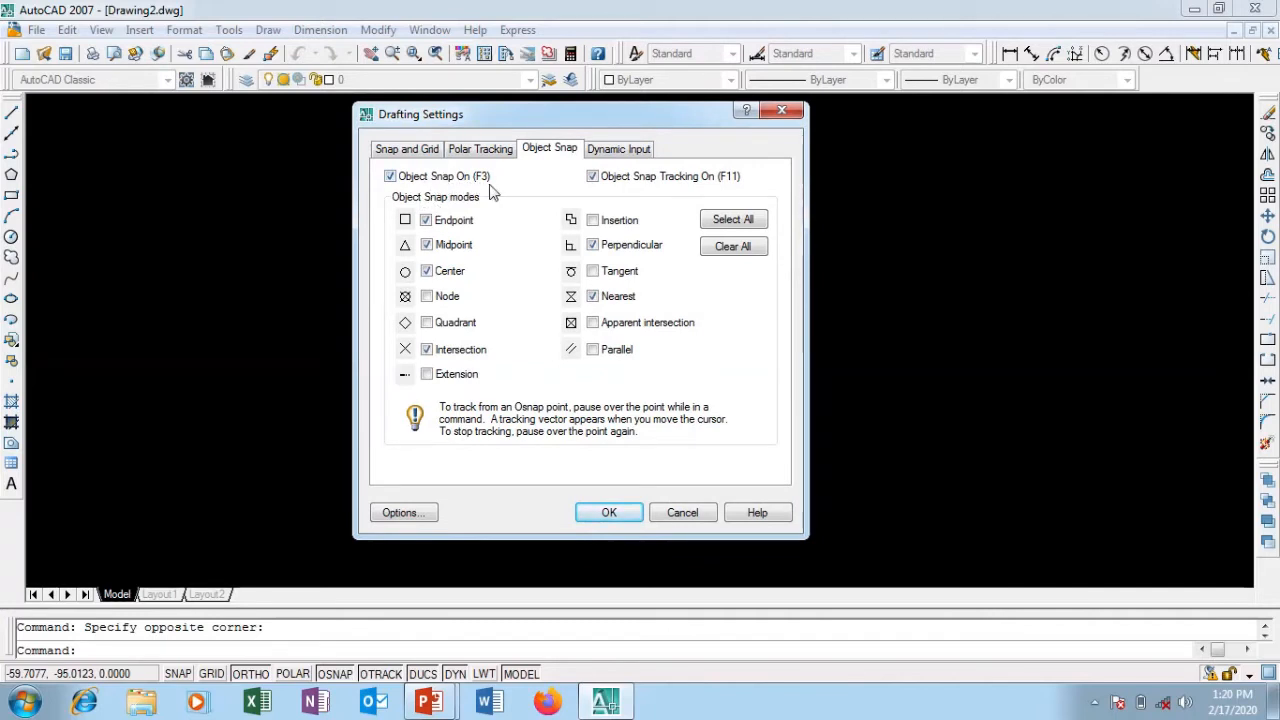
mouse_move(445, 190)
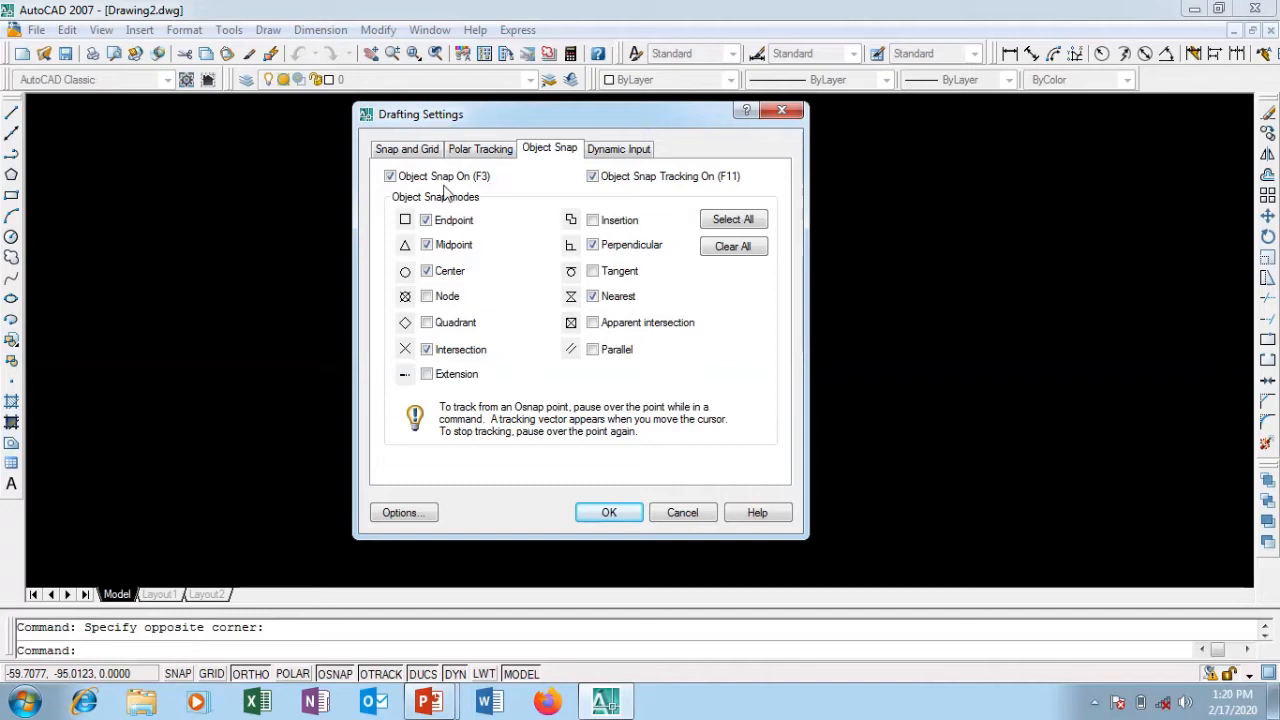
mouse_move(490, 195)
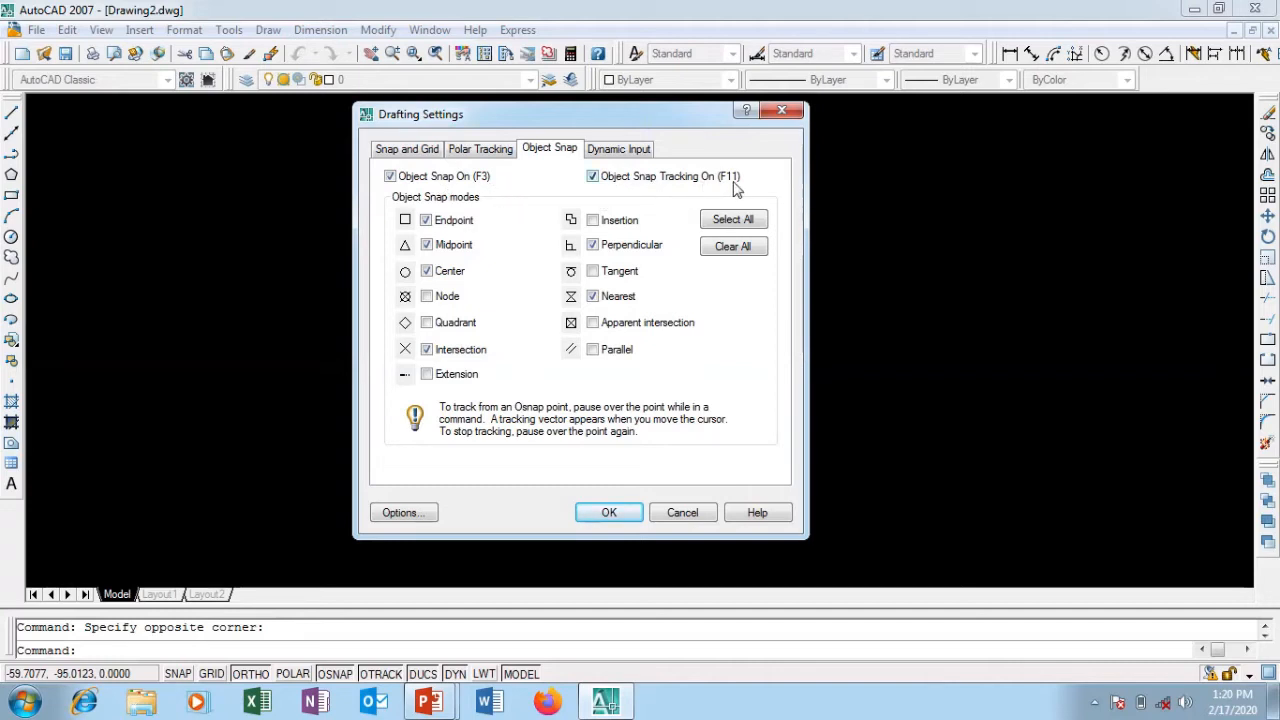
mouse_move(675, 190)
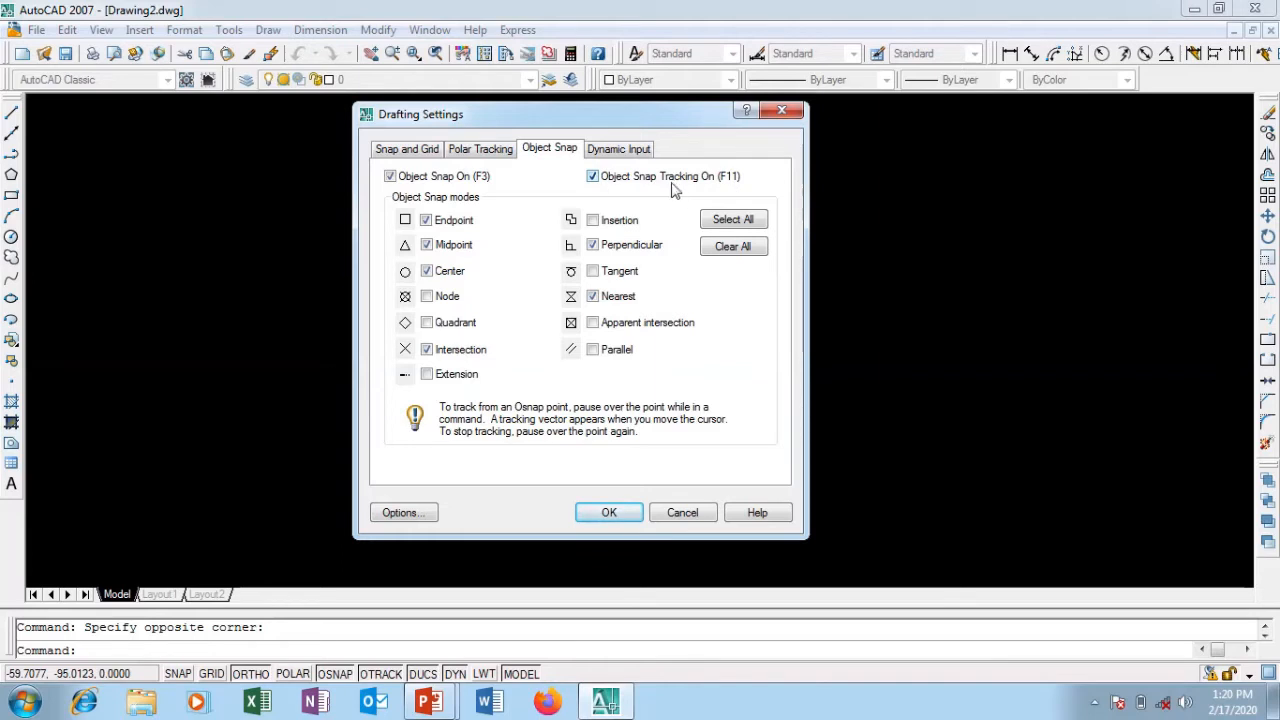
mouse_move(500, 195)
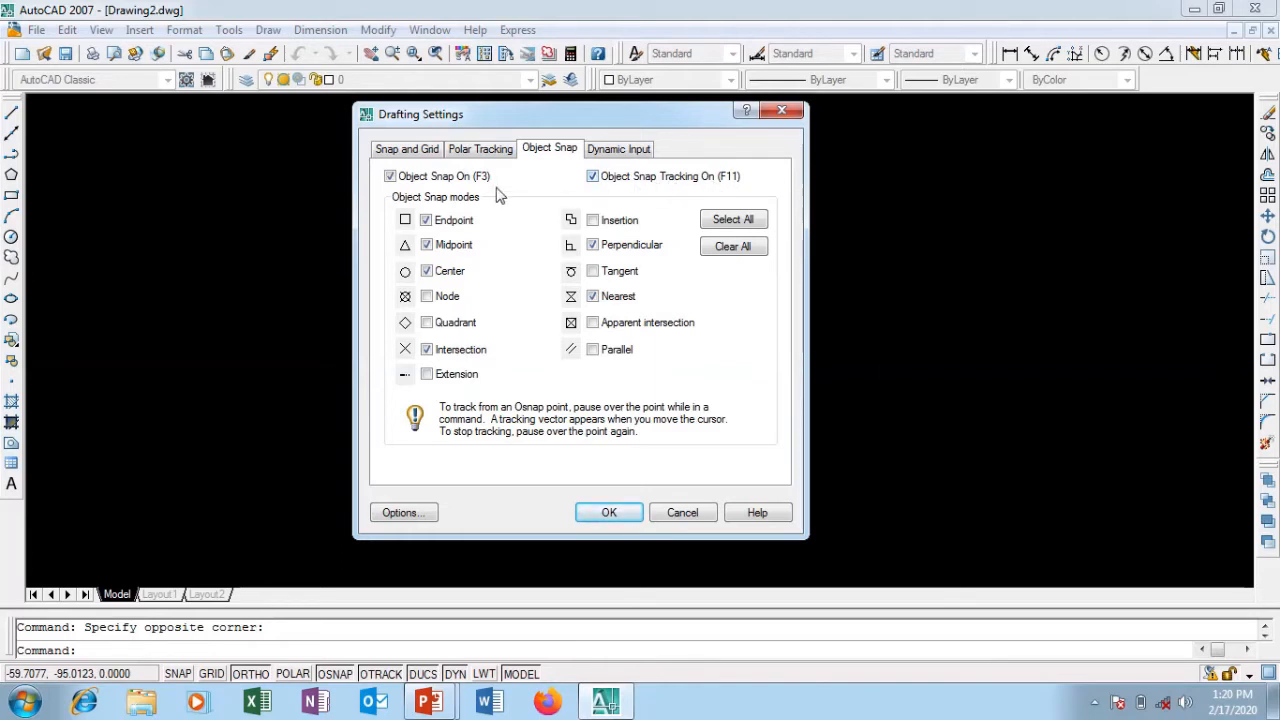
mouse_move(470, 190)
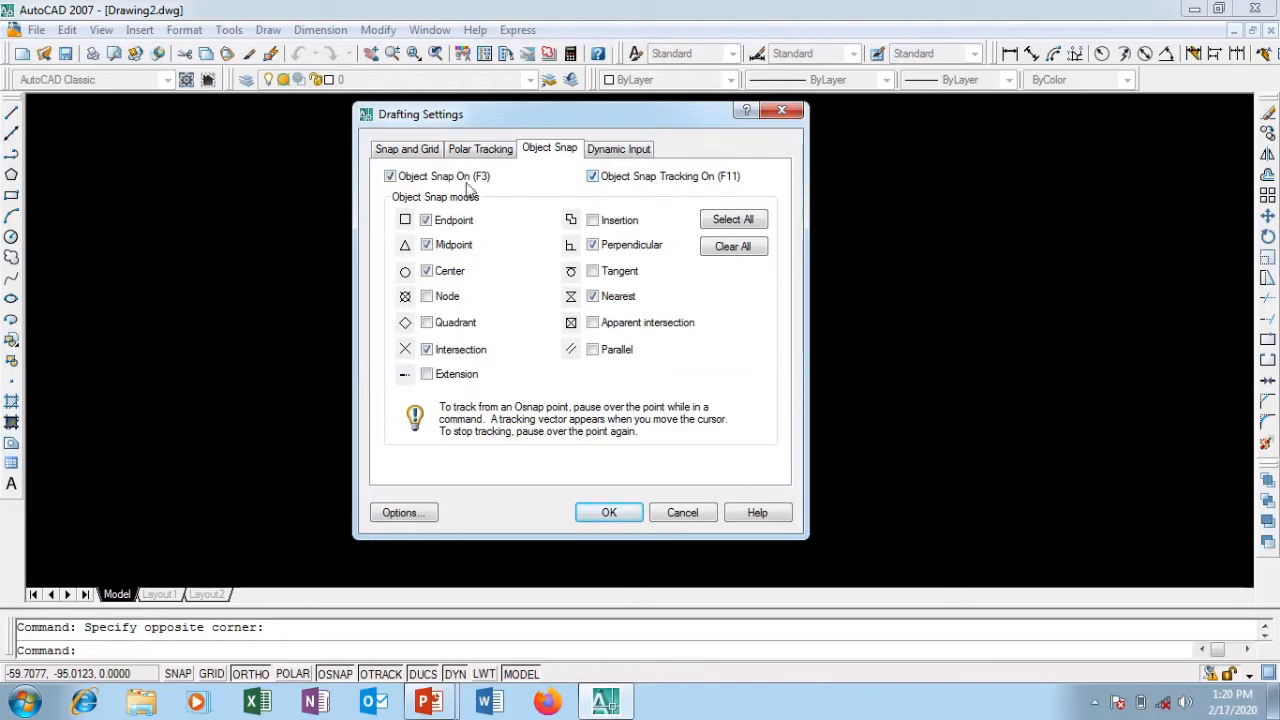
mouse_move(518, 287)
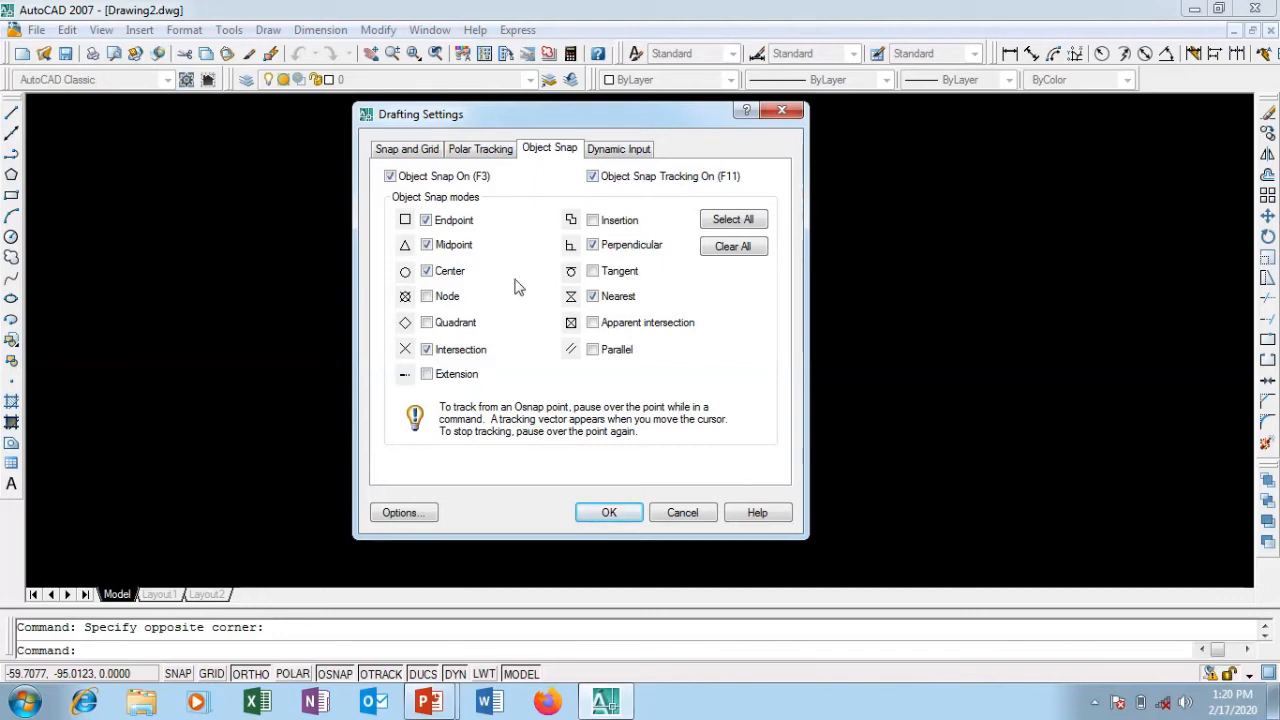
mouse_move(538, 275)
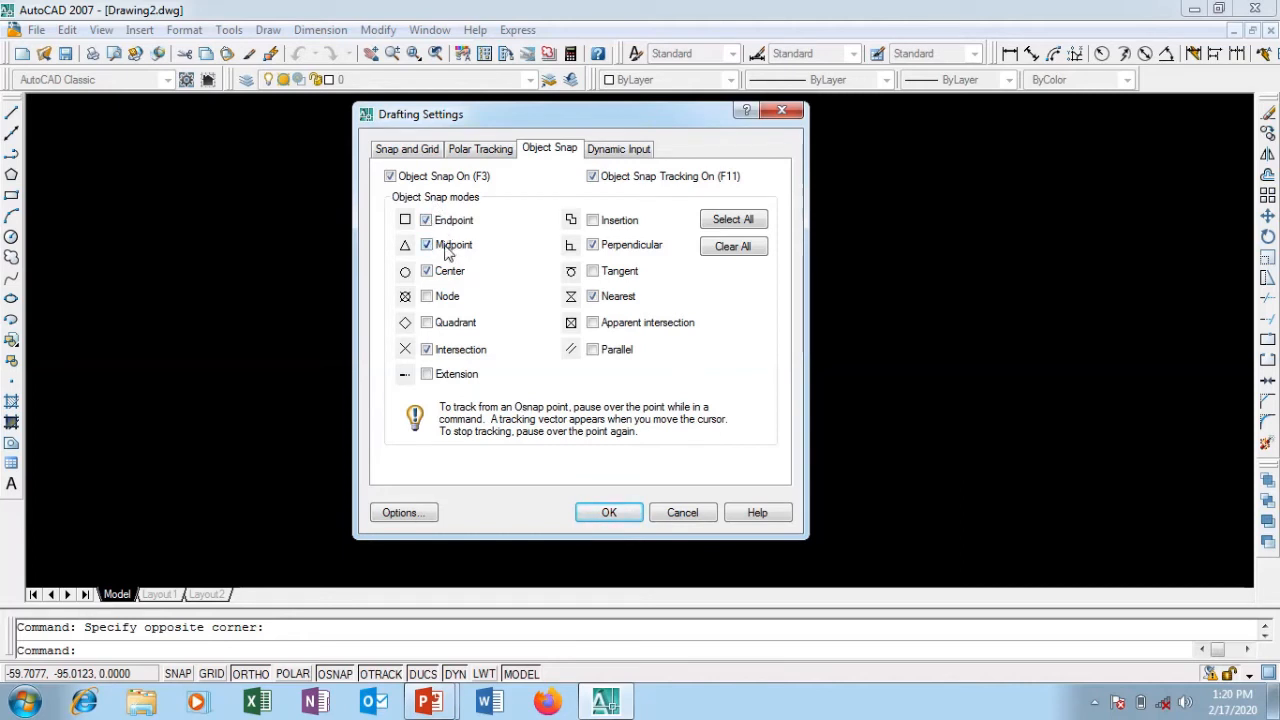
left_click(427, 271)
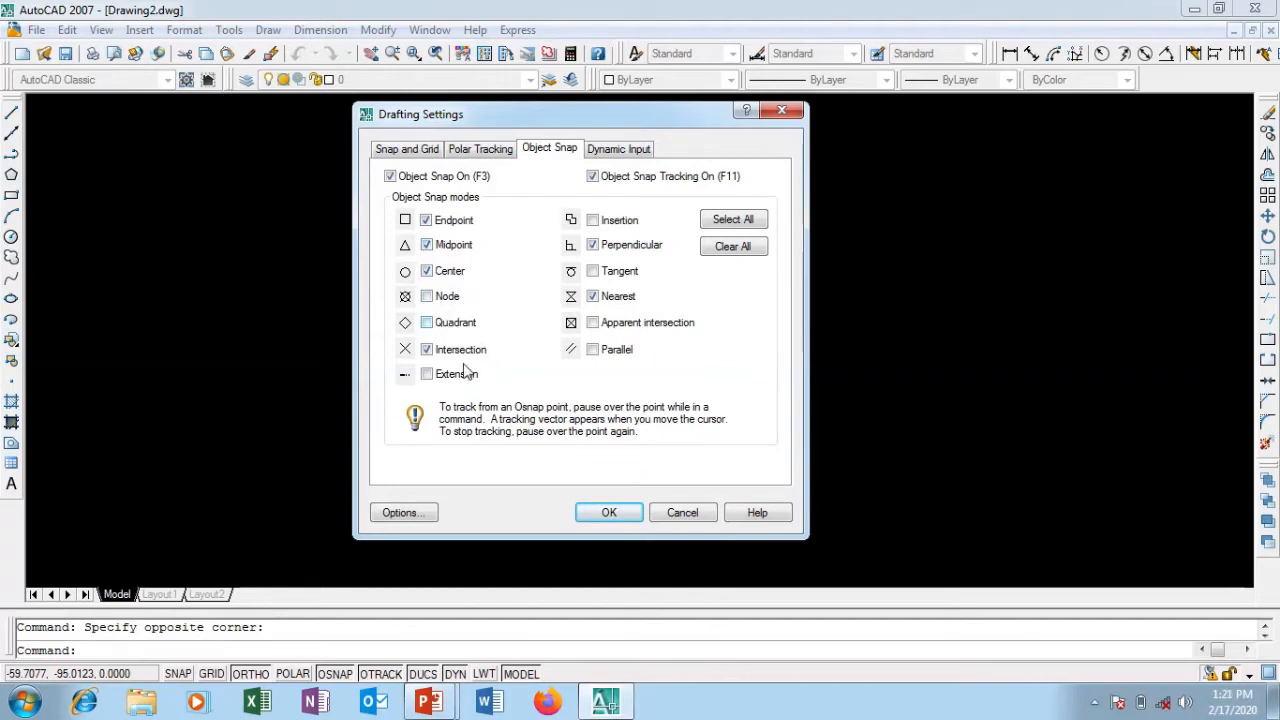
mouse_move(645, 275)
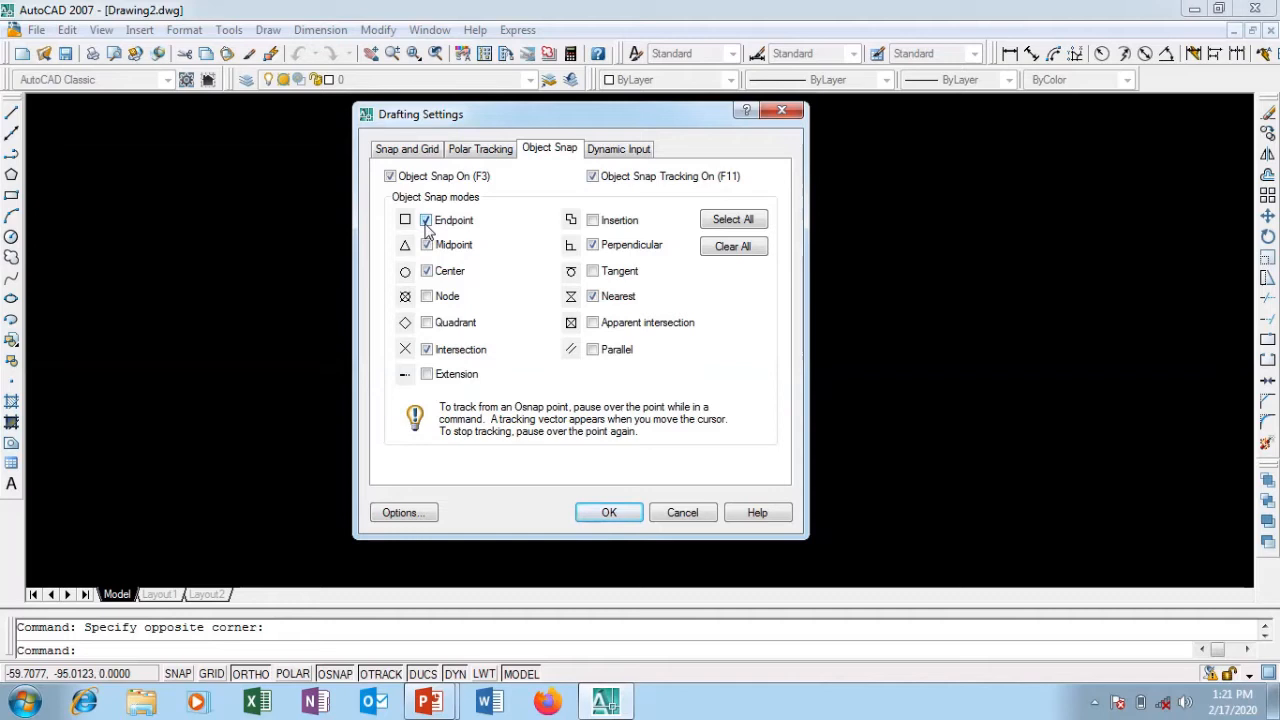
mouse_move(551, 158)
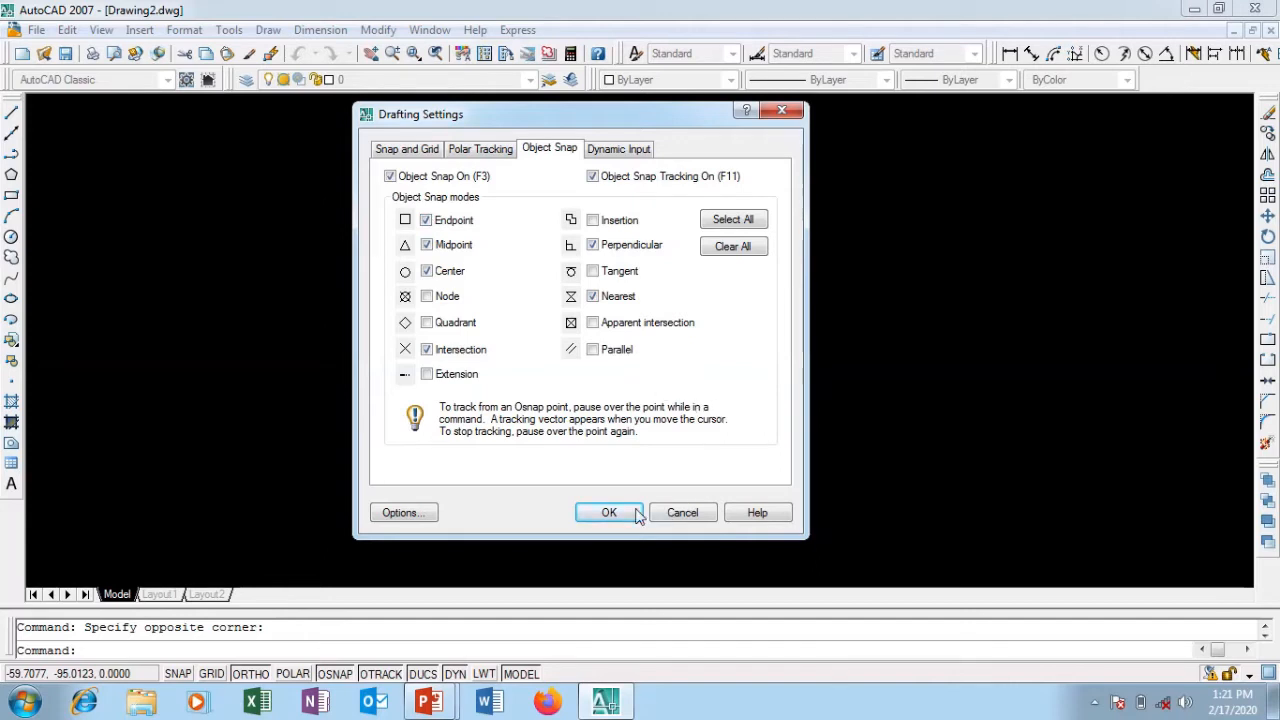
- Accept the drafting settings and draw the outline's first edges, then end the line
left_click(609, 512)
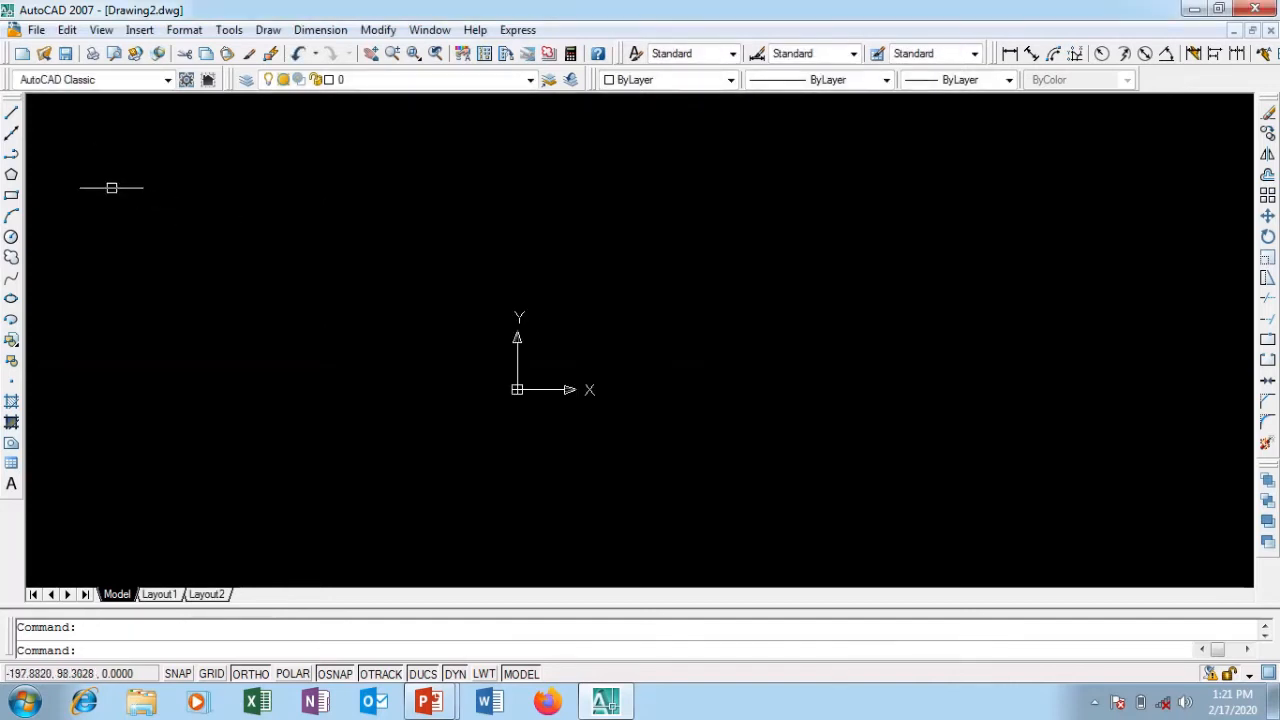
left_click(389, 220)
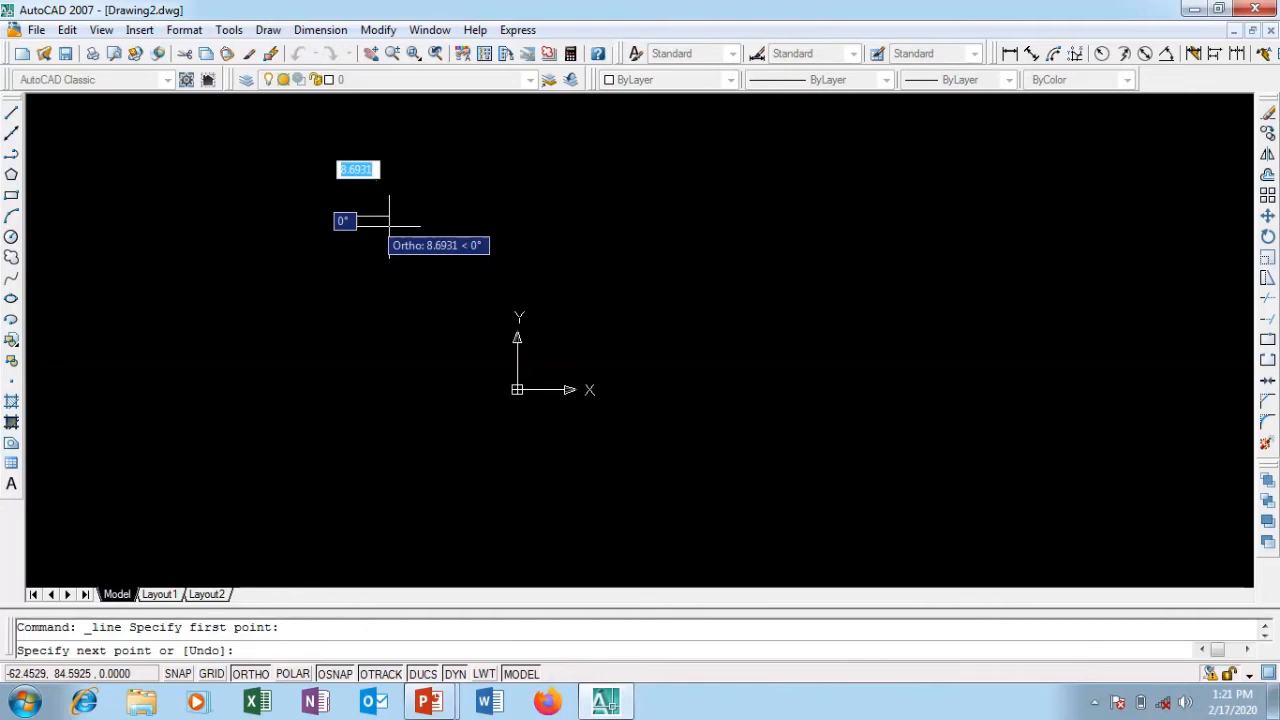
left_click(390, 215)
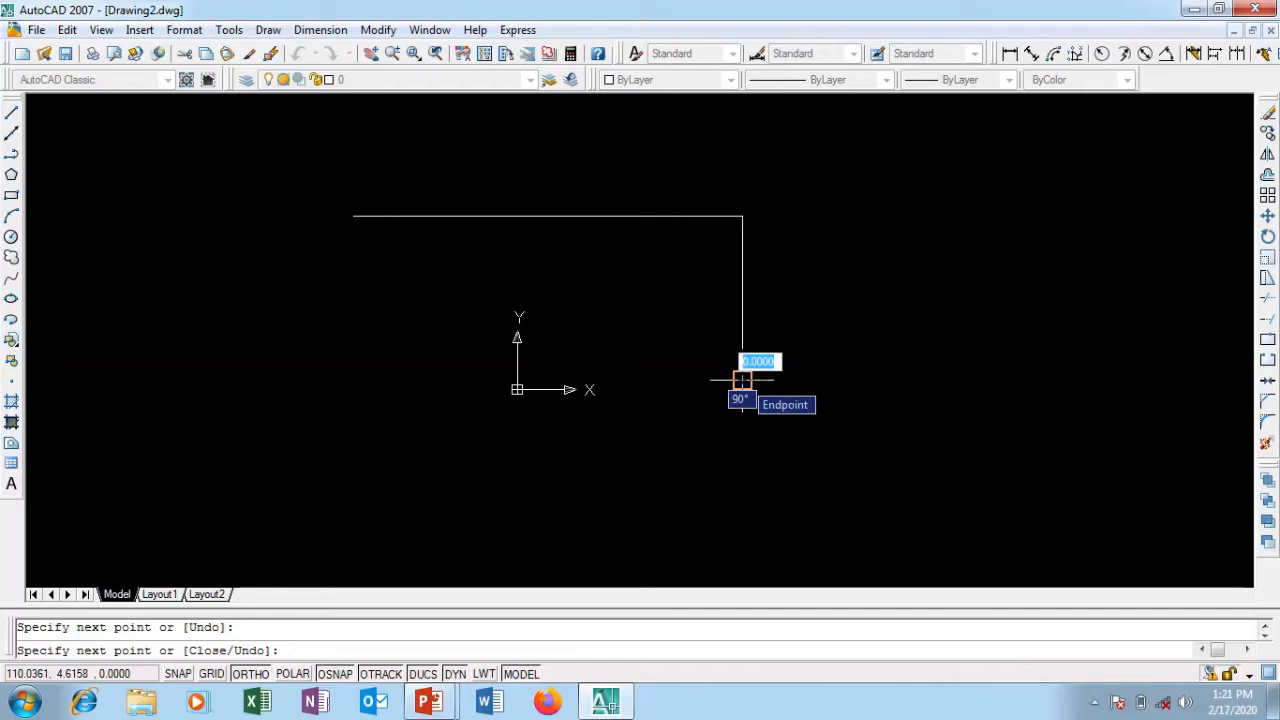
mouse_move(750, 383)
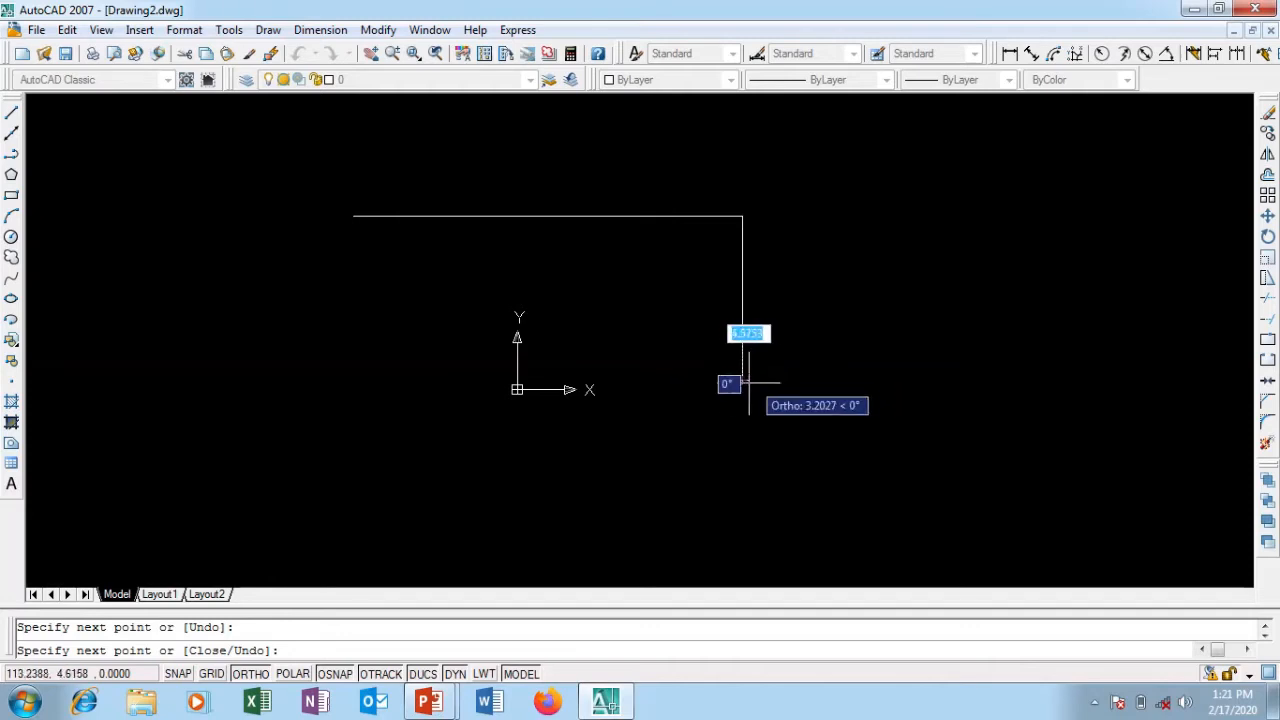
right_click(748, 383)
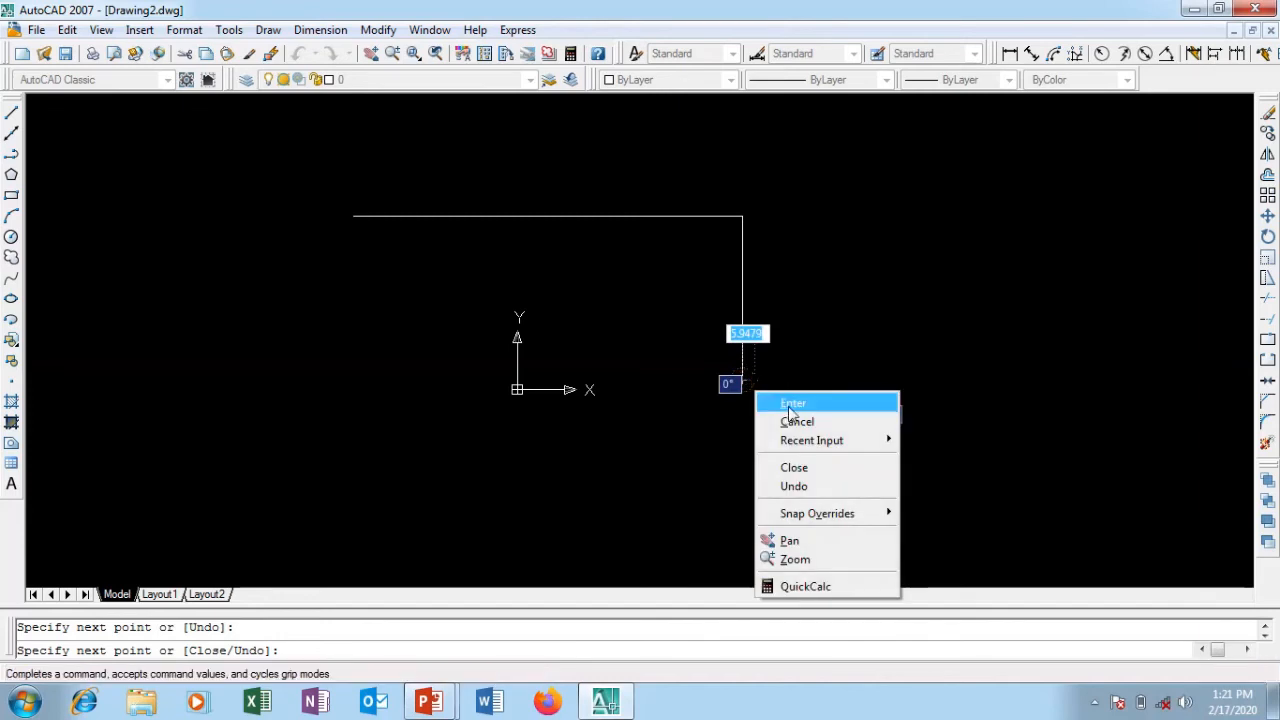
left_click(792, 402)
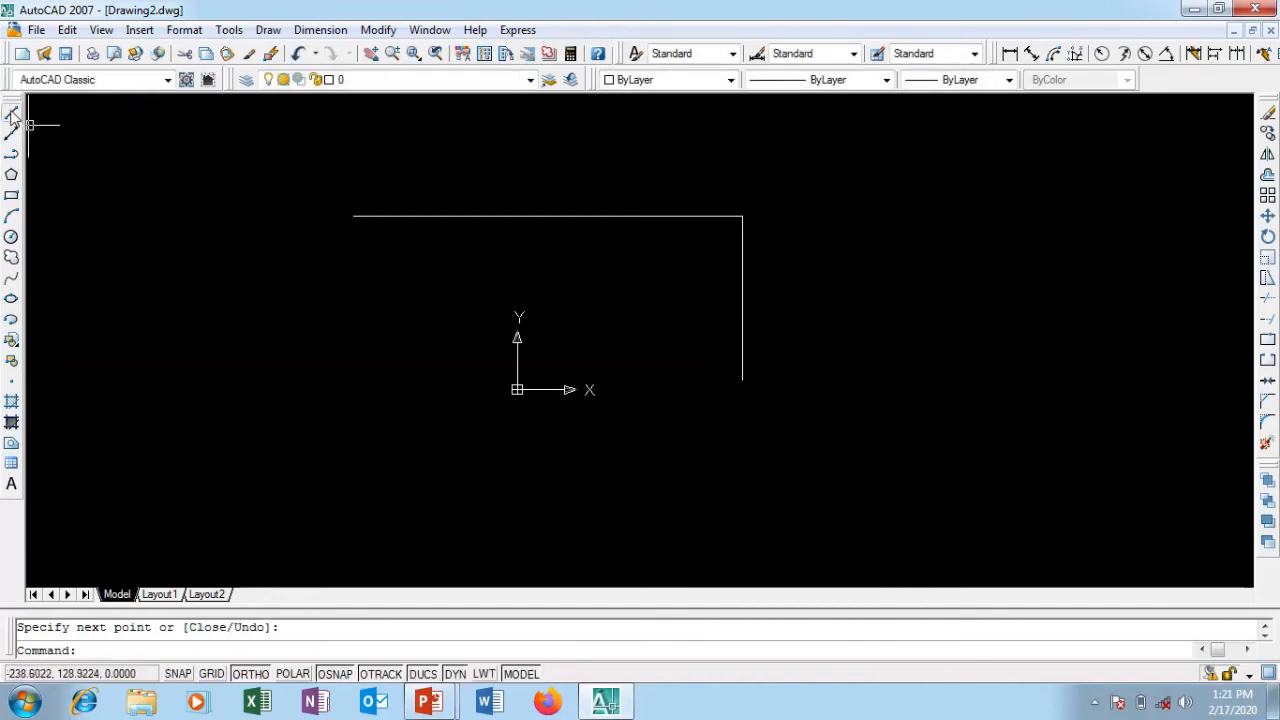
- Draw another line from the vertical edge's endpoint to close the rectangle
left_click(12, 113)
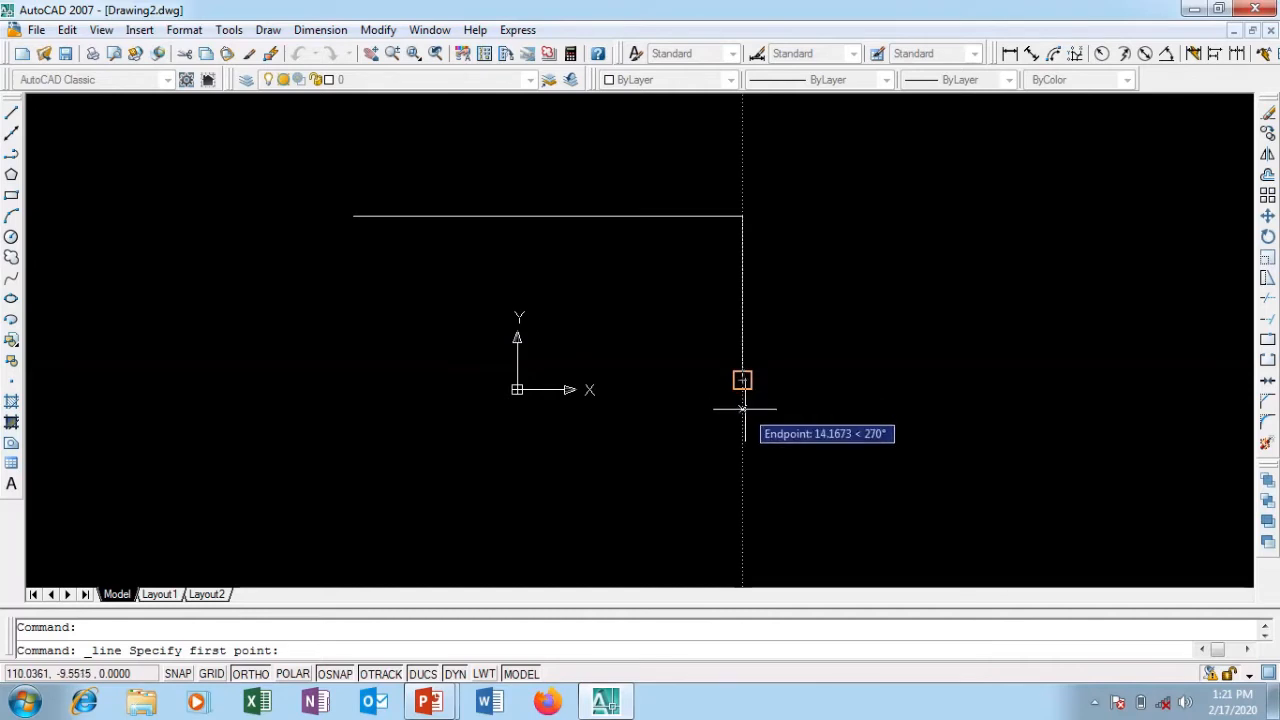
mouse_move(742, 408)
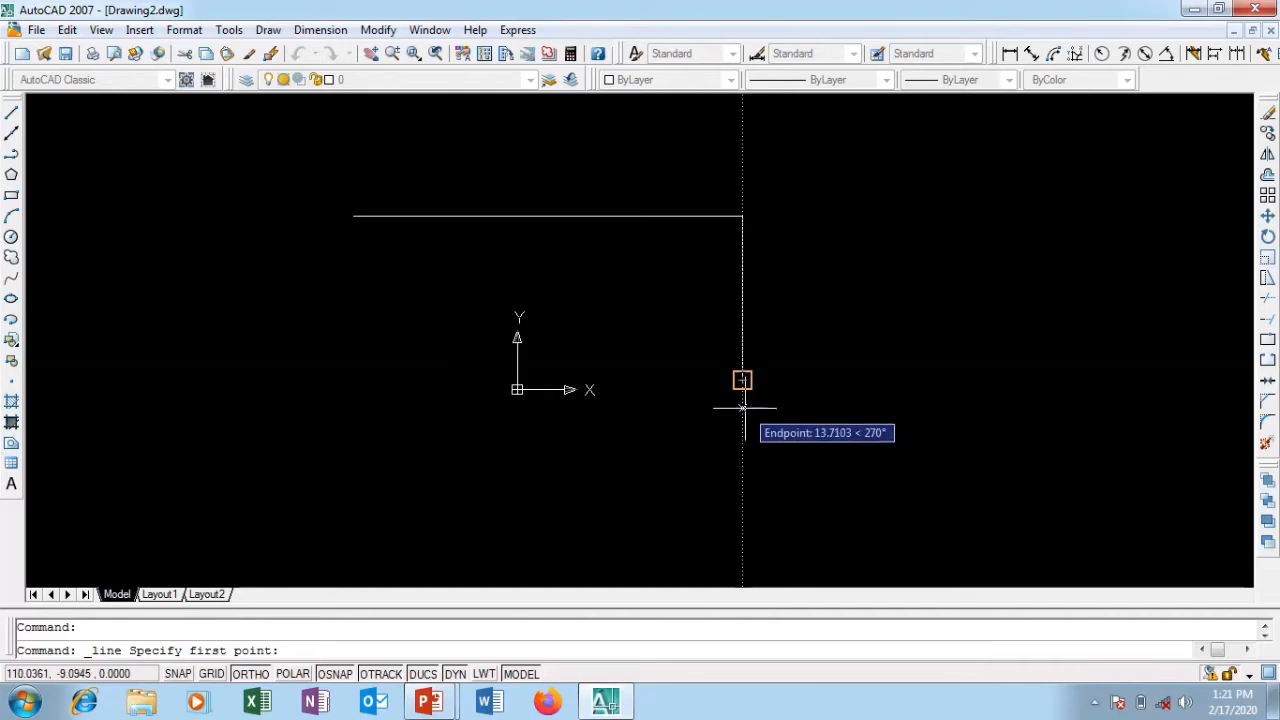
left_click(742, 380)
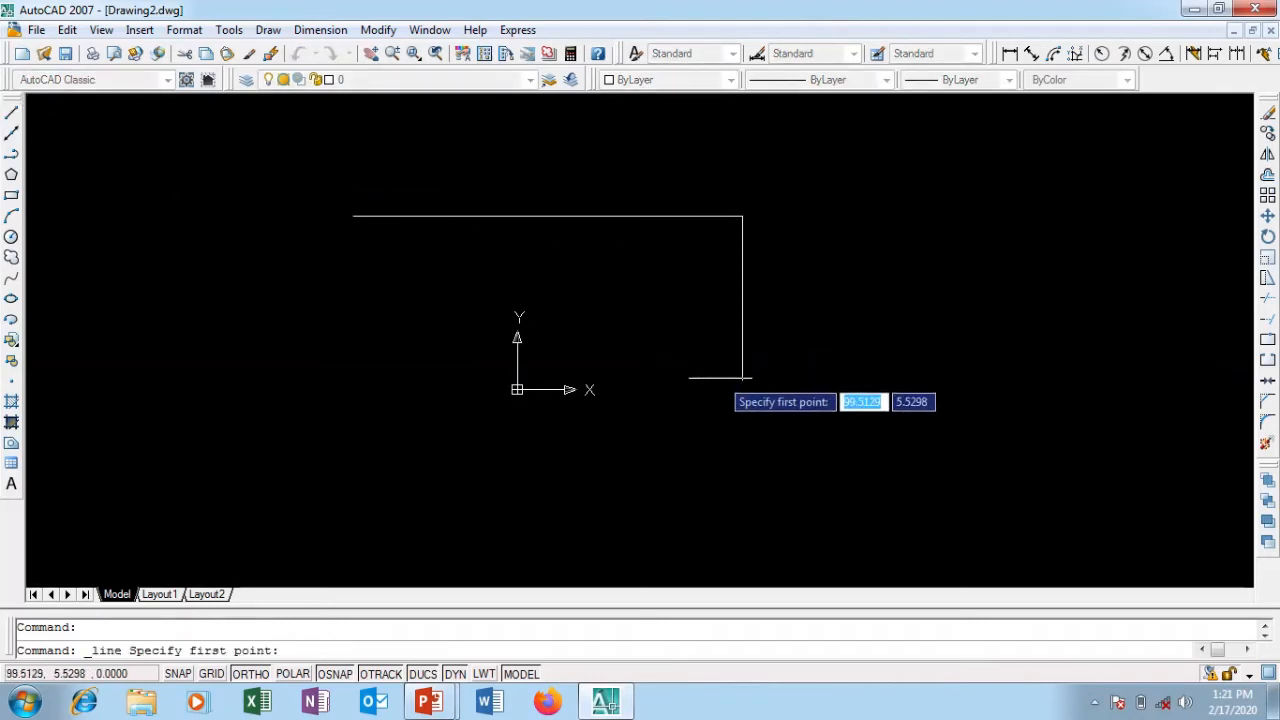
mouse_move(742, 380)
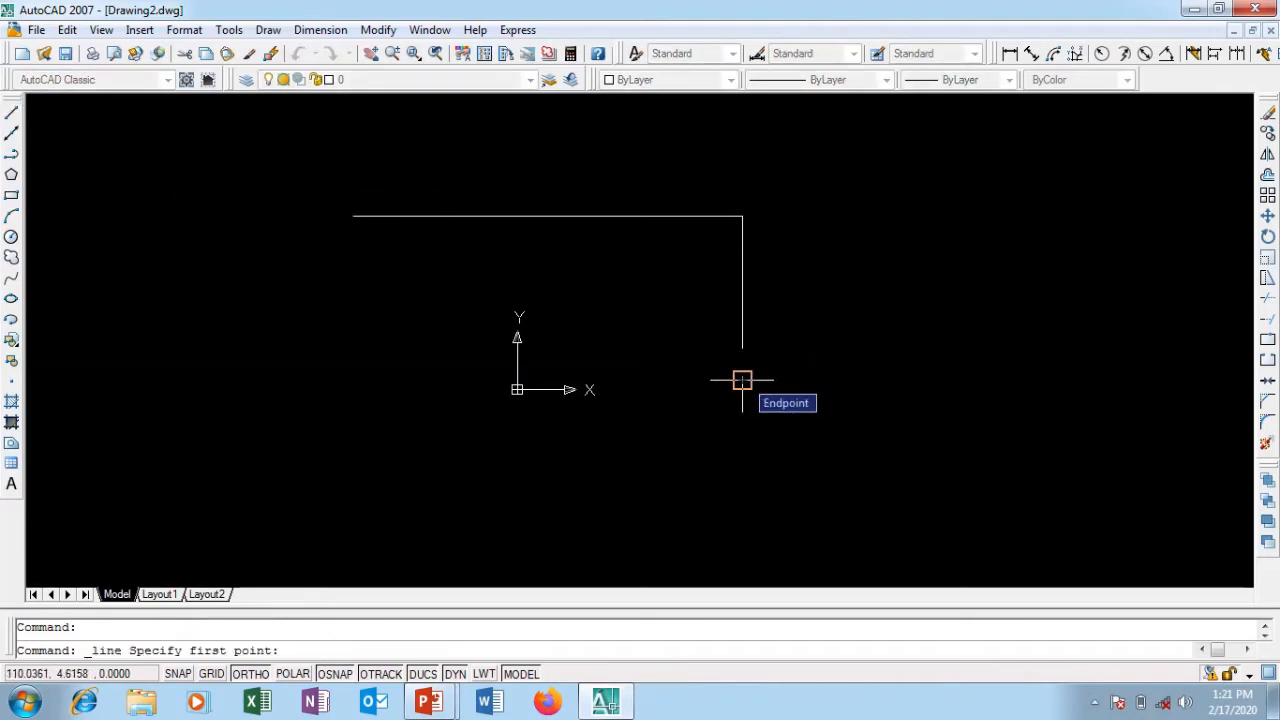
left_click(743, 380)
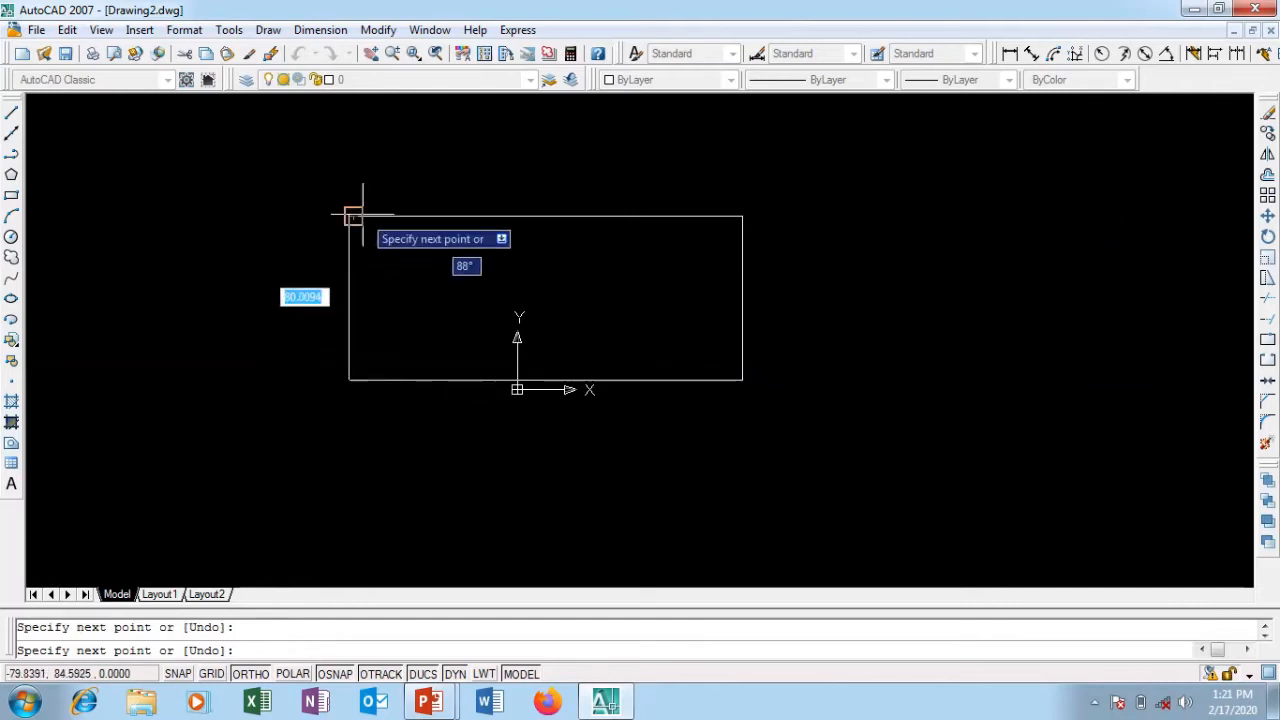
right_click(350, 217)
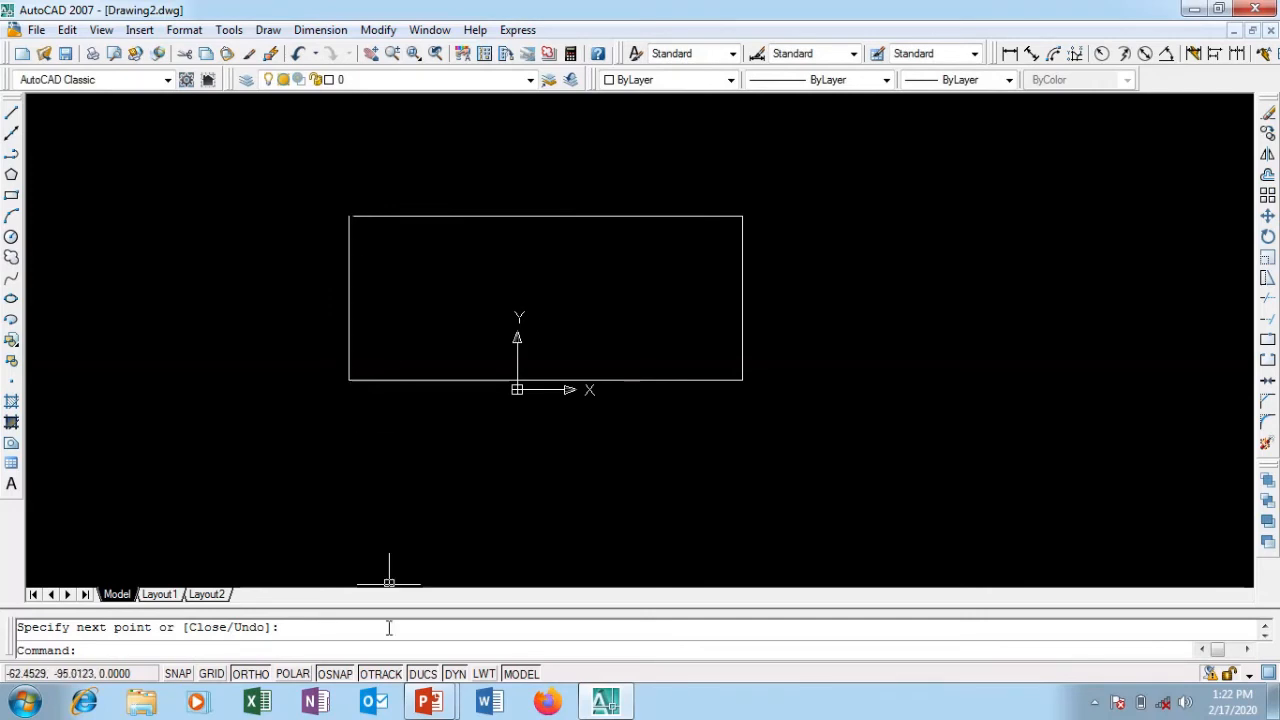
- Reopen Drafting Settings from the ORTHO status-bar menu on the Object Snap modes
right_click(249, 673)
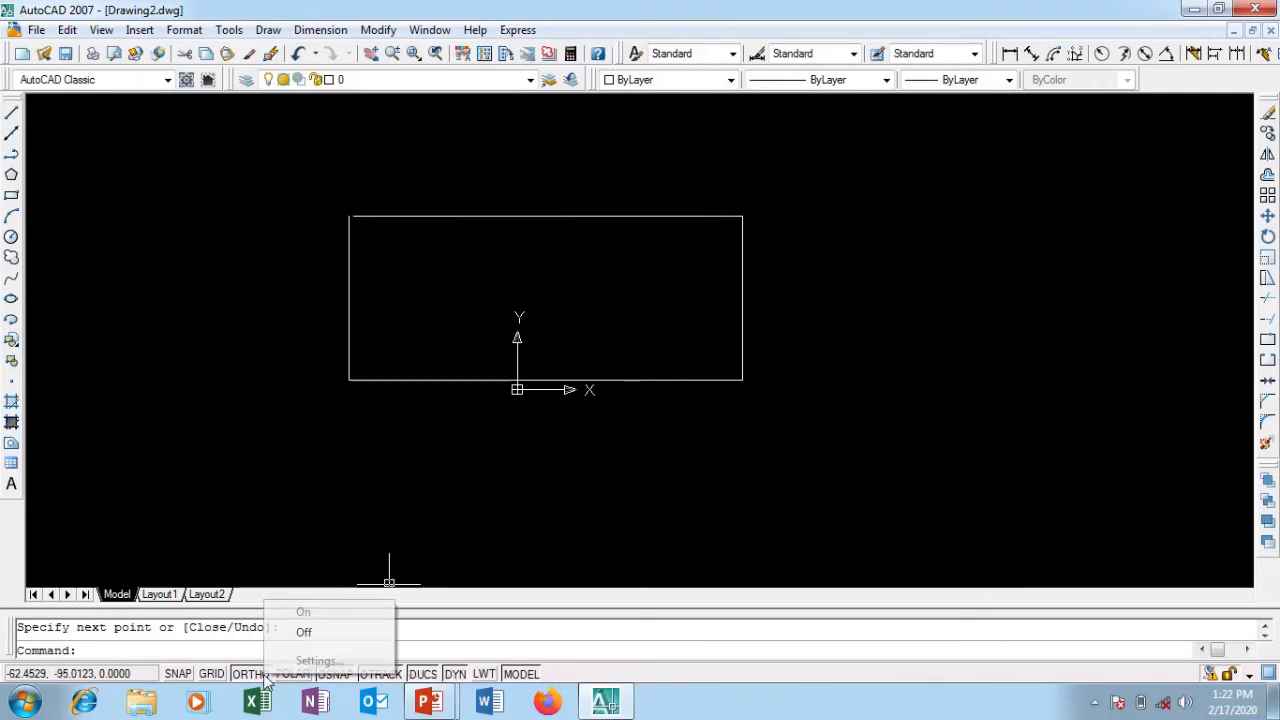
left_click(318, 660)
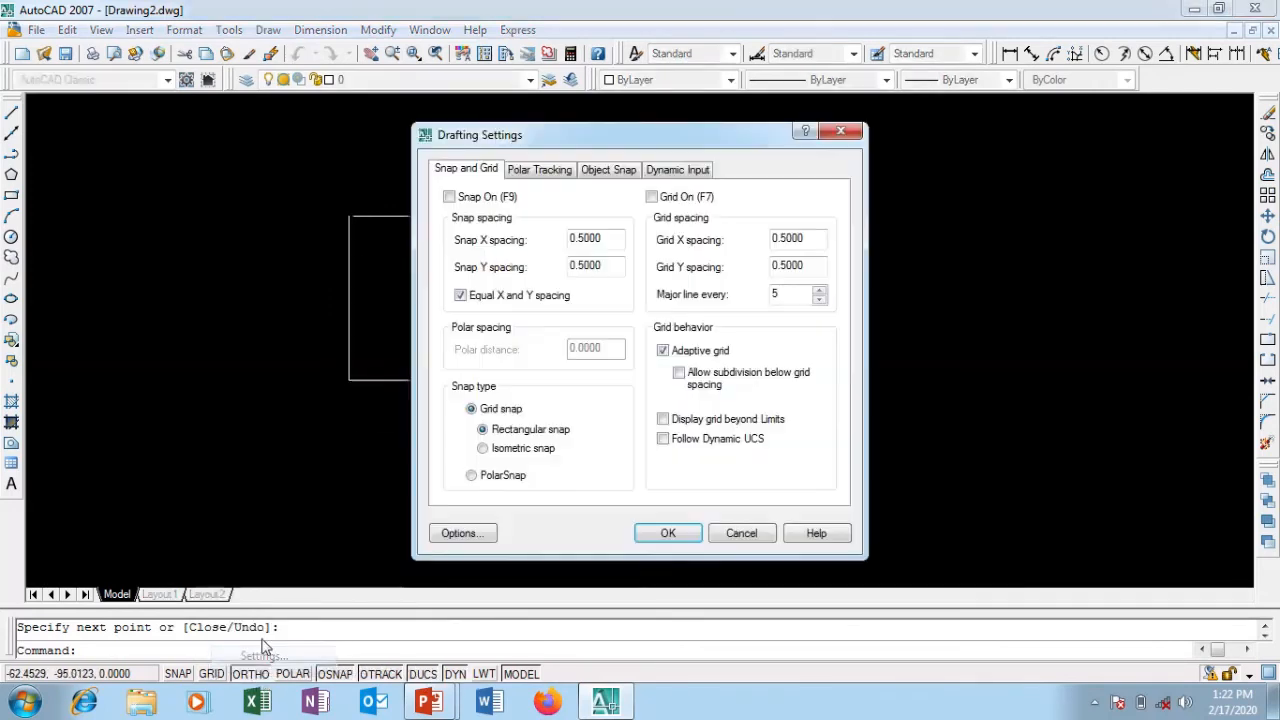
left_click(608, 169)
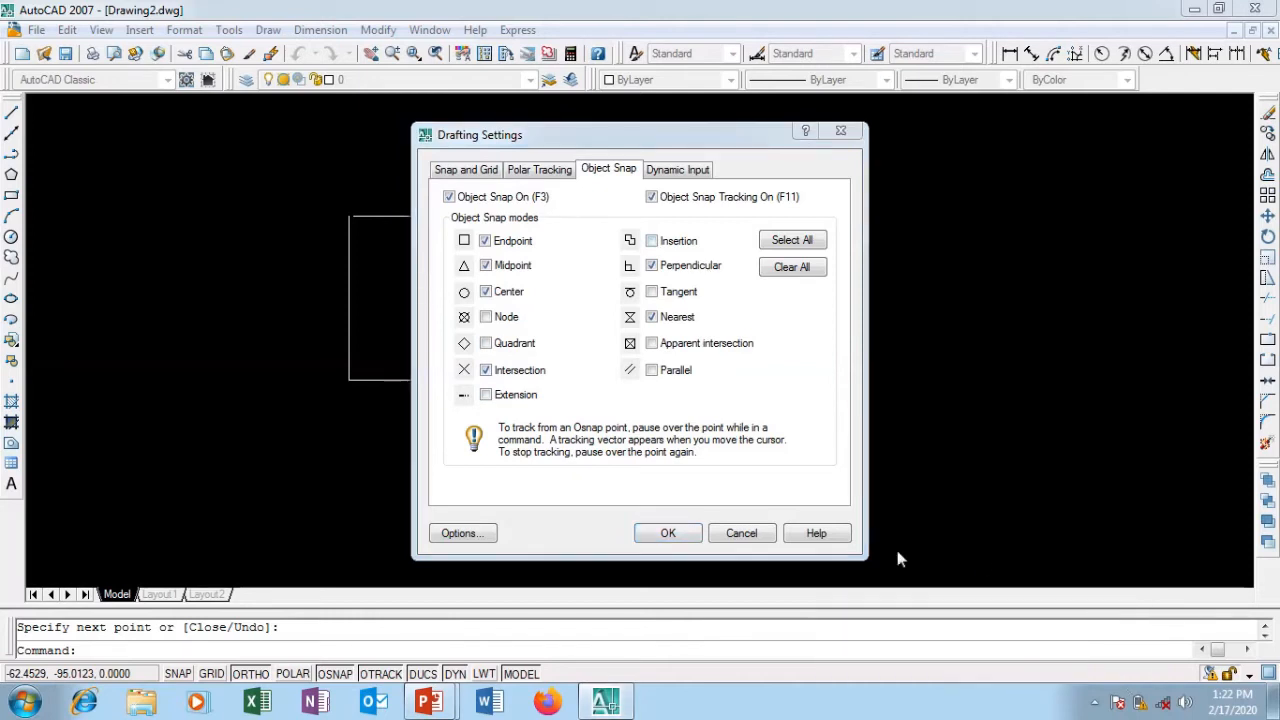
mouse_move(630, 390)
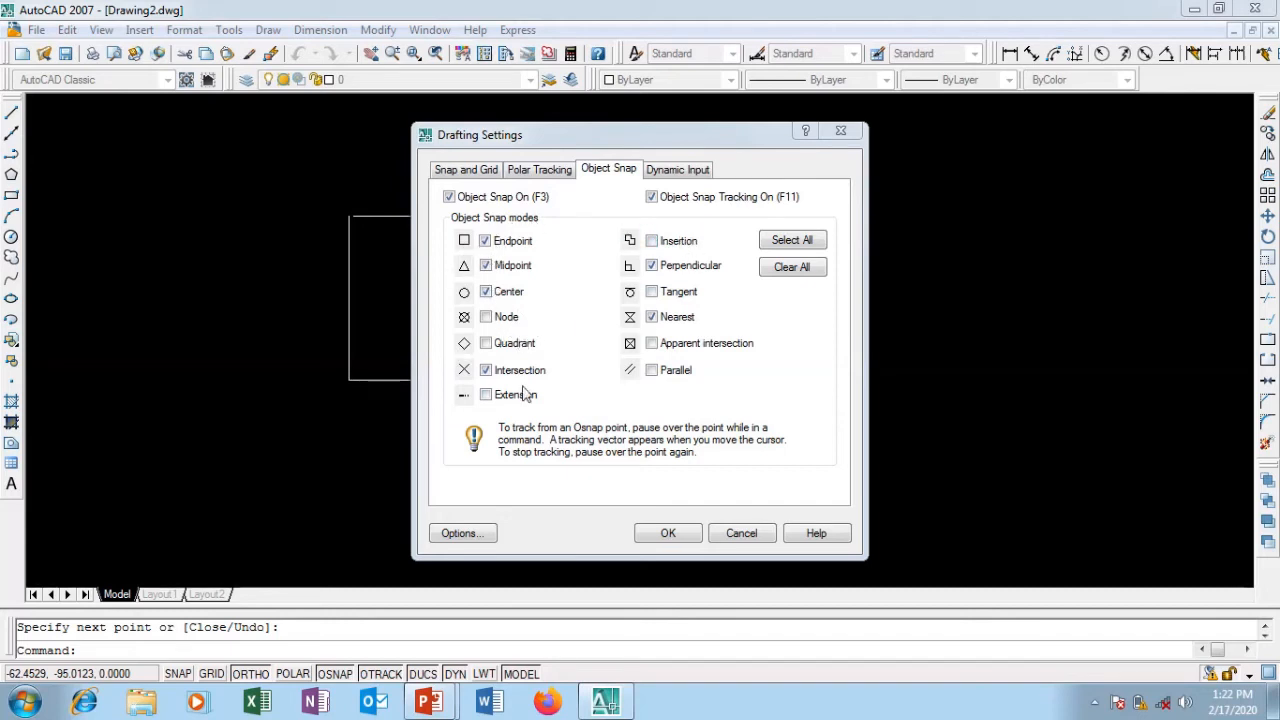
mouse_move(593, 363)
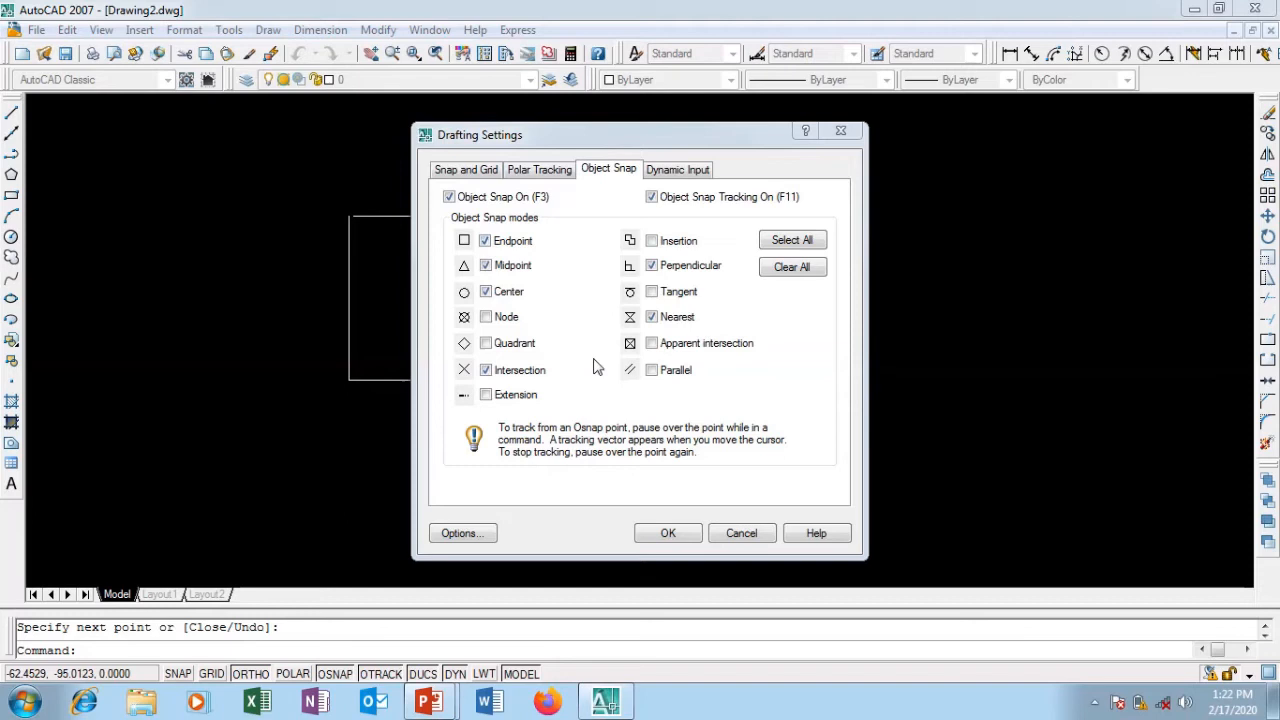
mouse_move(577, 321)
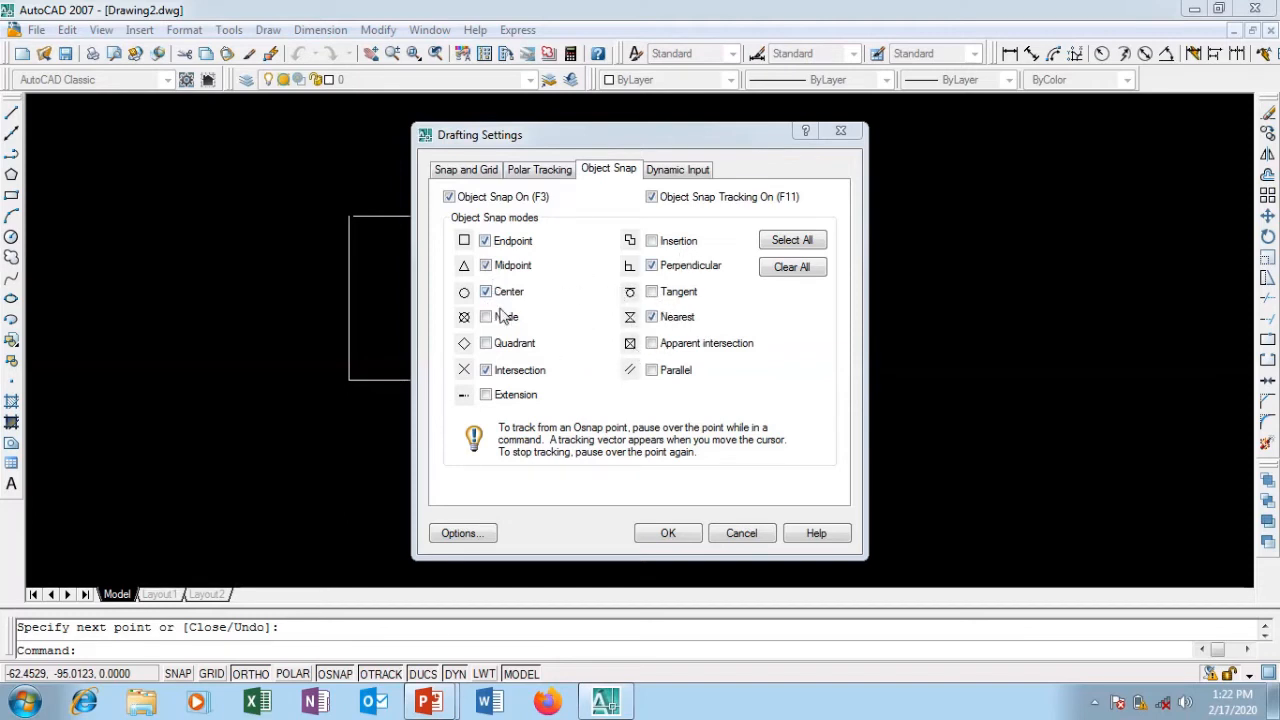
mouse_move(547, 353)
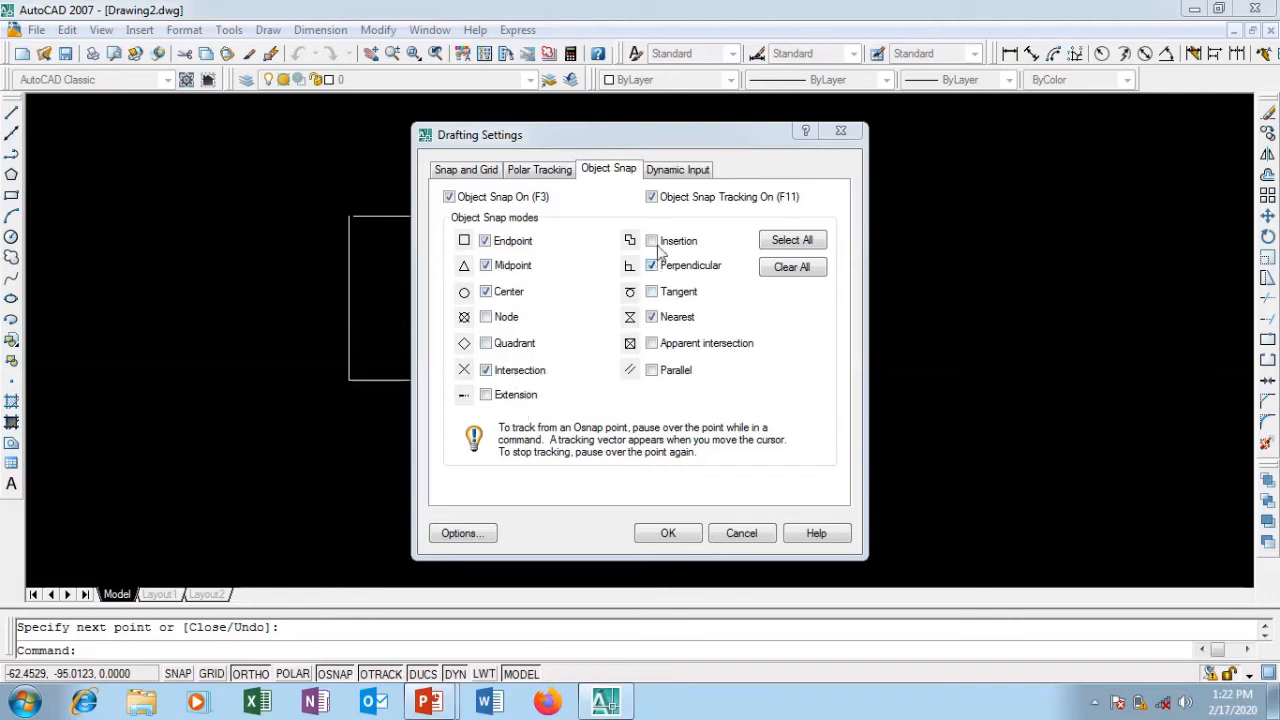
- On the Dynamic Input tab, view pointer input settings, then dimension input settings
left_click(677, 168)
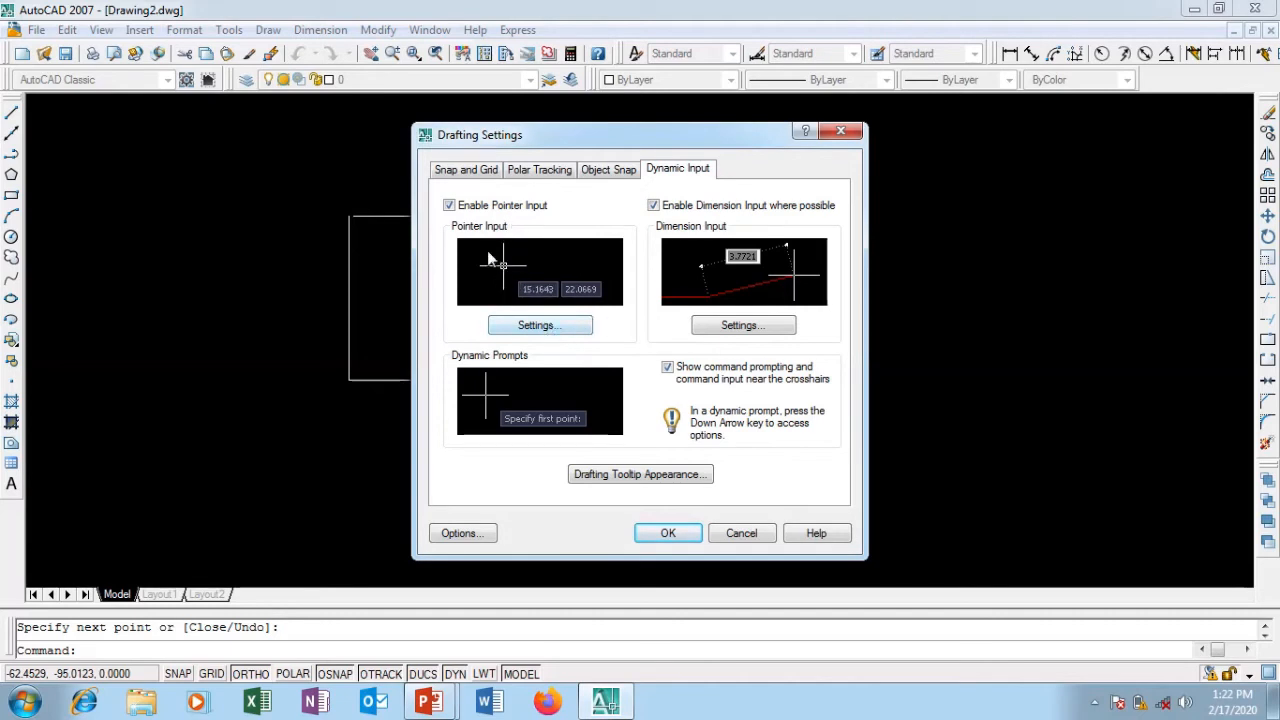
mouse_move(558, 227)
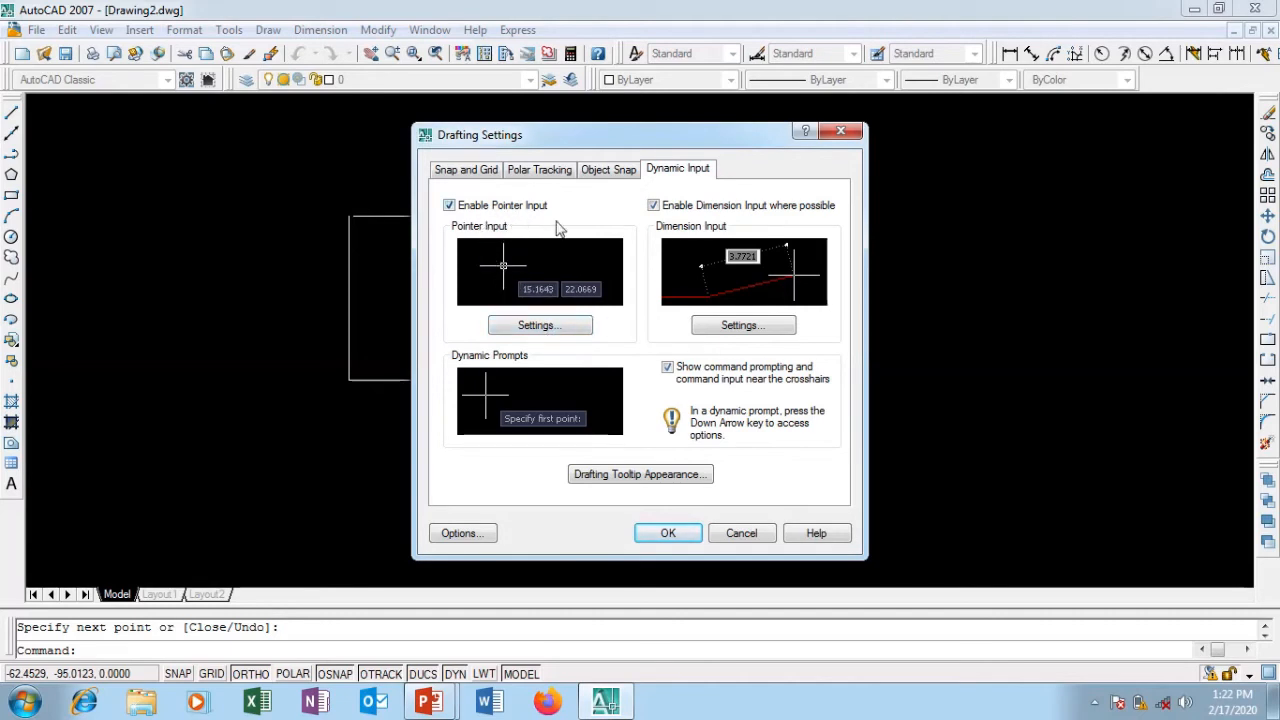
left_click(540, 324)
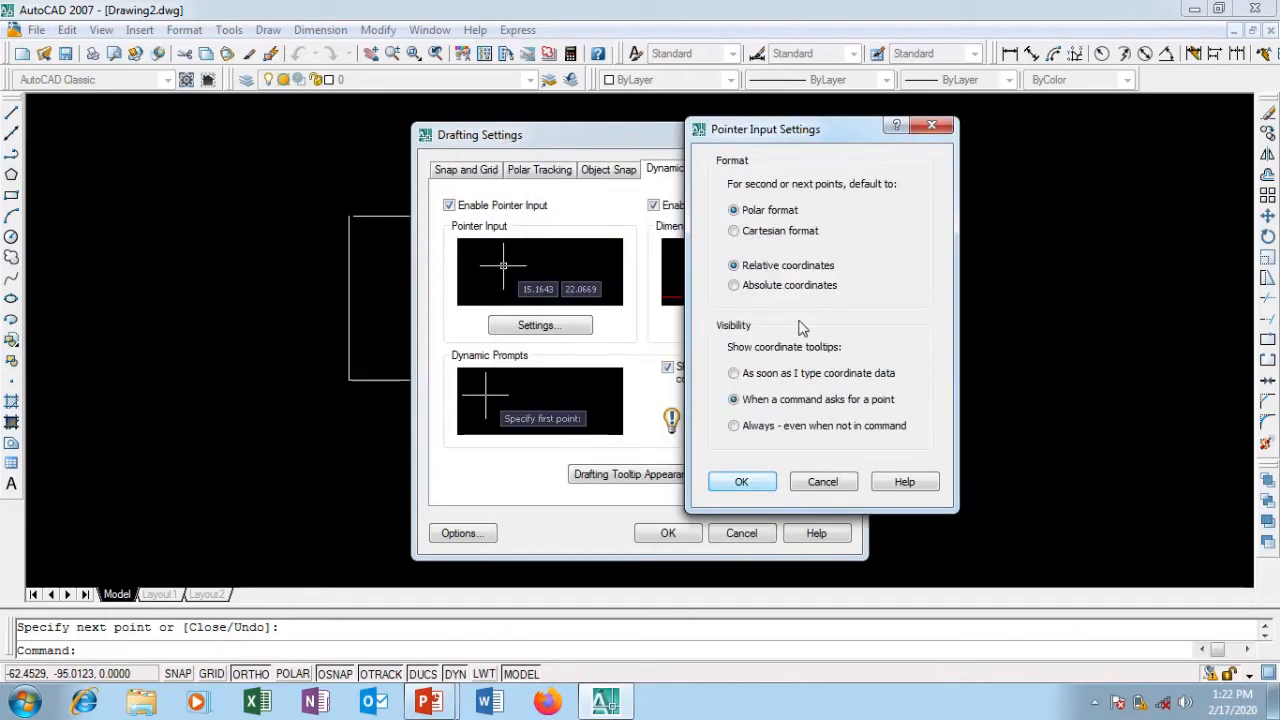
left_click(741, 481)
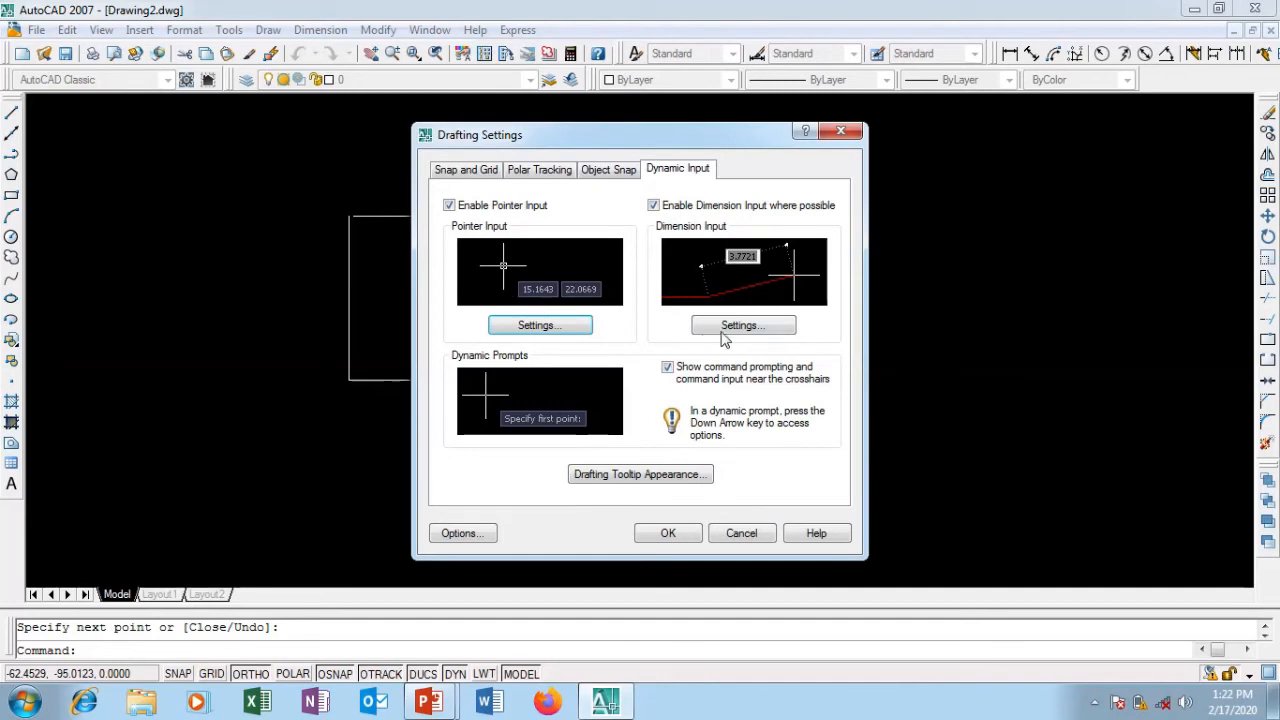
left_click(743, 325)
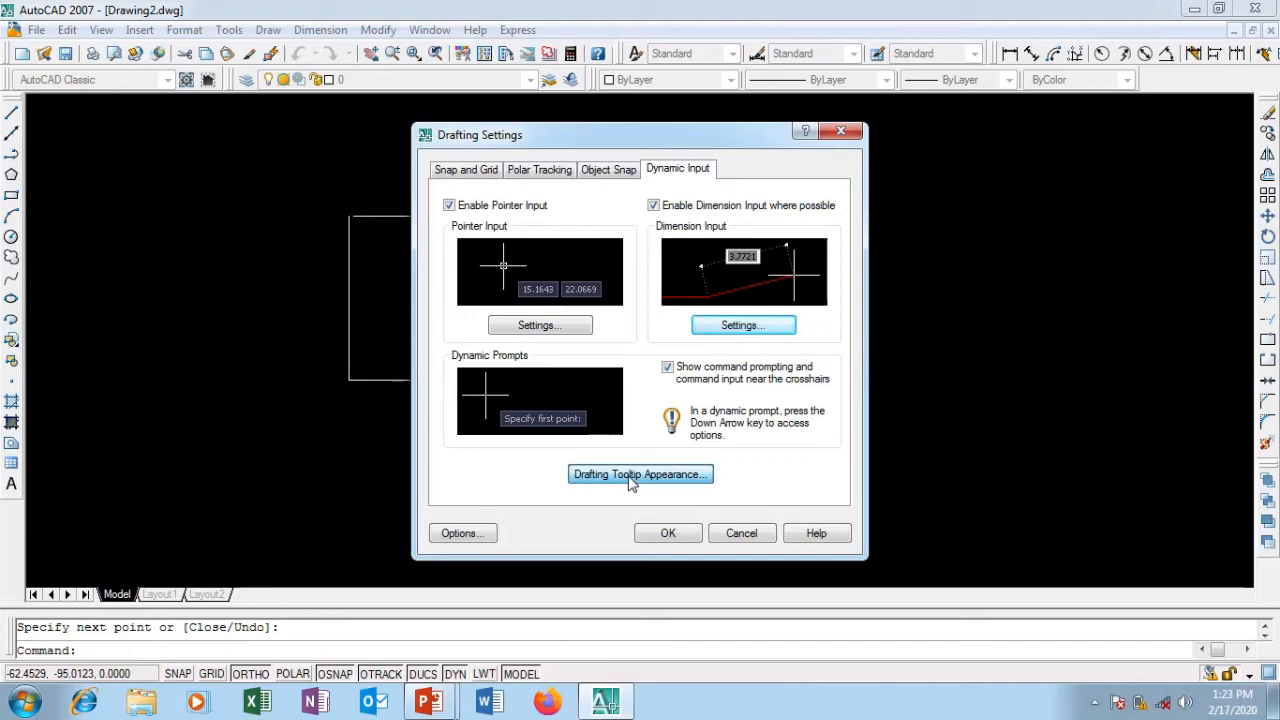
- Open the drafting tooltip's Drawing Window Colors and its Color list (199,199,220)
left_click(640, 474)
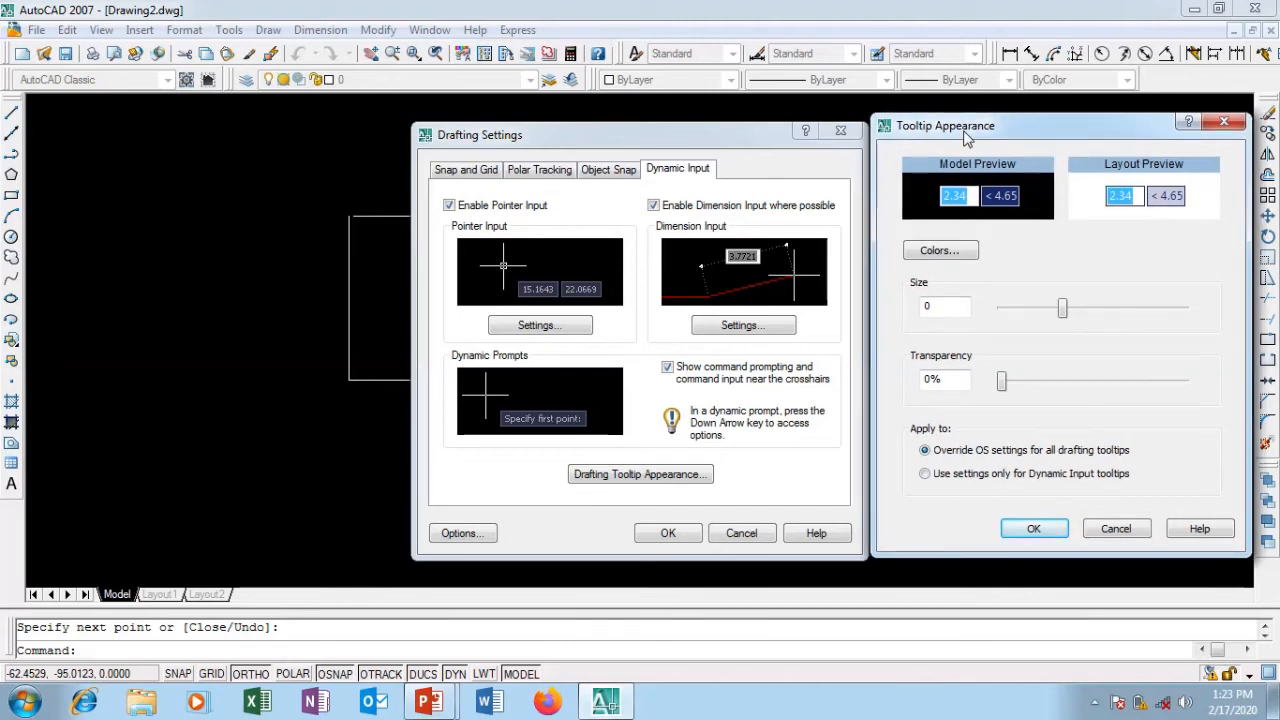
mouse_move(1050, 303)
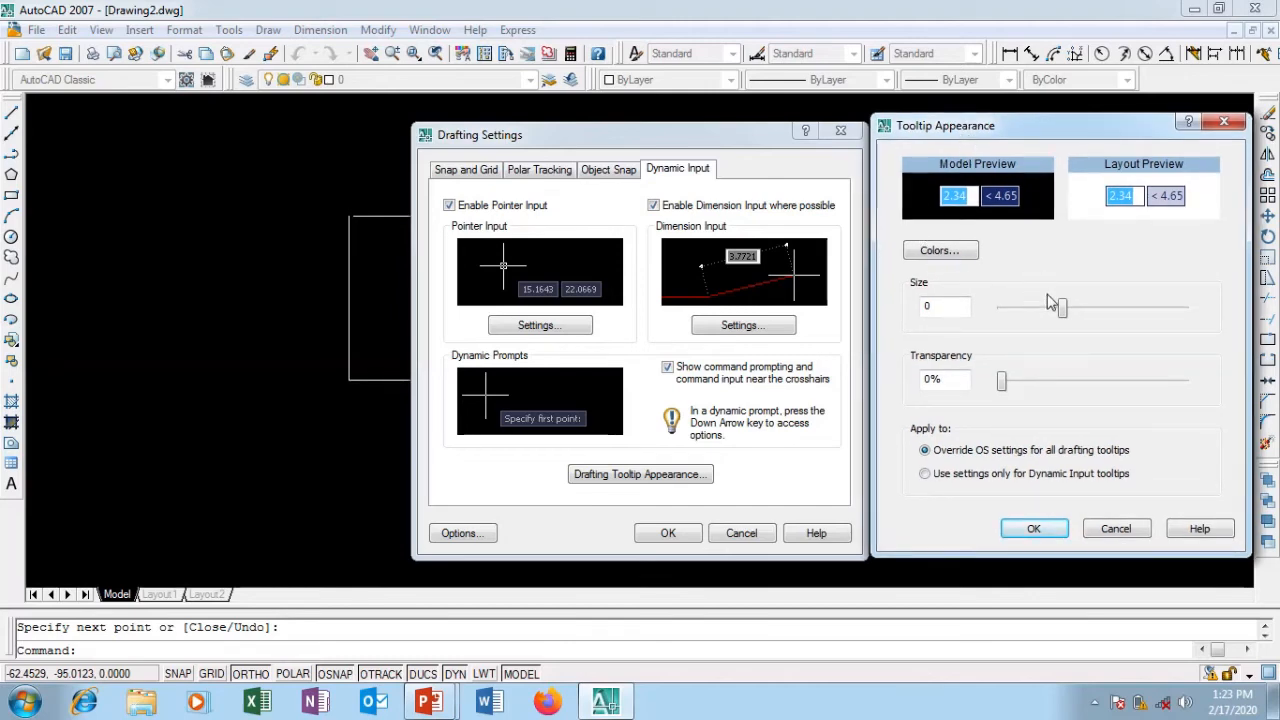
left_click(939, 250)
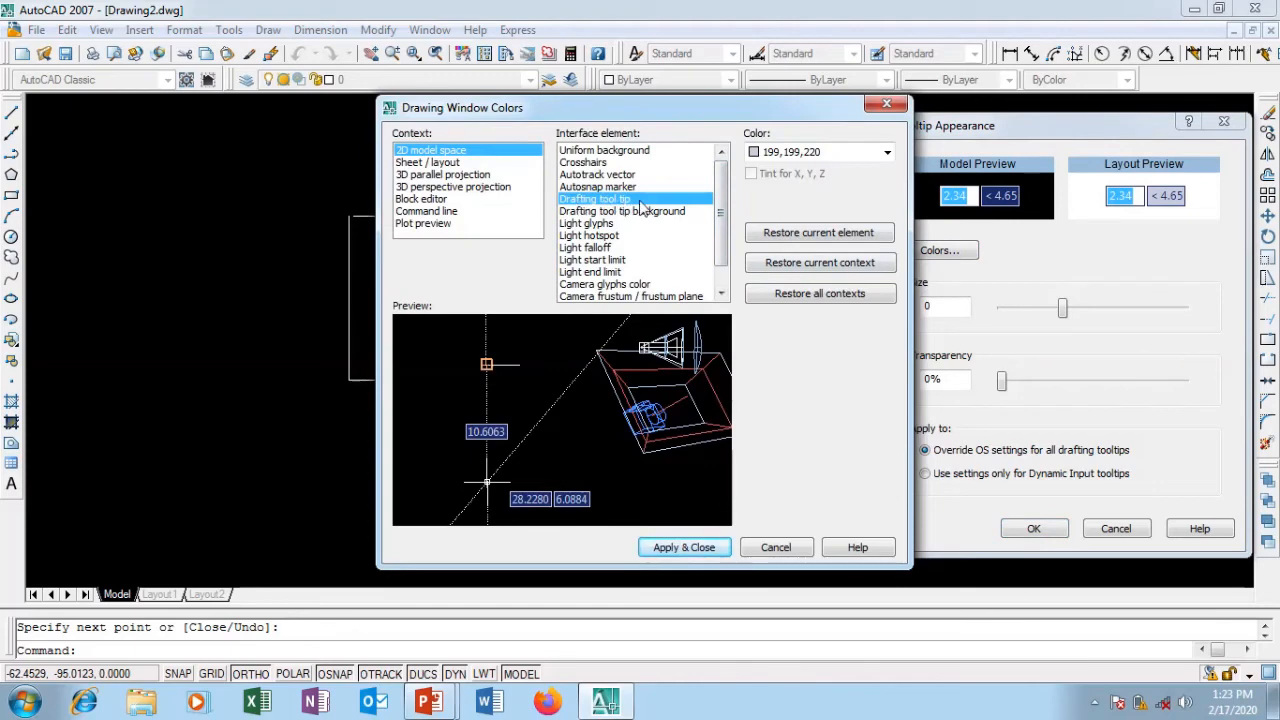
mouse_move(810, 166)
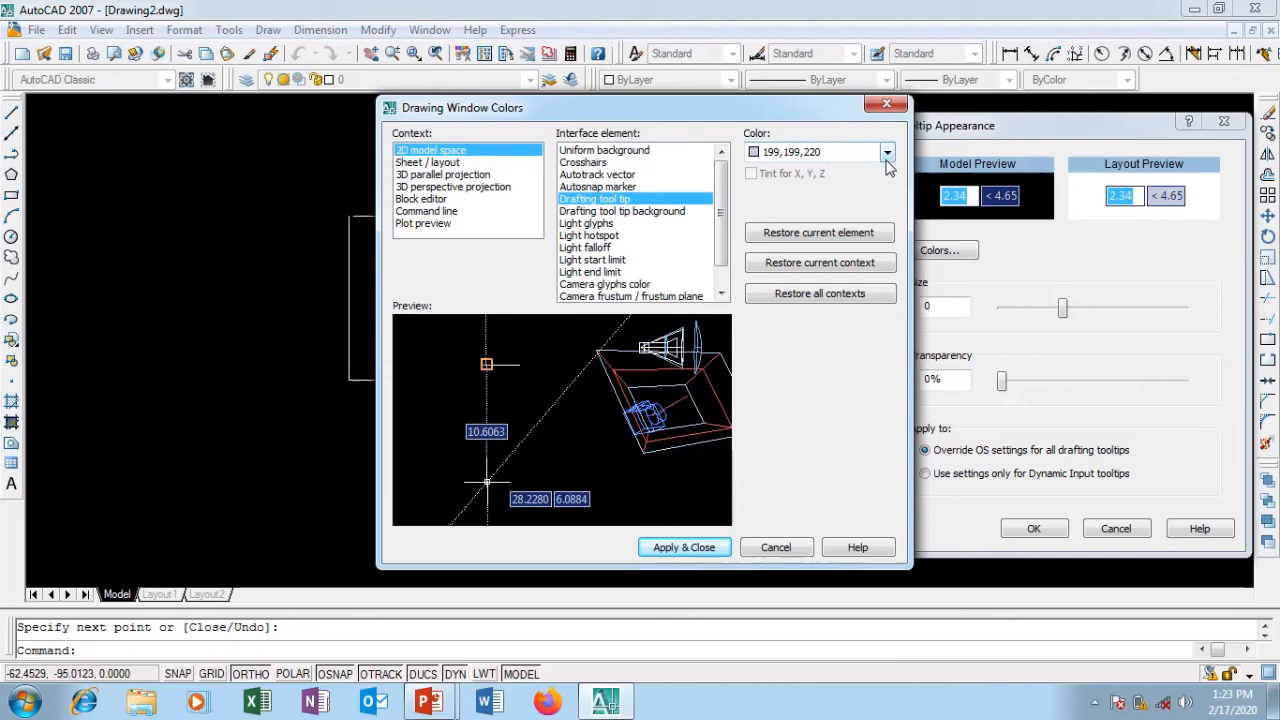
left_click(886, 152)
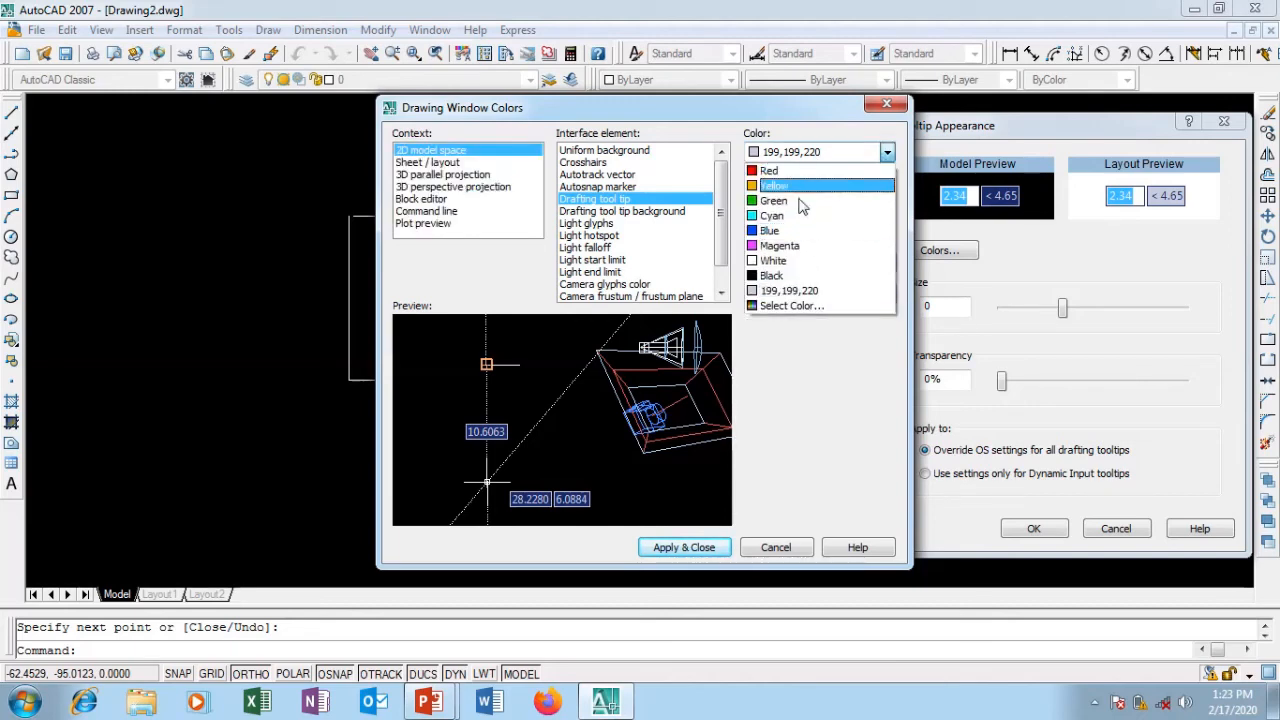
left_click(887, 152)
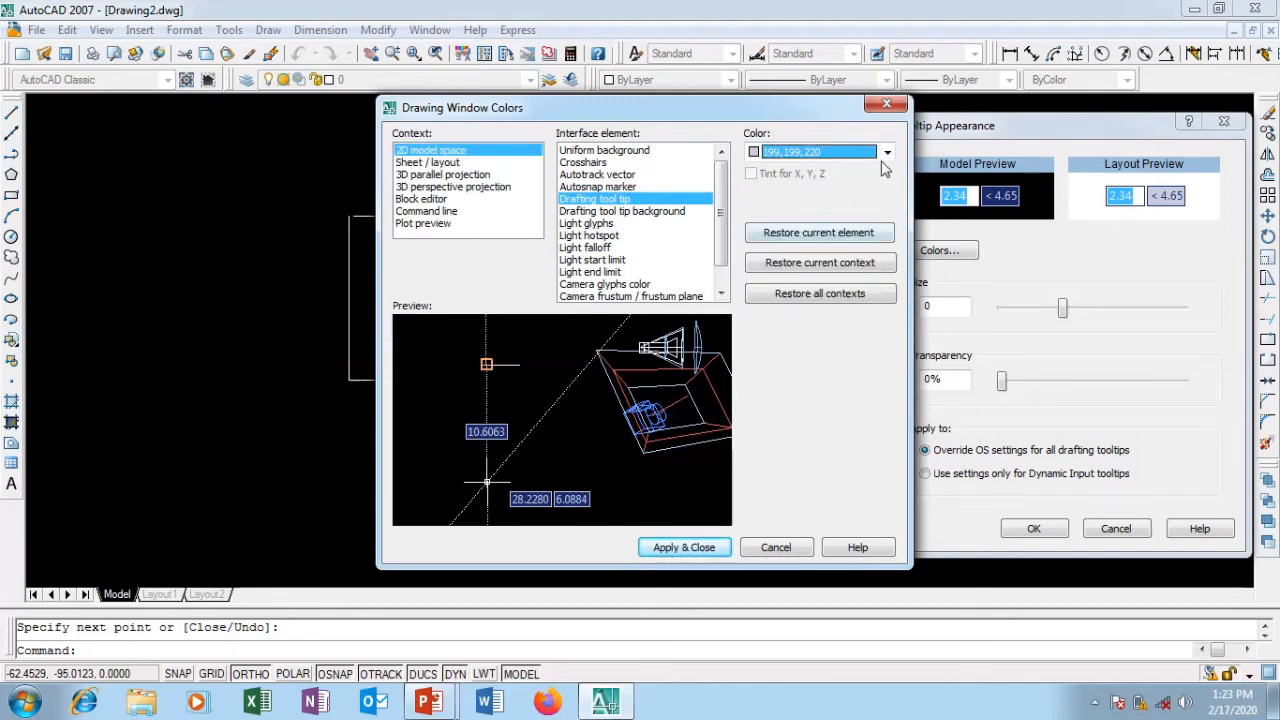
left_click(886, 152)
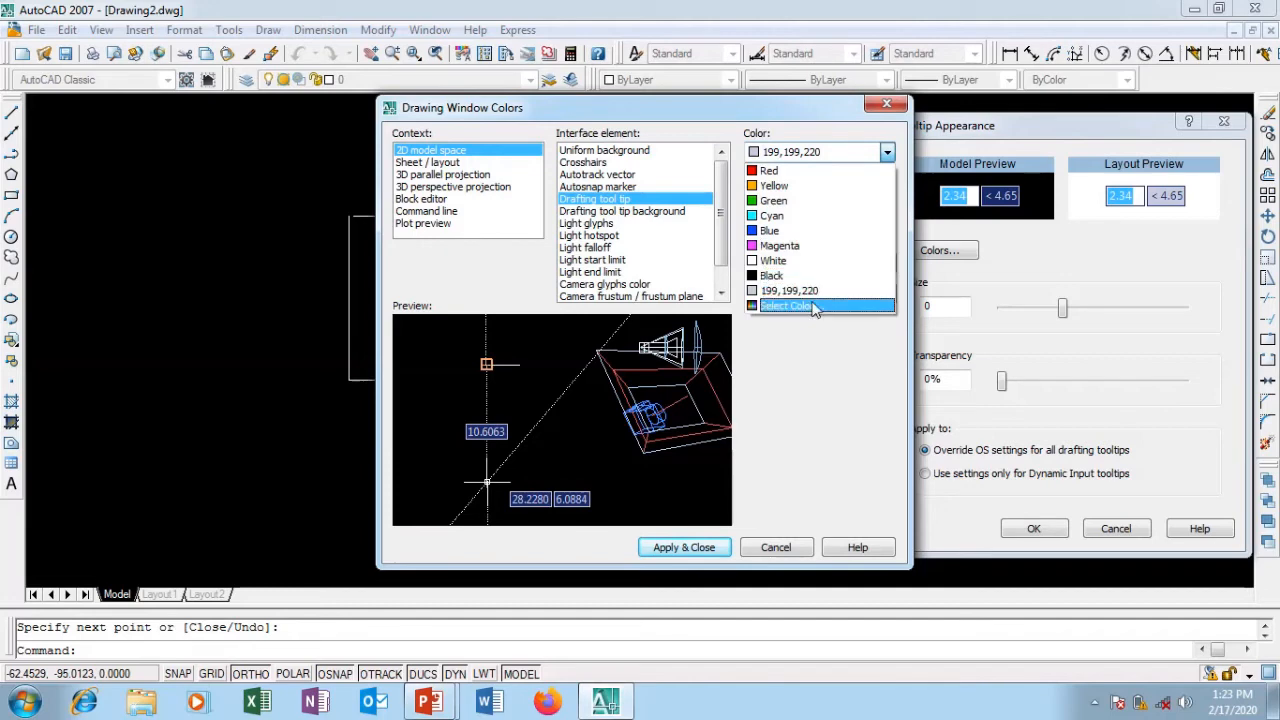
left_click(787, 305)
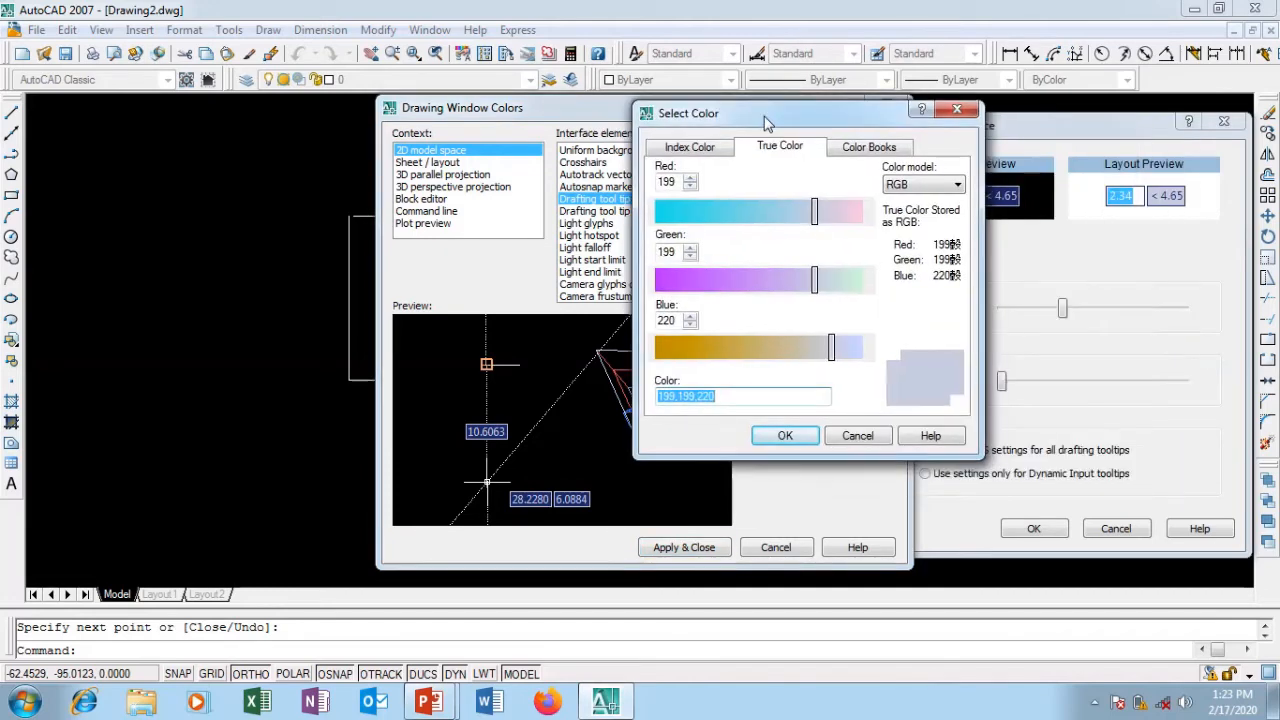
left_click(689, 147)
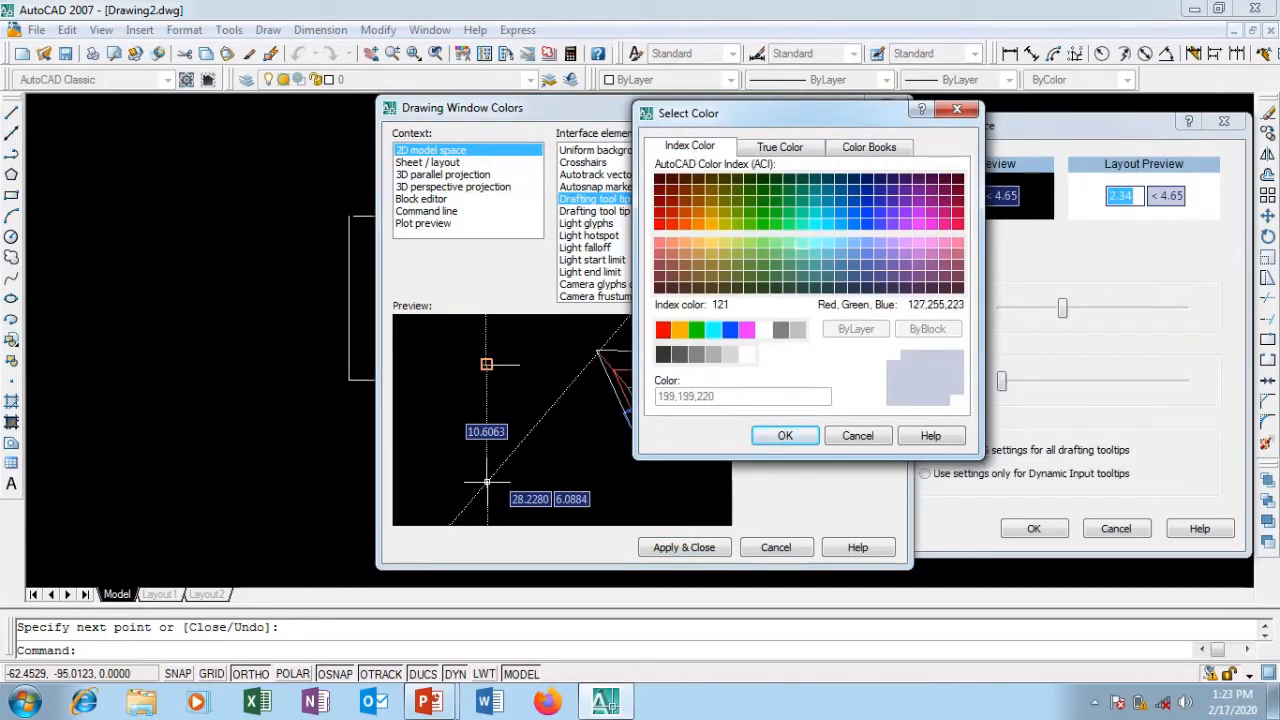
left_click(882, 253)
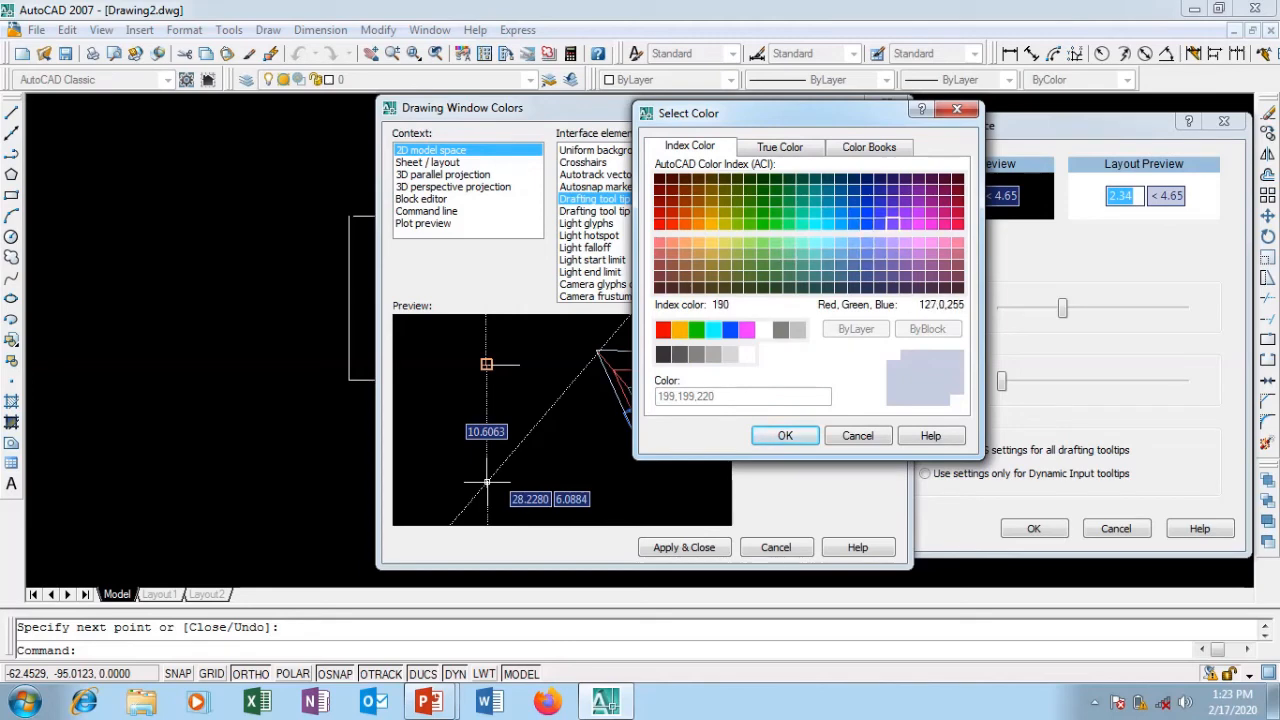
left_click(890, 230)
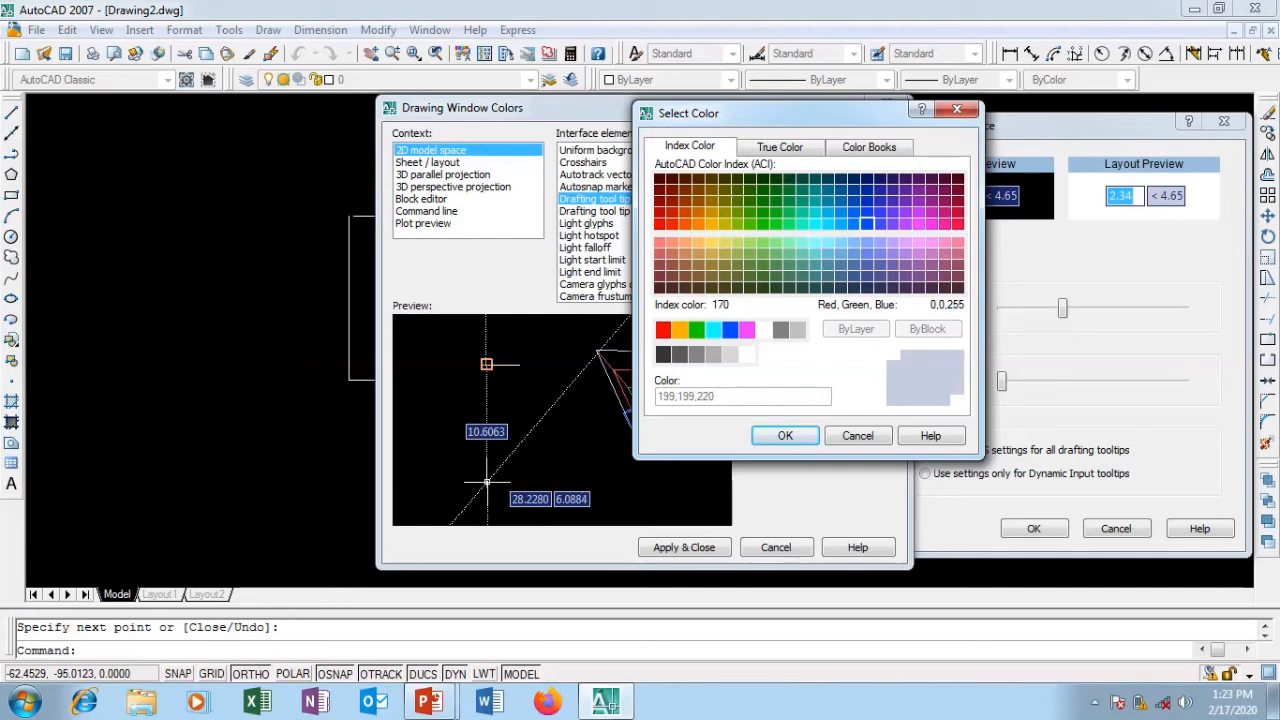
left_click(855, 328)
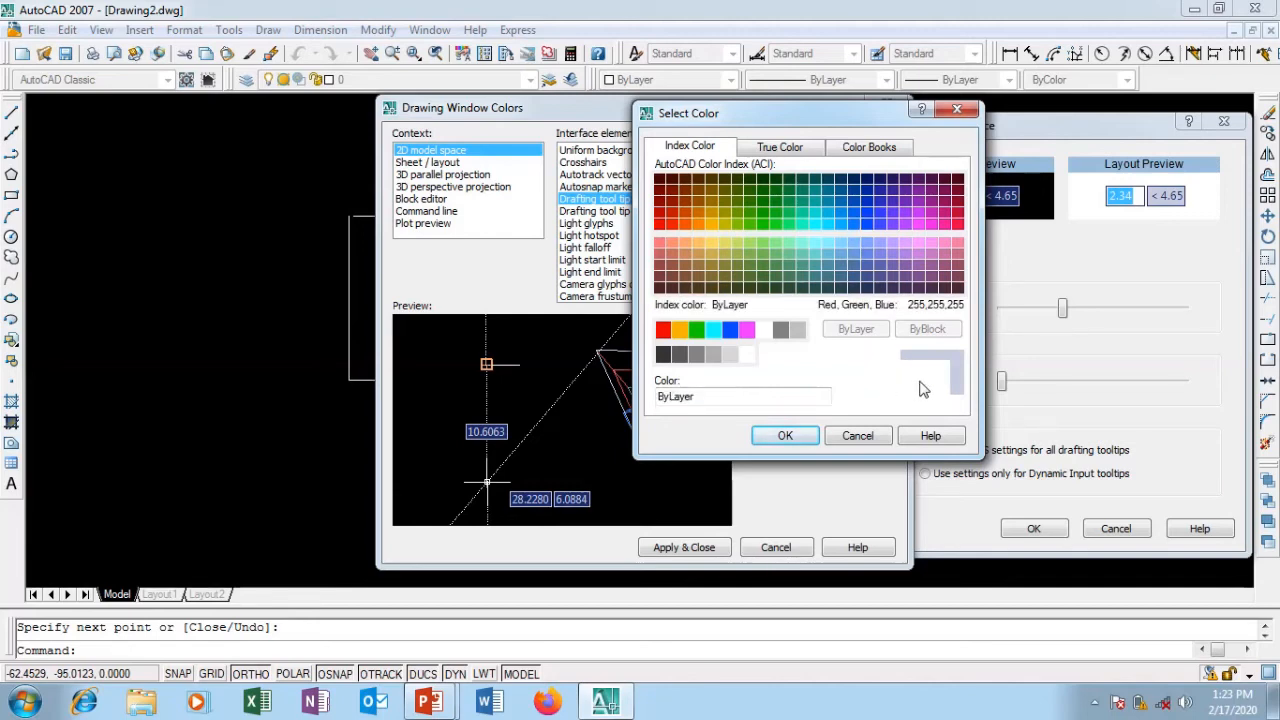
left_click(866, 224)
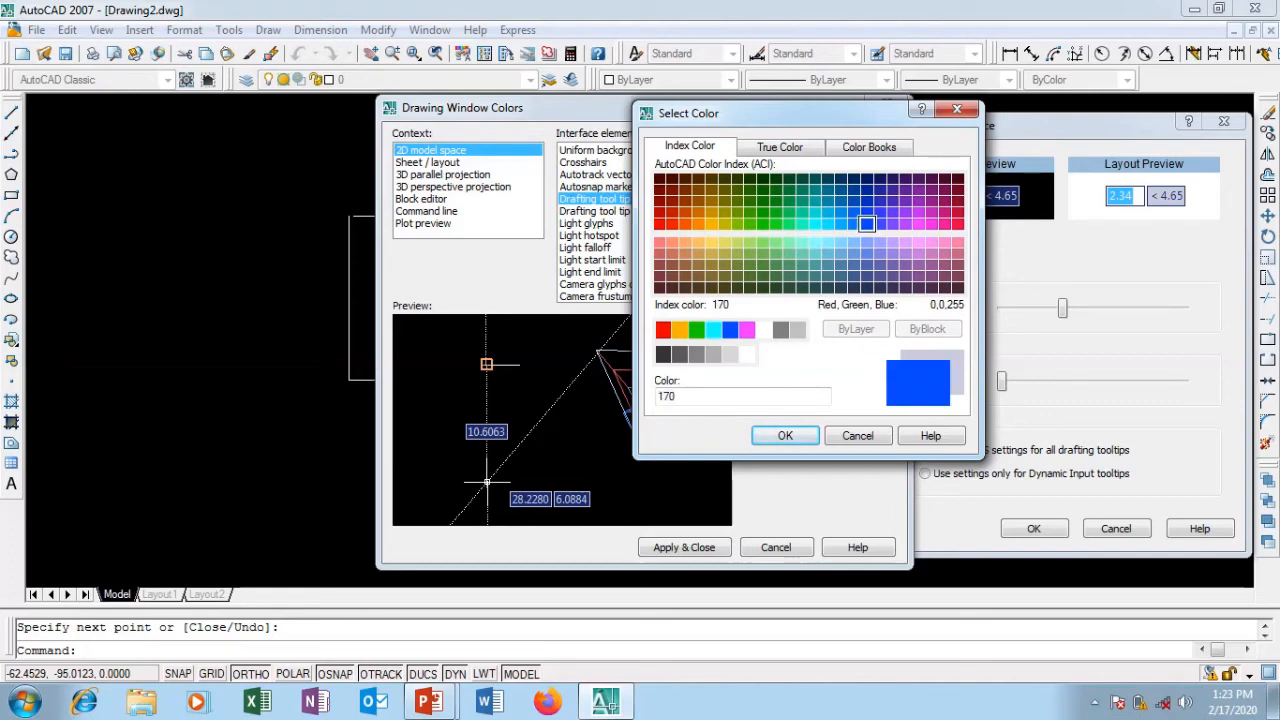
left_click(918, 224)
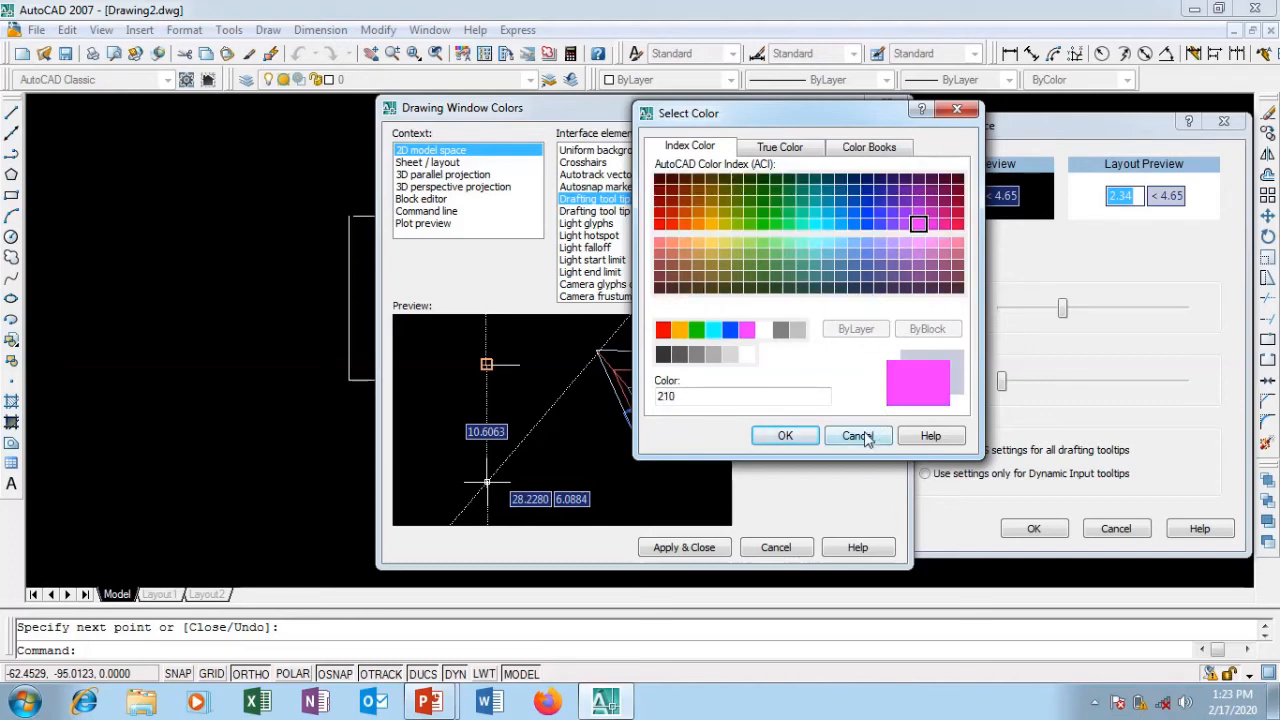
left_click(857, 435)
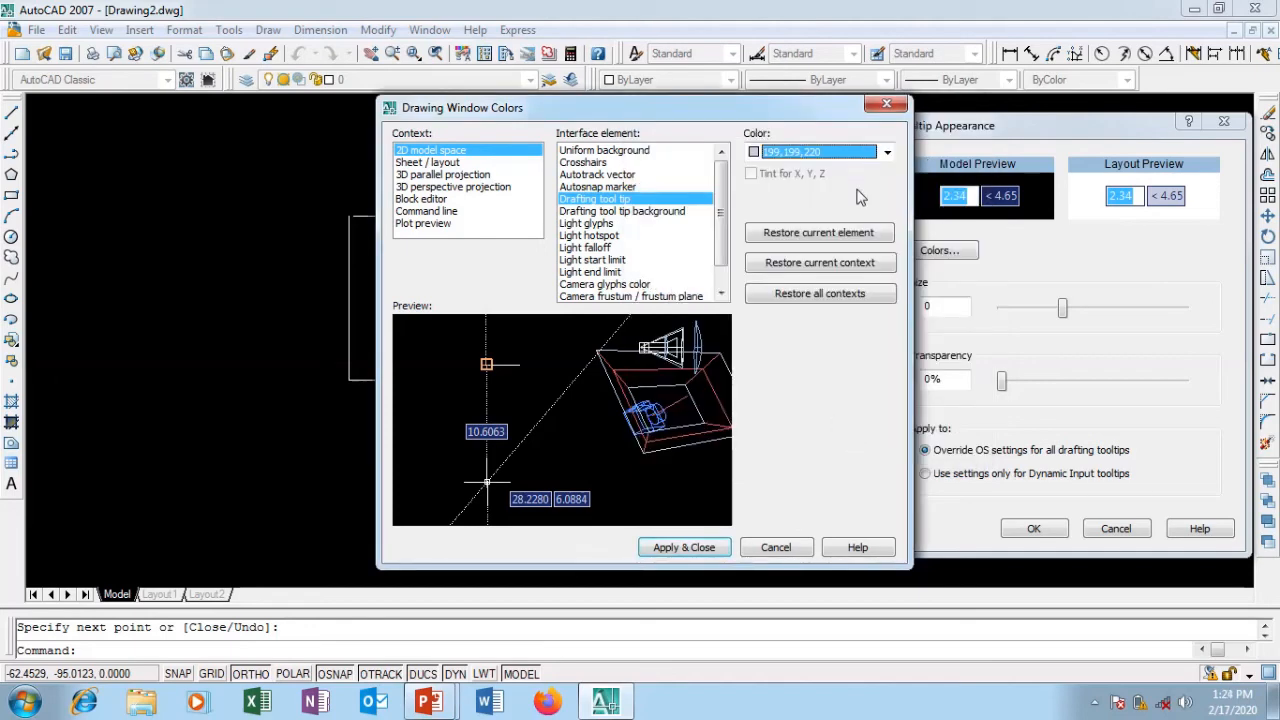
mouse_move(1048, 135)
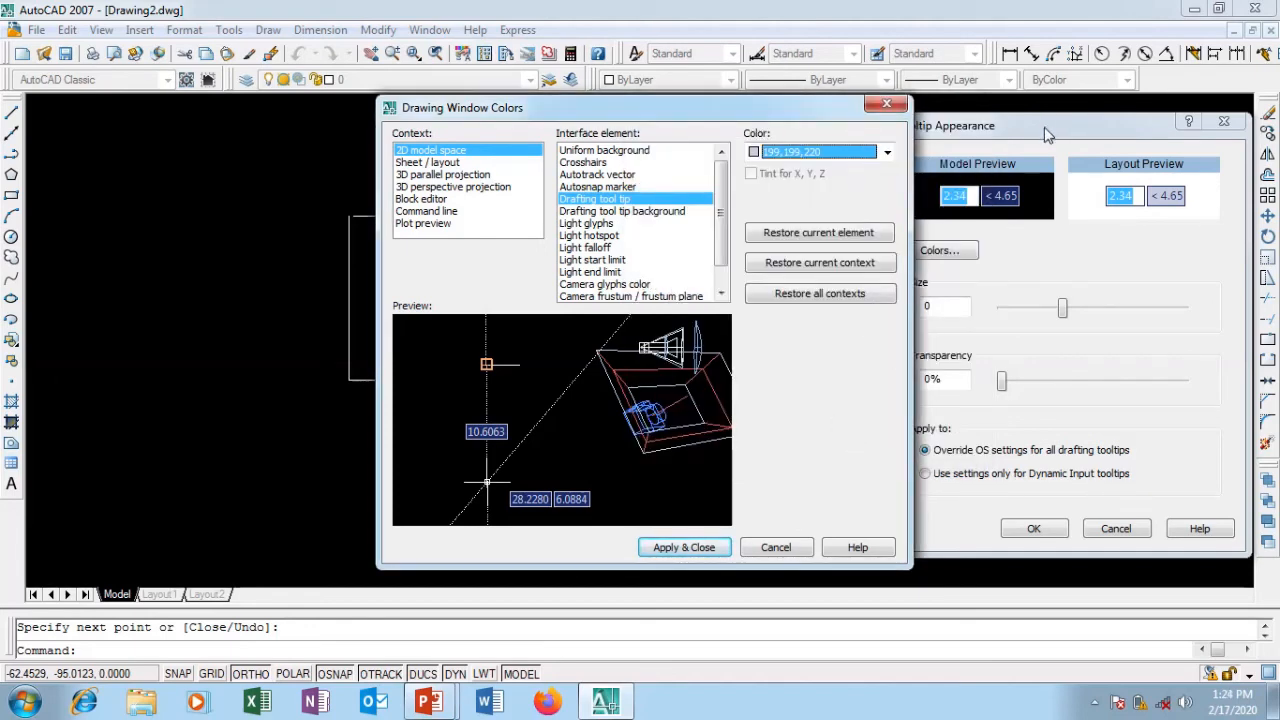
mouse_move(776, 547)
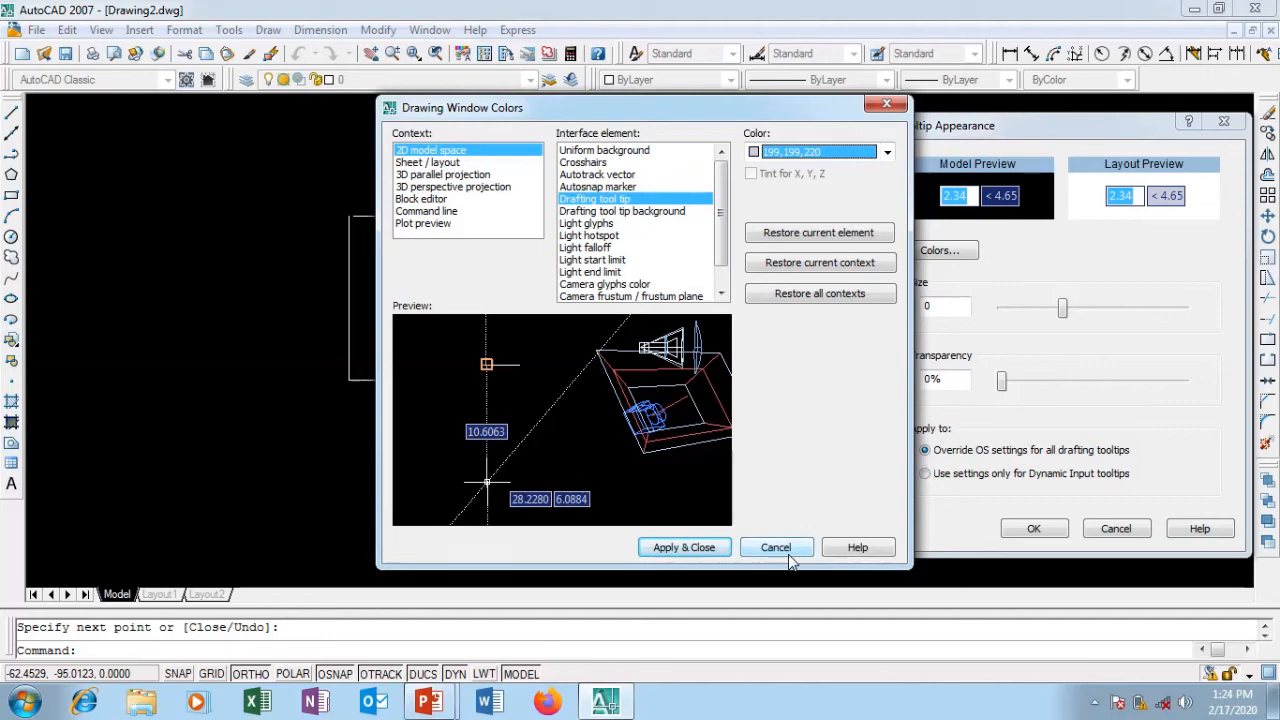
- Close colors unchanged and try tooltip sizes 3 and 2 before returning to 0
left_click(775, 547)
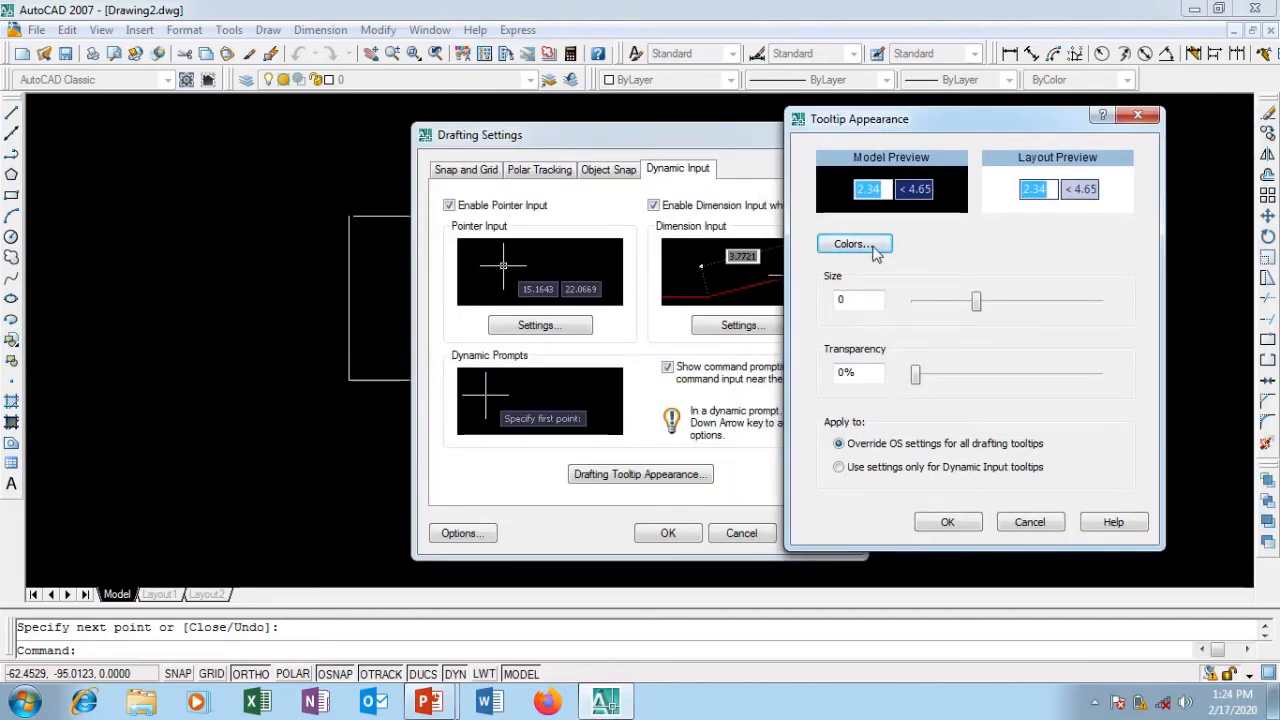
mouse_move(918, 202)
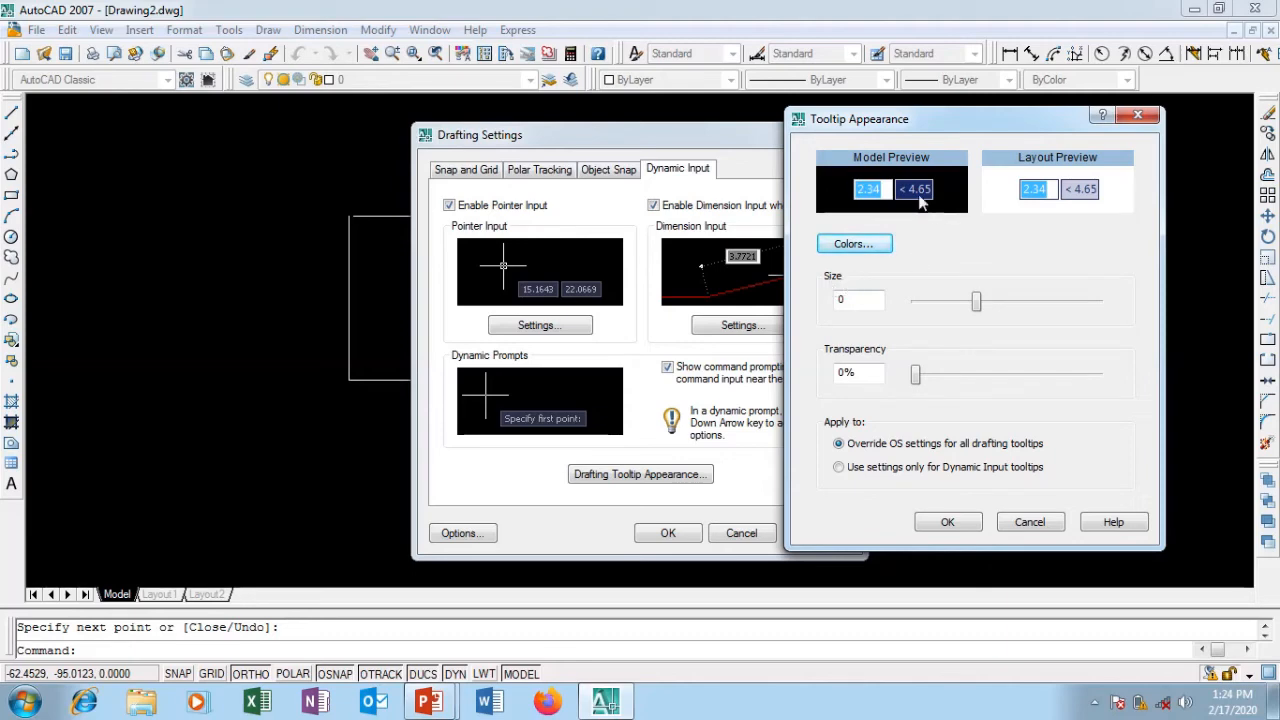
mouse_move(1060, 168)
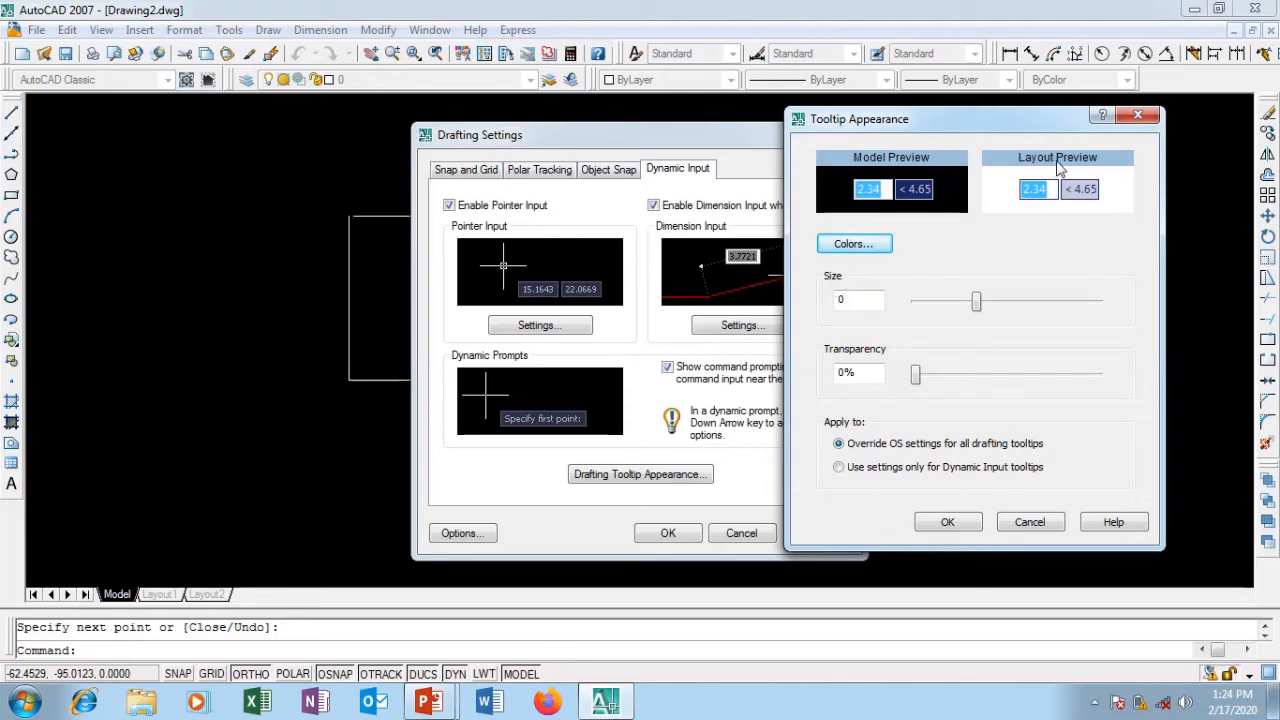
mouse_move(983, 316)
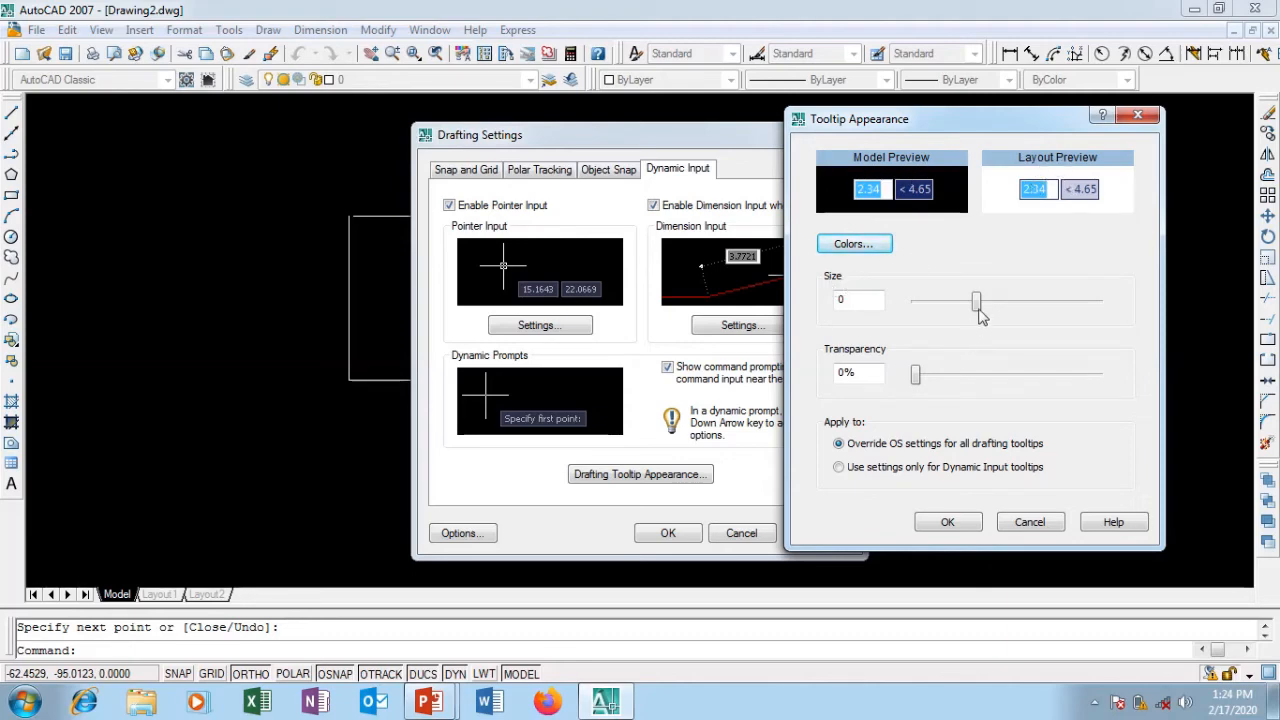
left_click_drag(976, 302, 1037, 302)
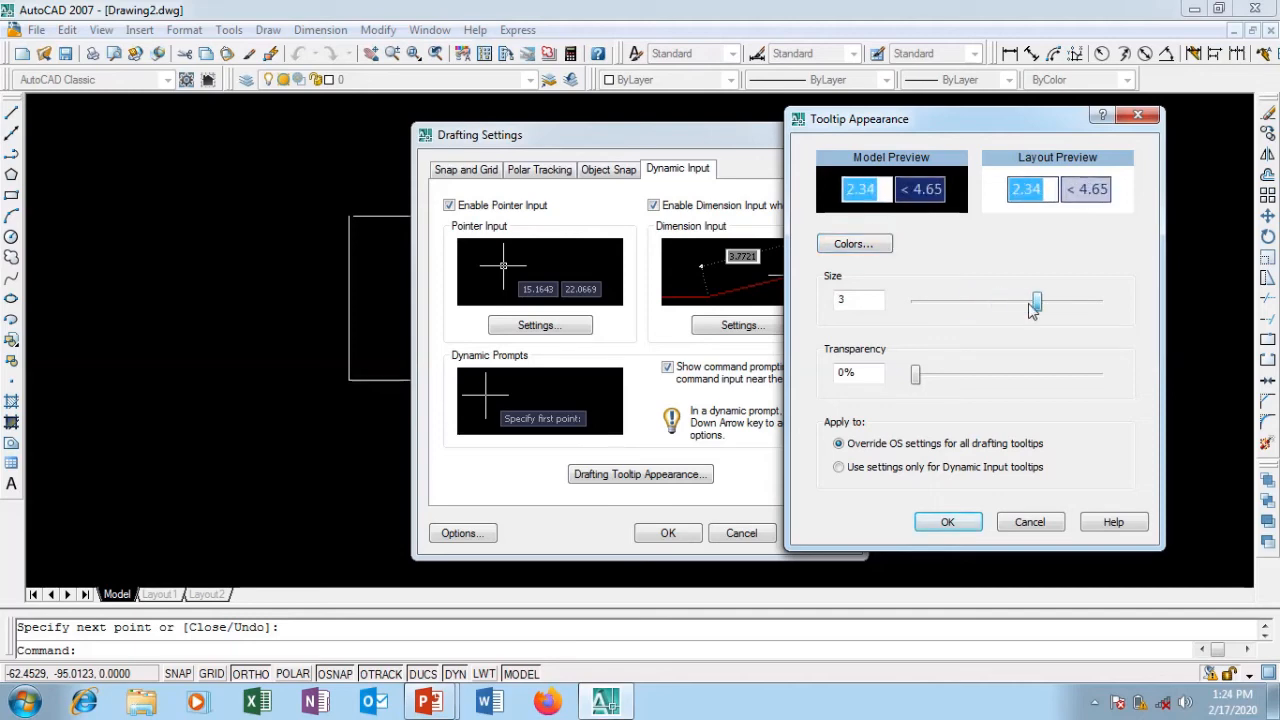
left_click_drag(1036, 302, 1016, 302)
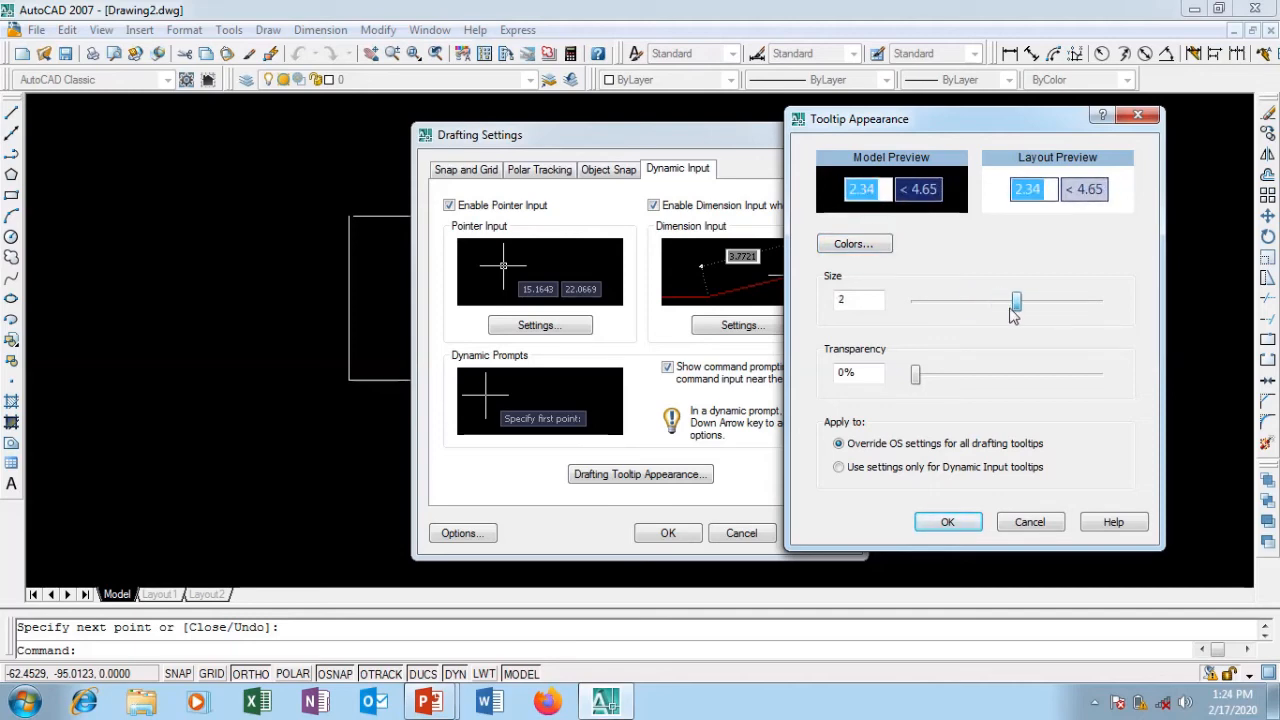
left_click_drag(1016, 301, 976, 301)
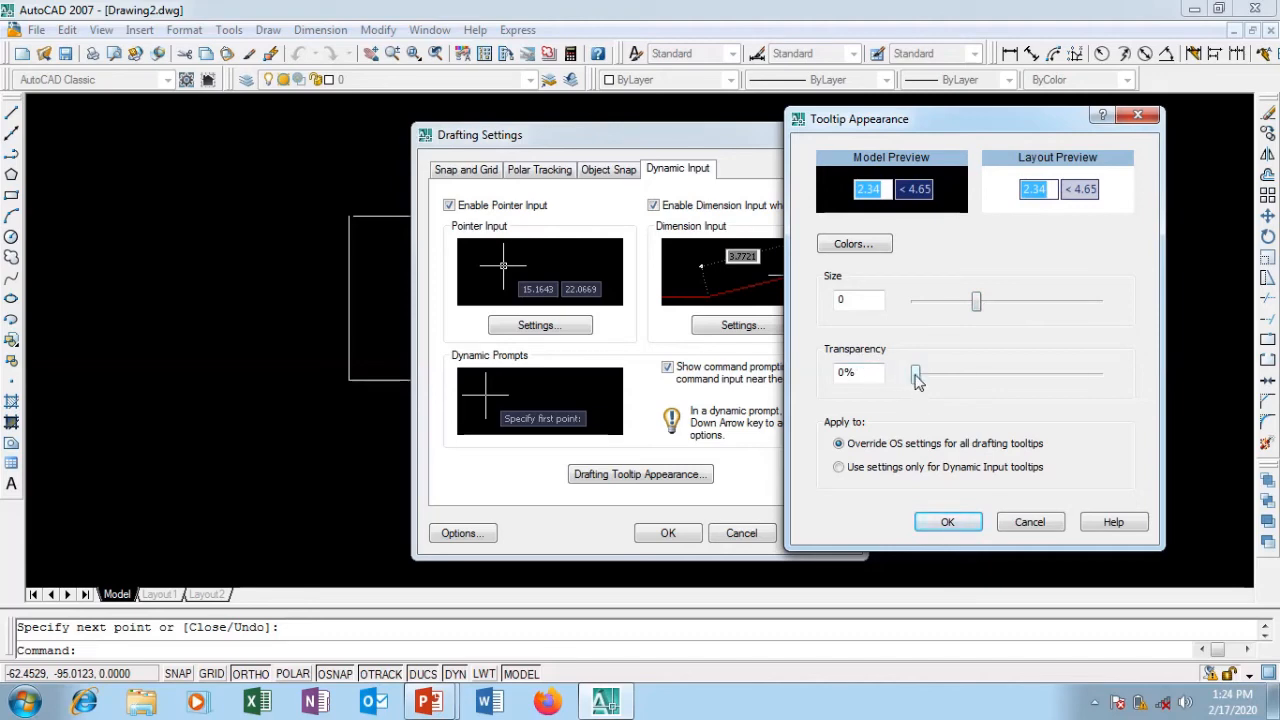
- Try 41% and 87% tooltip transparency, restore 0%, and accept Tooltip Appearance
left_click_drag(915, 372, 990, 372)
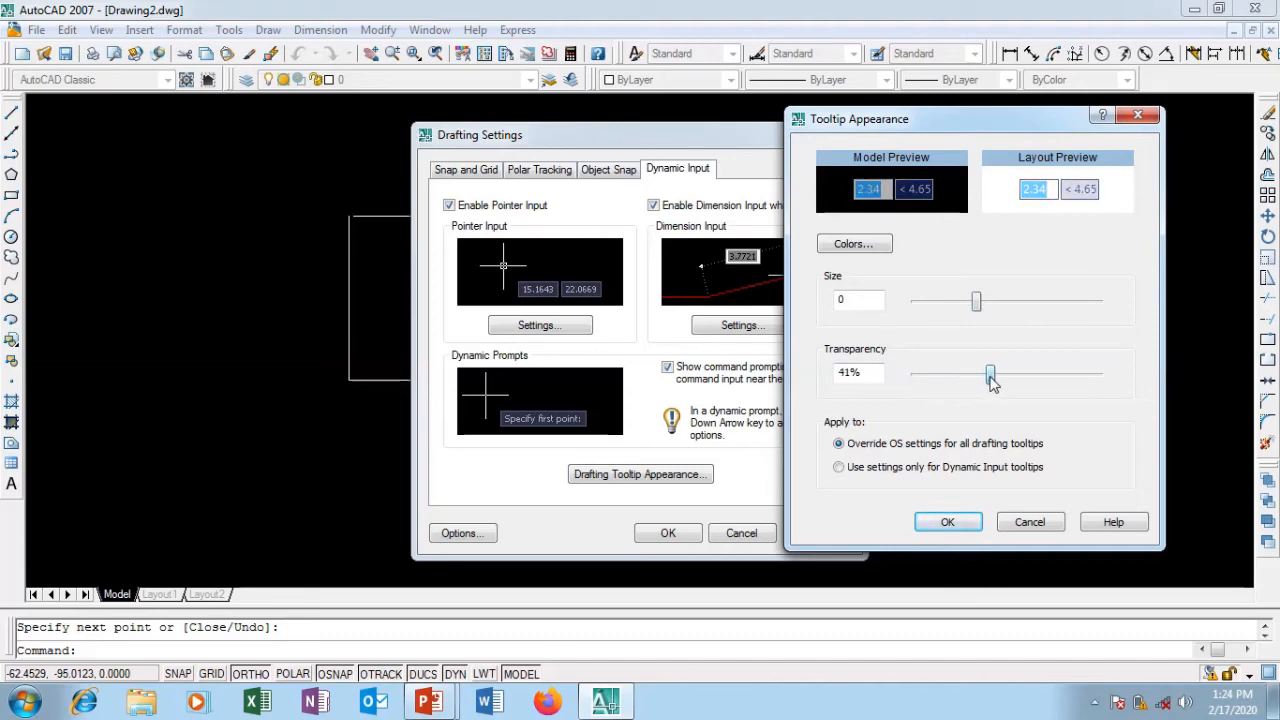
left_click_drag(990, 375, 1075, 375)
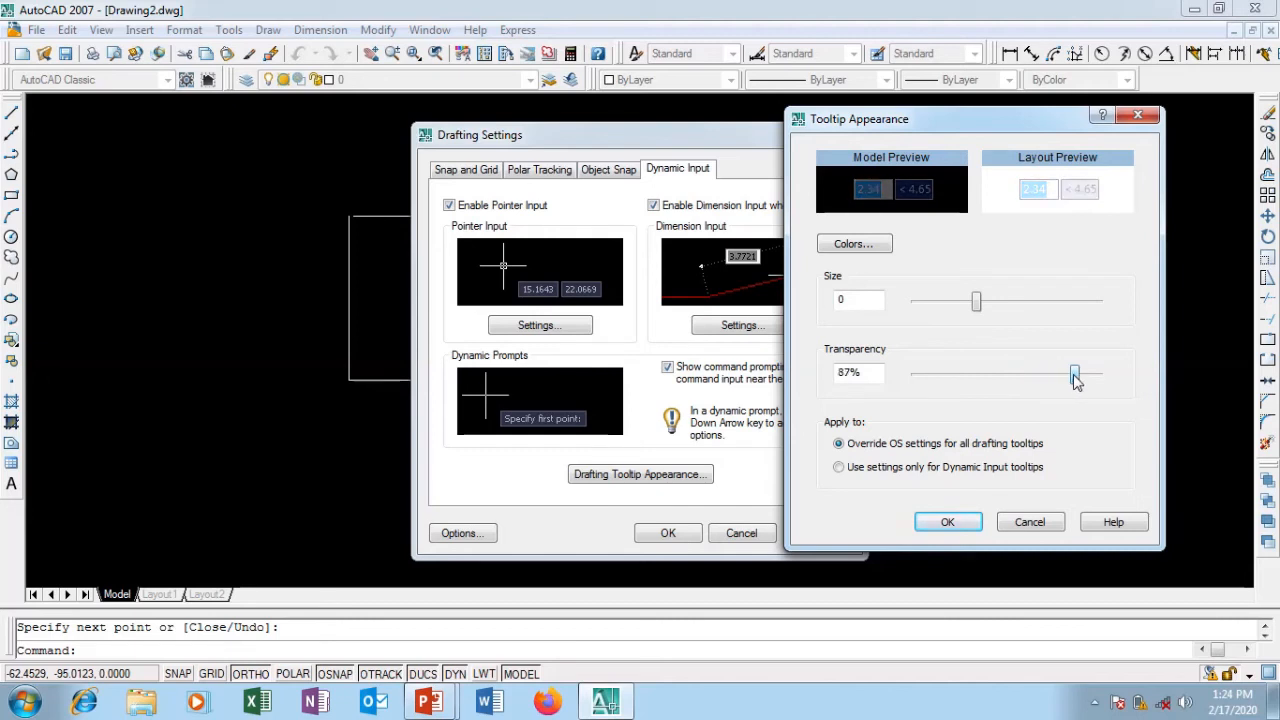
left_click_drag(1075, 373, 915, 373)
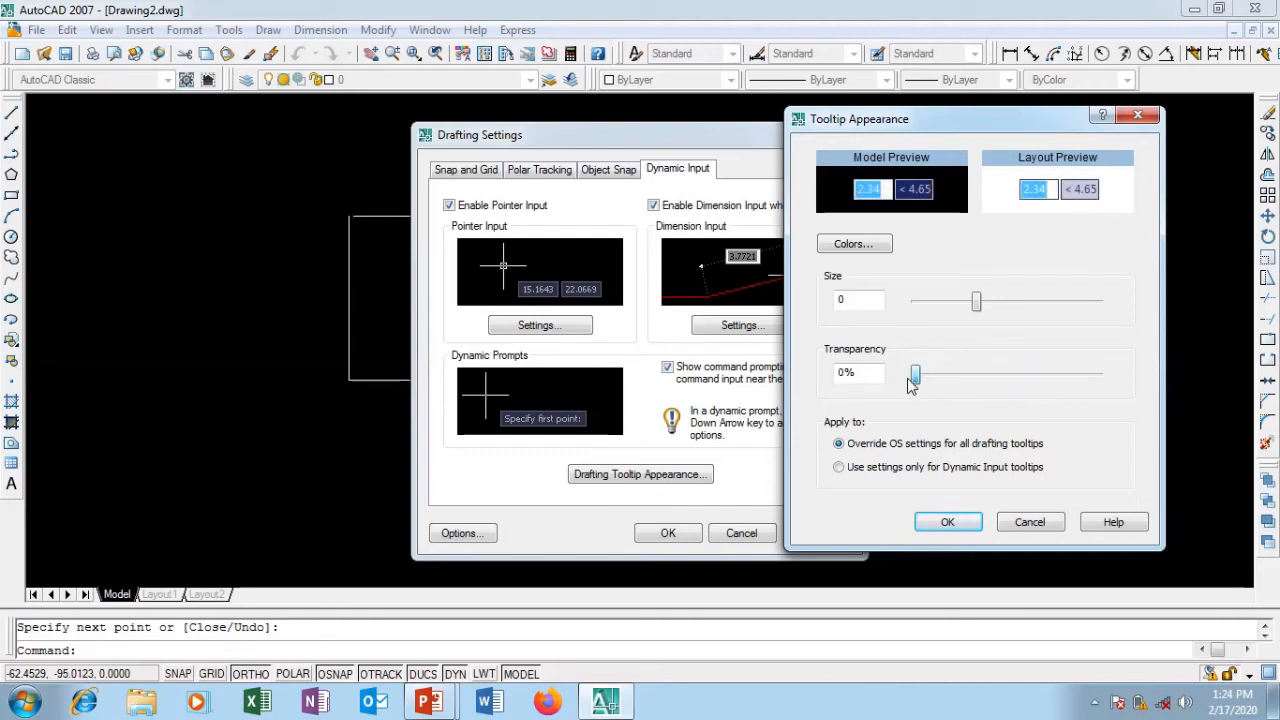
mouse_move(948, 341)
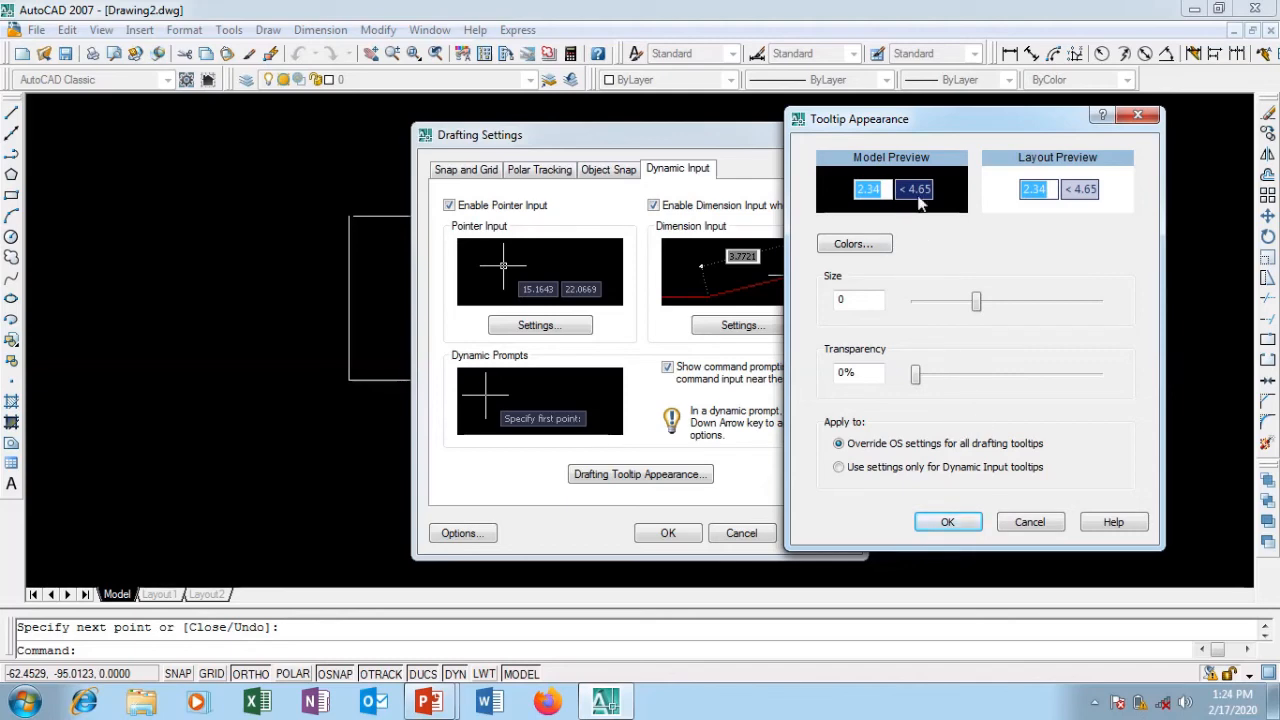
mouse_move(1055, 183)
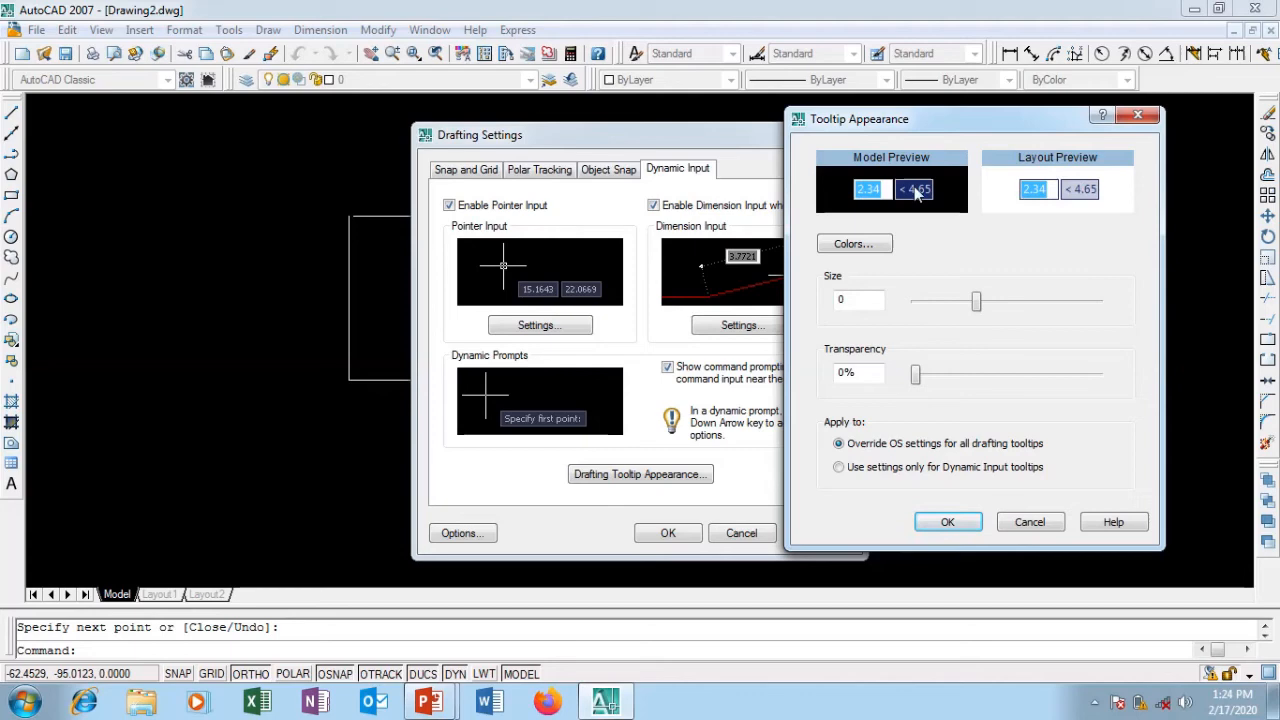
mouse_move(886, 185)
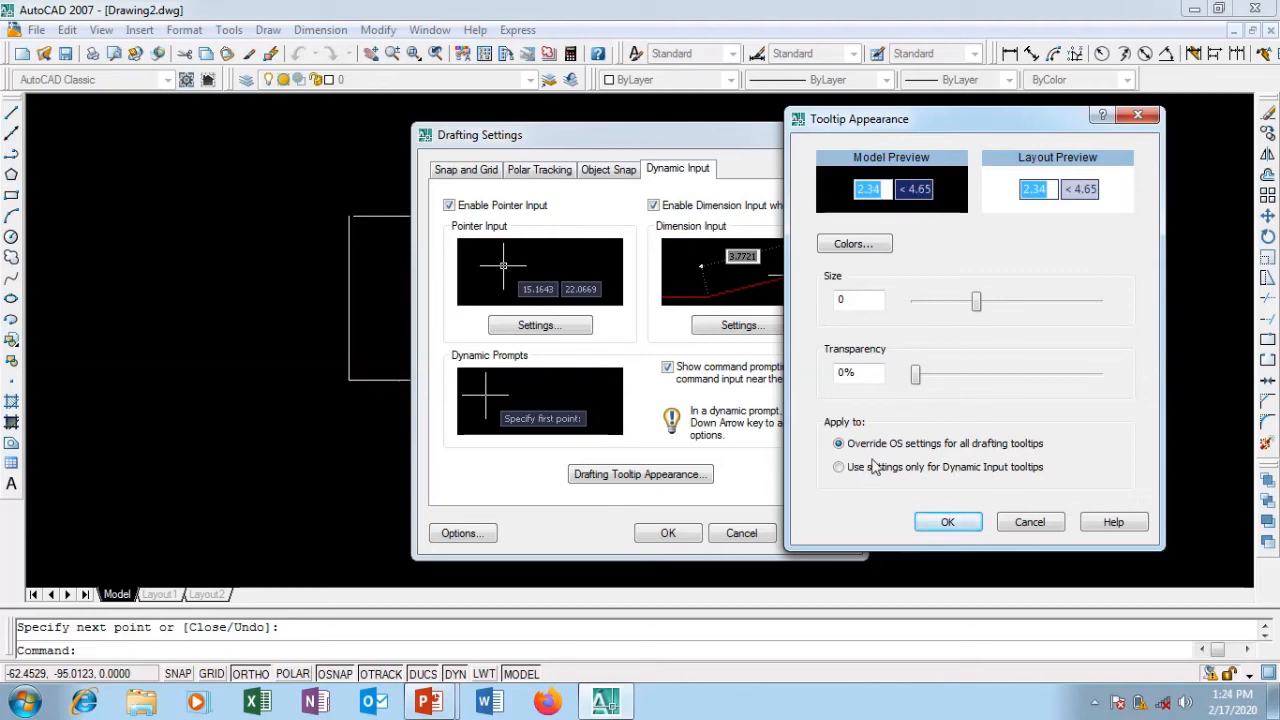
left_click(948, 521)
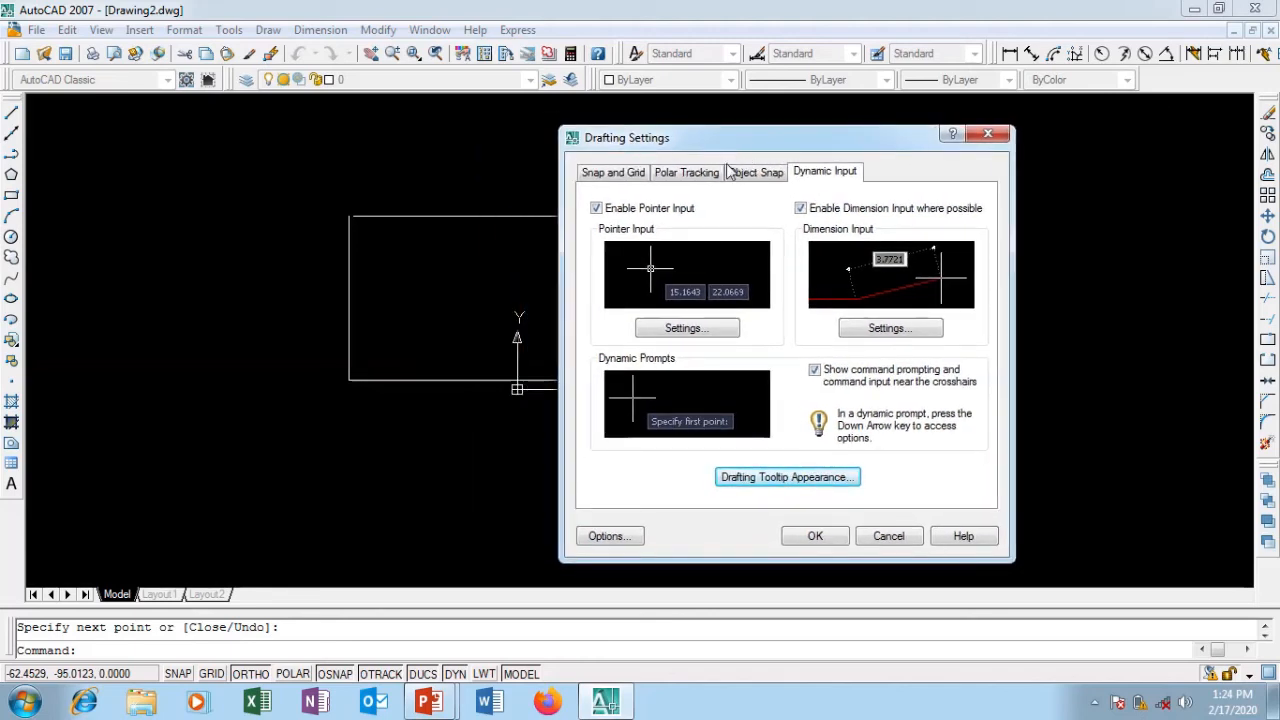
- View the preset polar increment angles (90 down to 5), then return to Snap and Grid
left_click(687, 172)
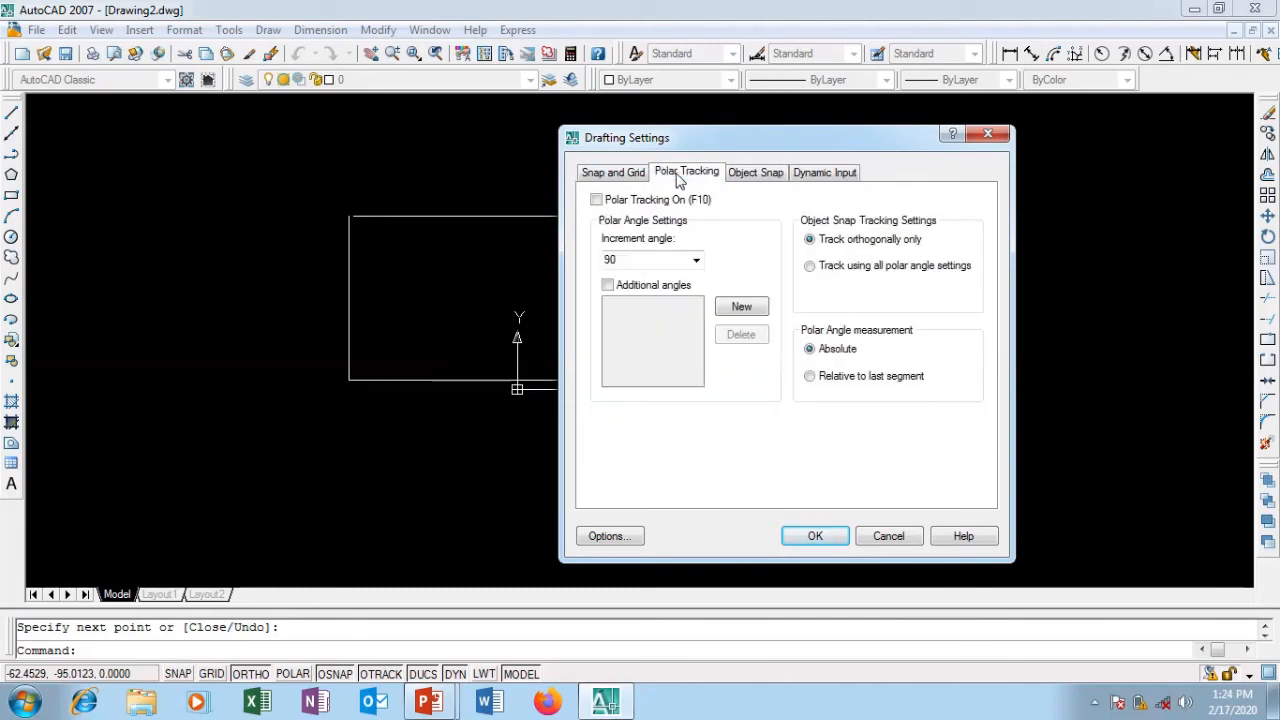
left_click(696, 260)
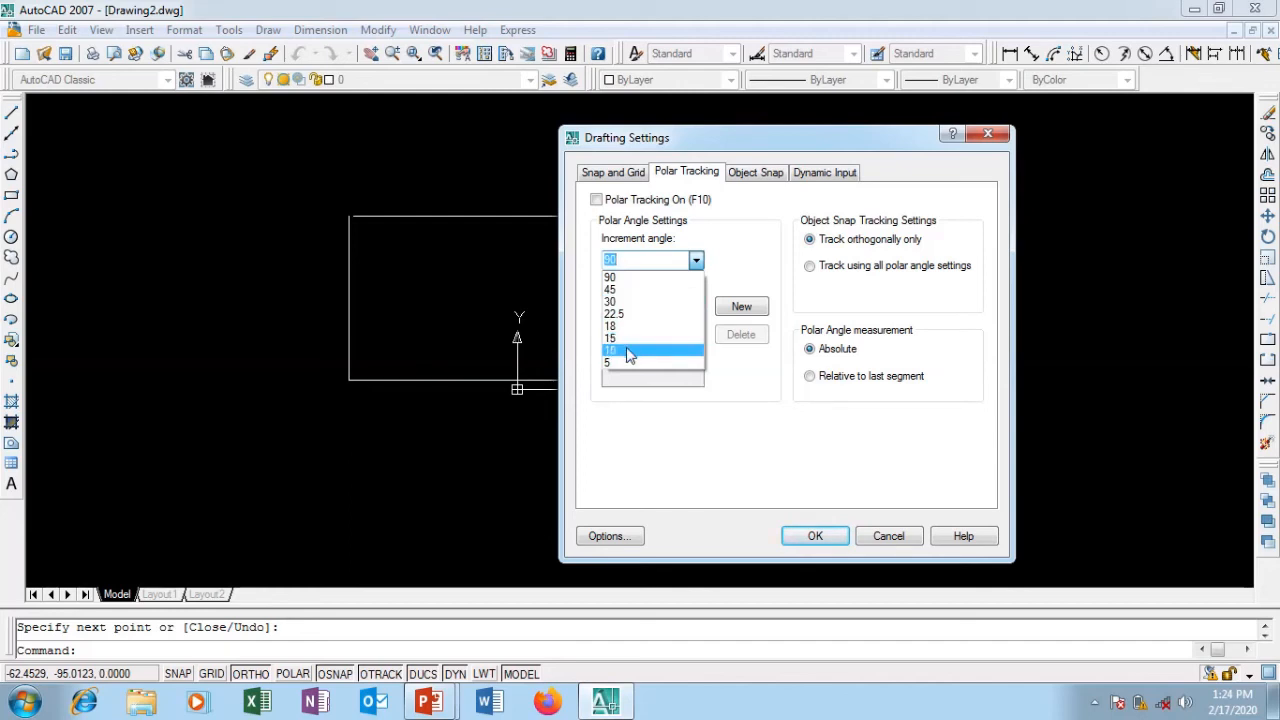
mouse_move(625, 277)
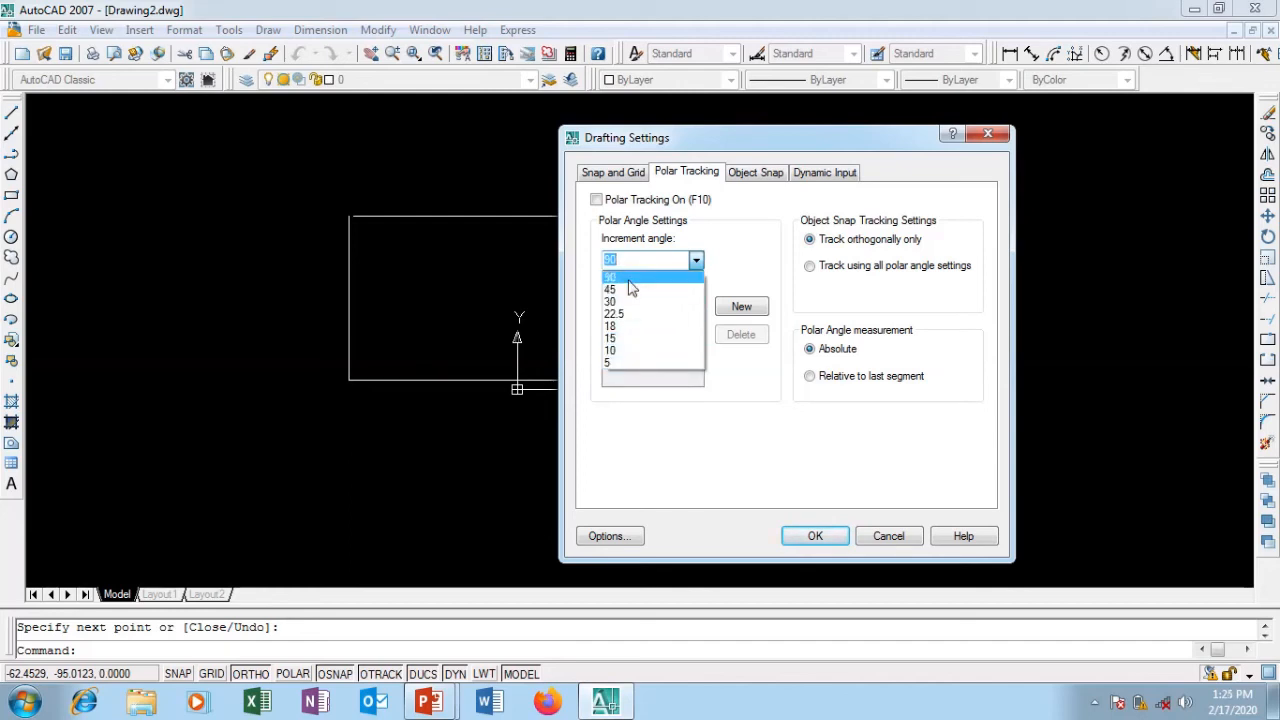
mouse_move(620, 270)
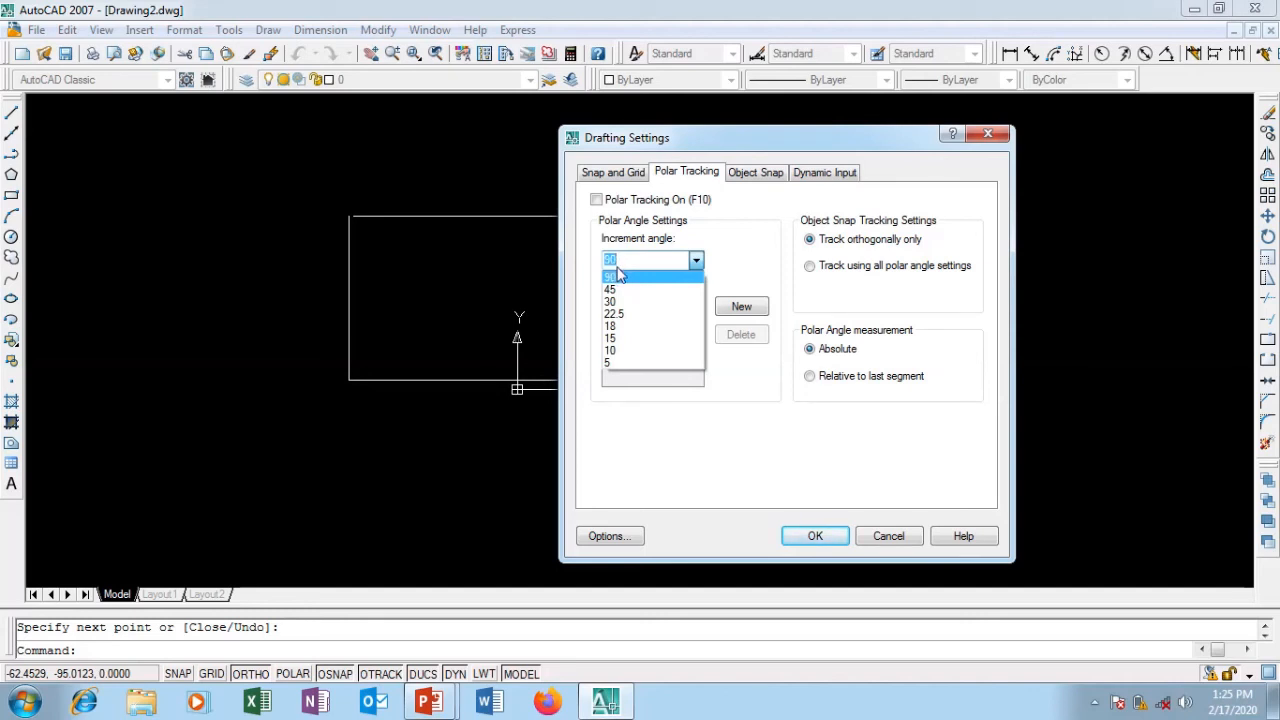
mouse_move(615, 290)
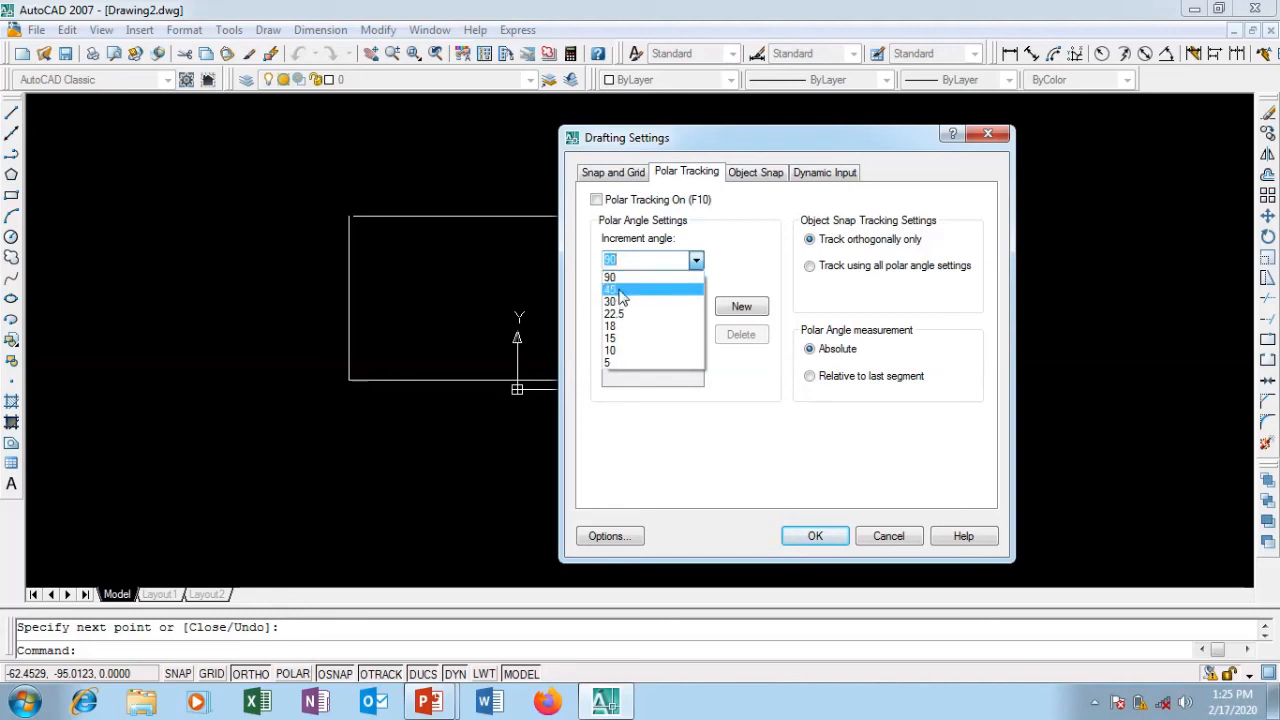
mouse_move(630, 302)
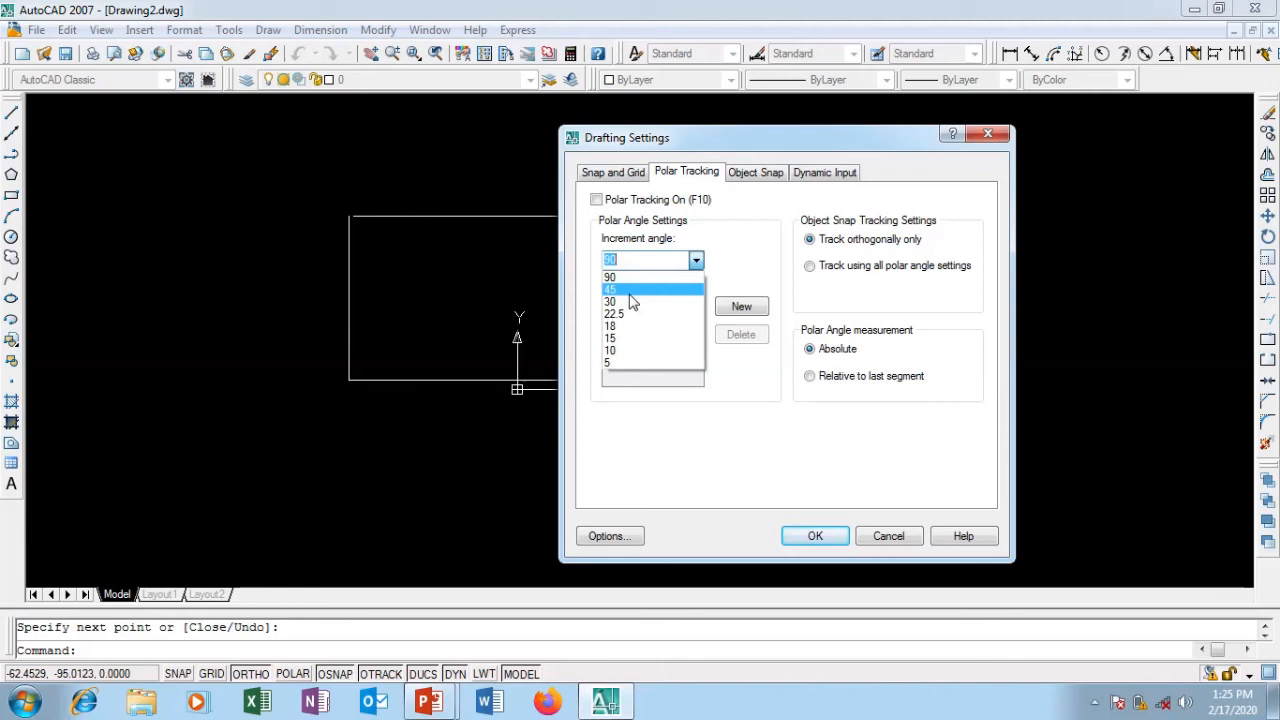
mouse_move(748, 263)
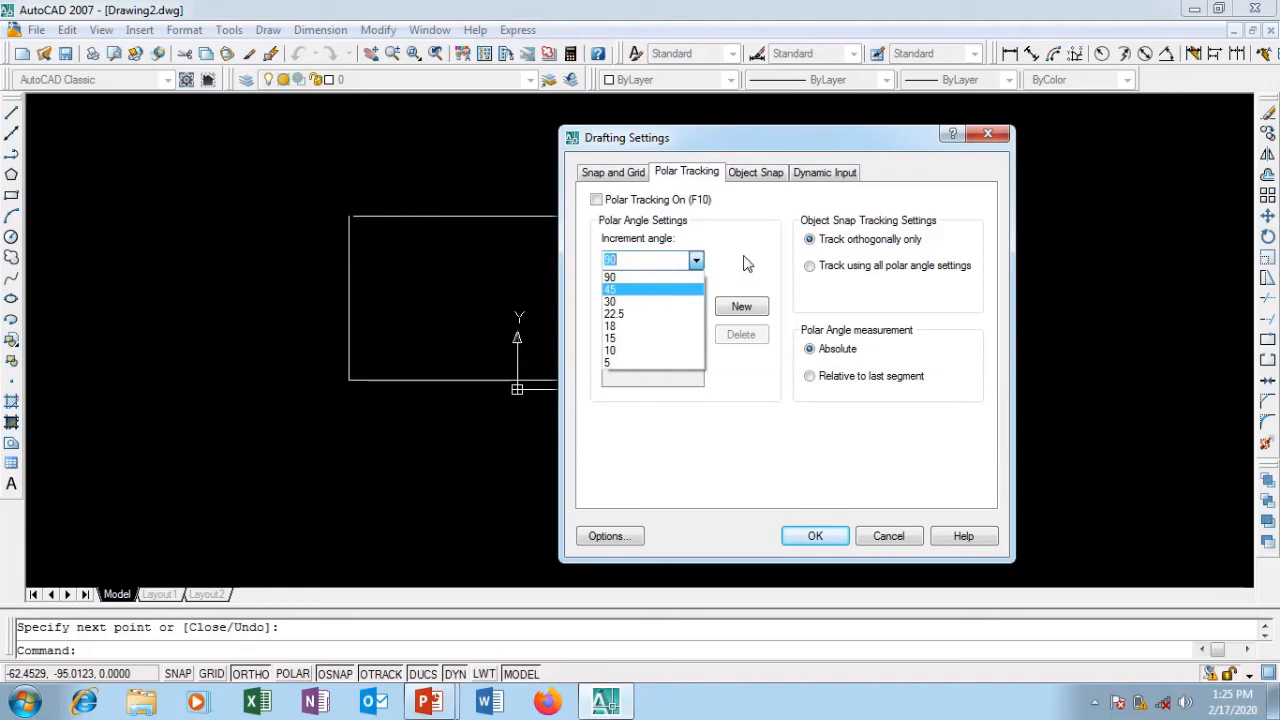
left_click(612, 172)
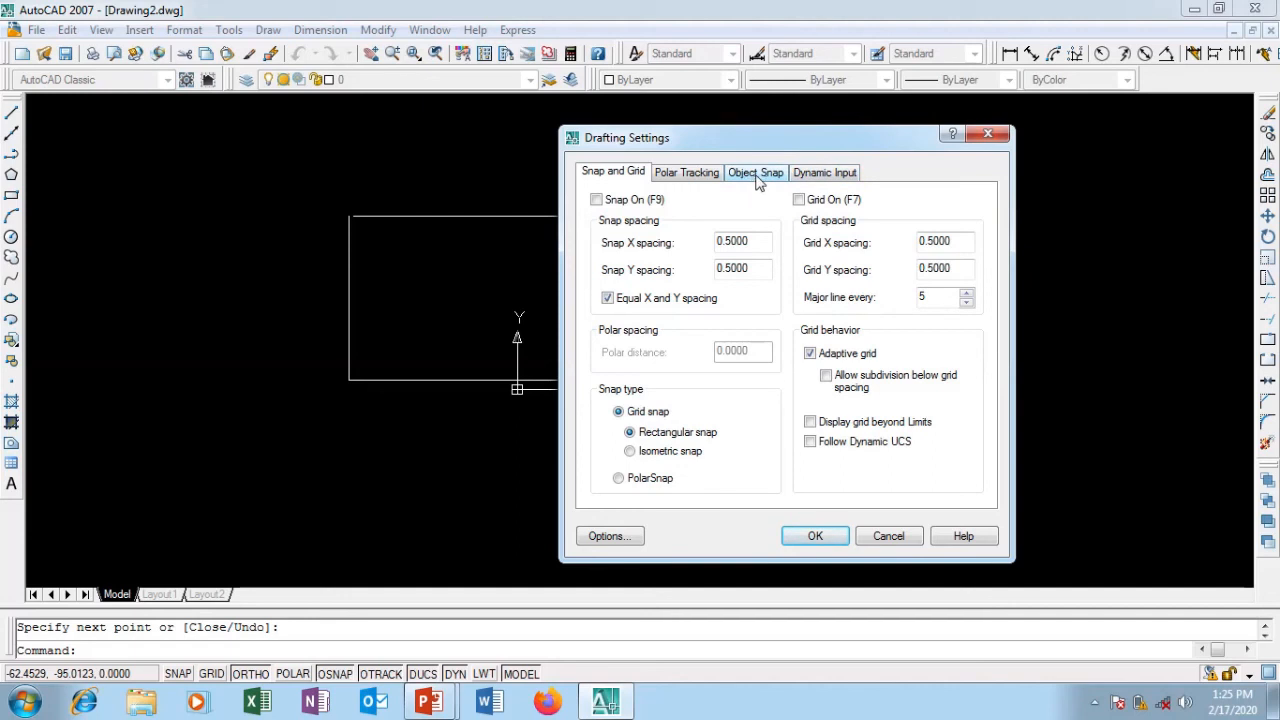
mouse_move(814, 178)
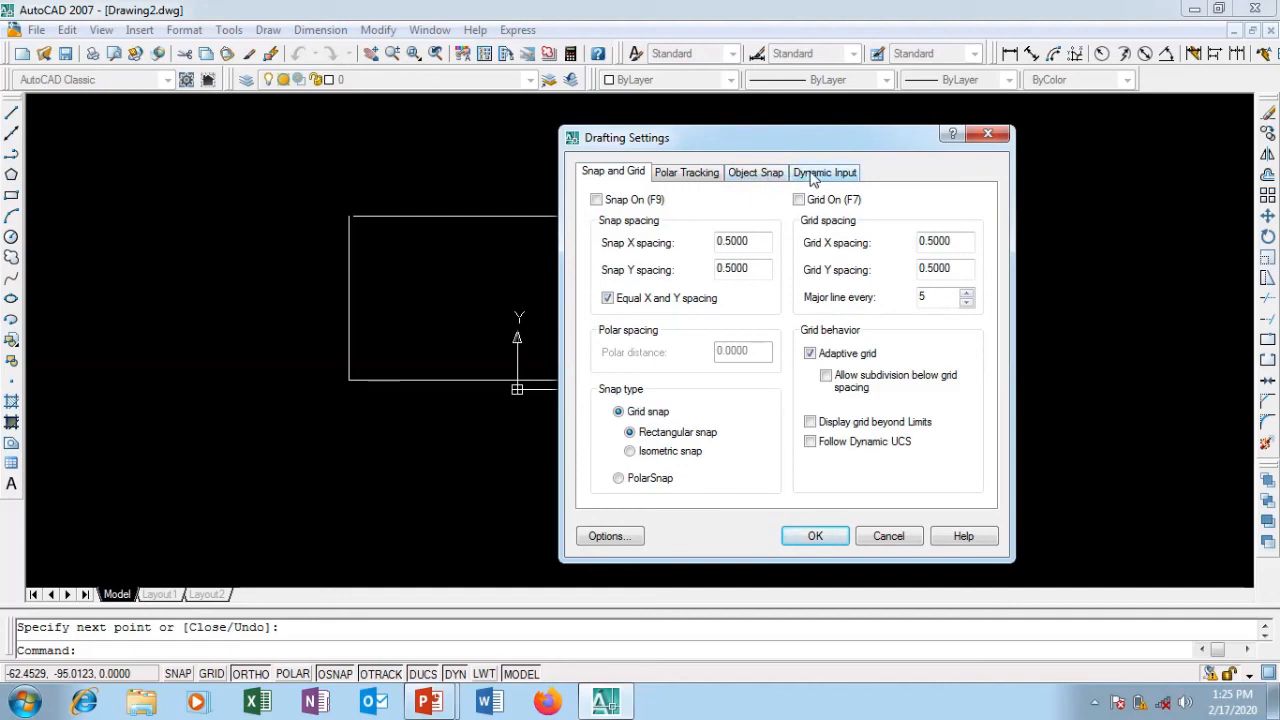
- Switch to the Object Snap tab to review the enabled snap modes
left_click(755, 172)
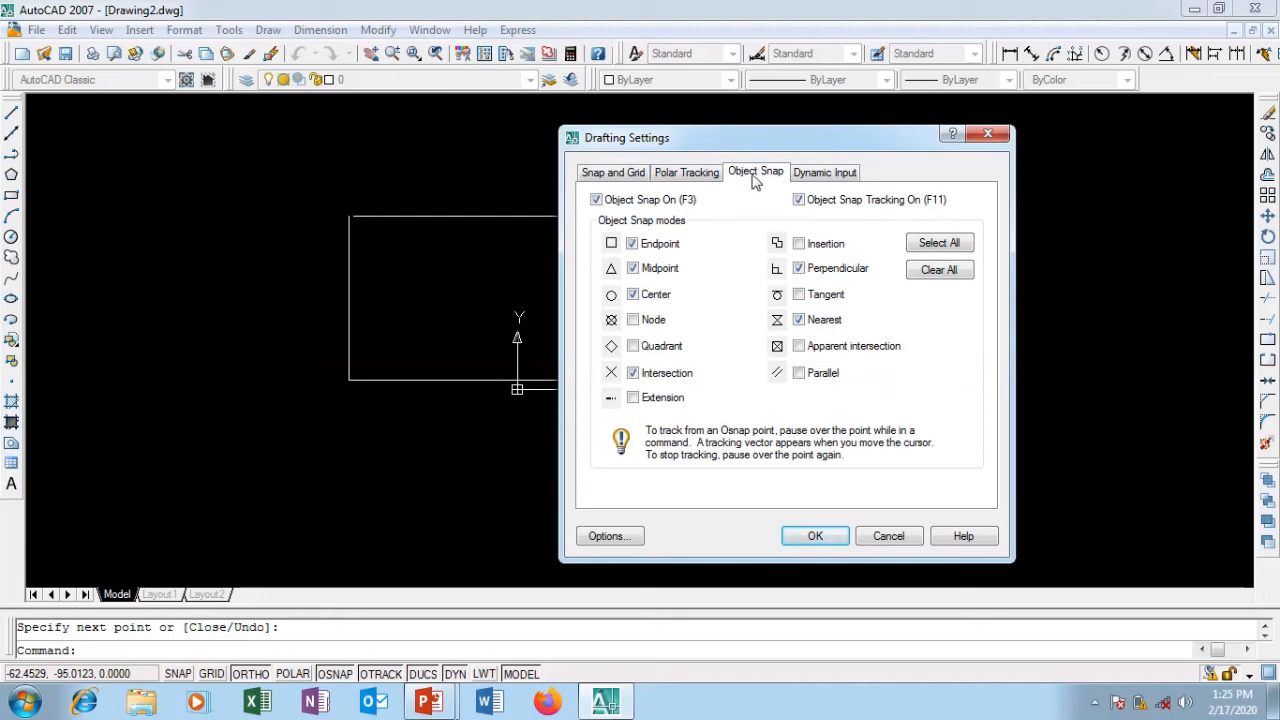
mouse_move(650, 230)
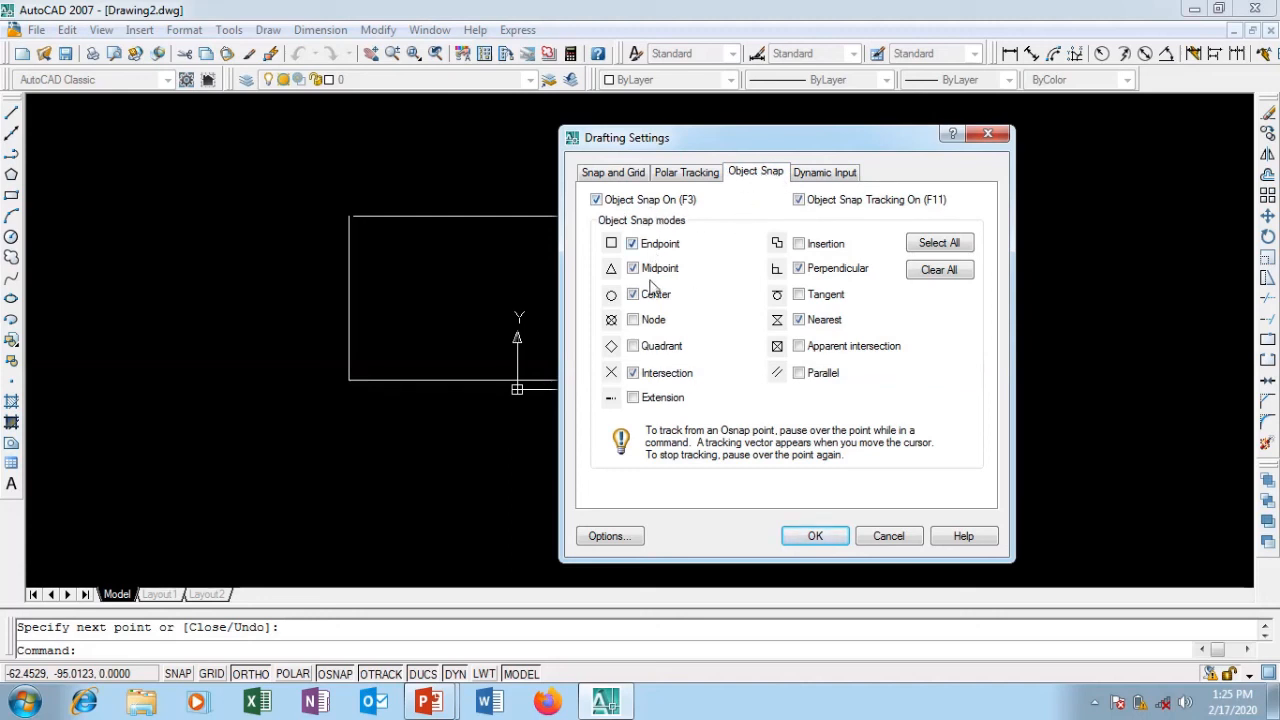
mouse_move(660, 317)
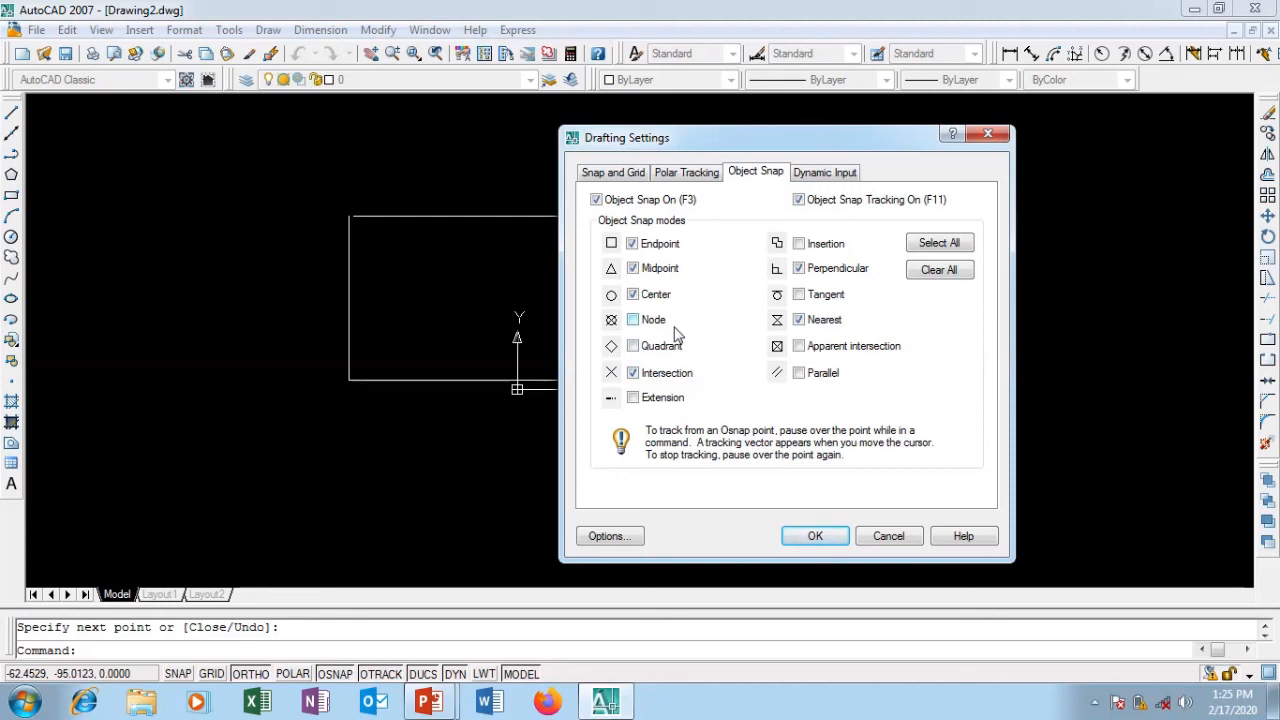
mouse_move(821, 378)
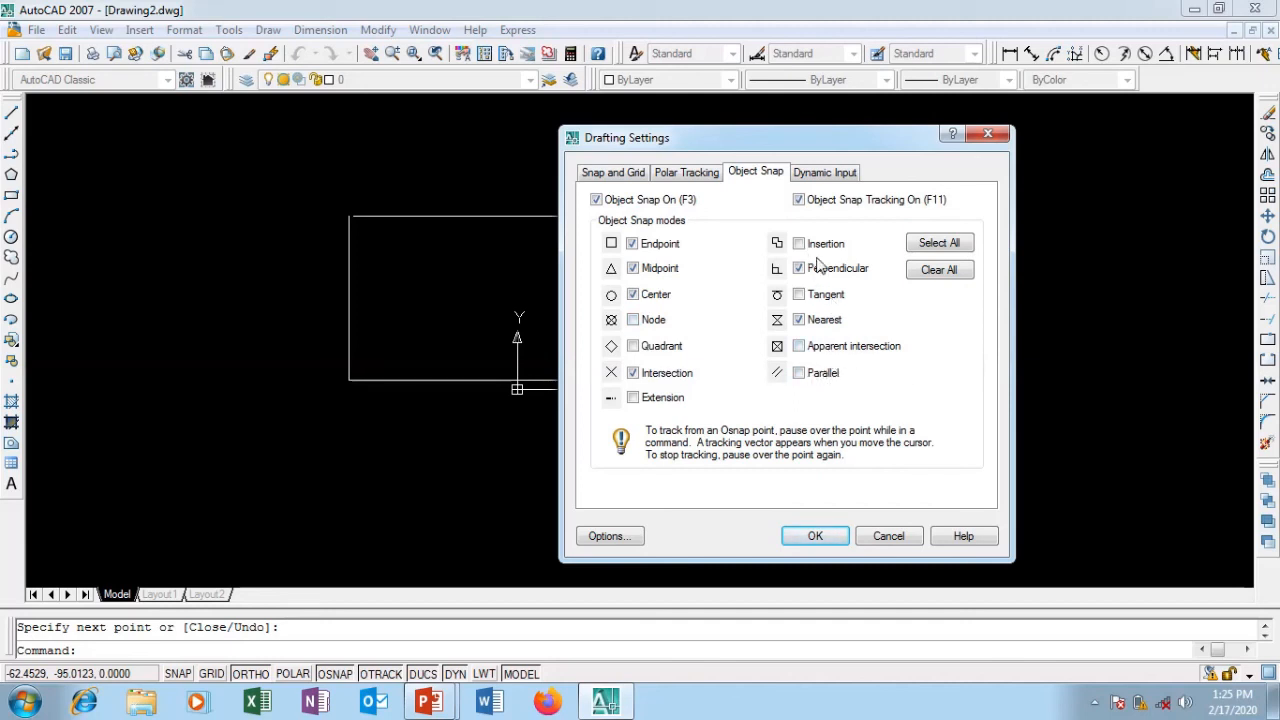
mouse_move(705, 343)
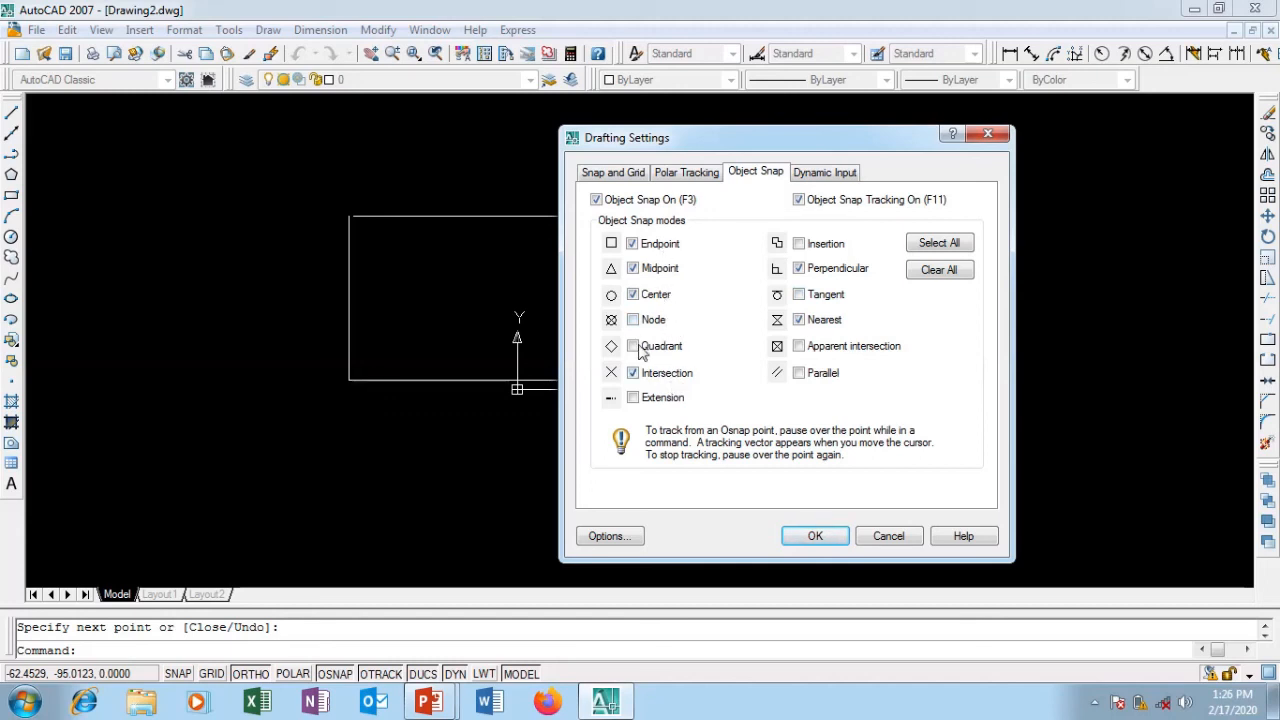
mouse_move(758, 261)
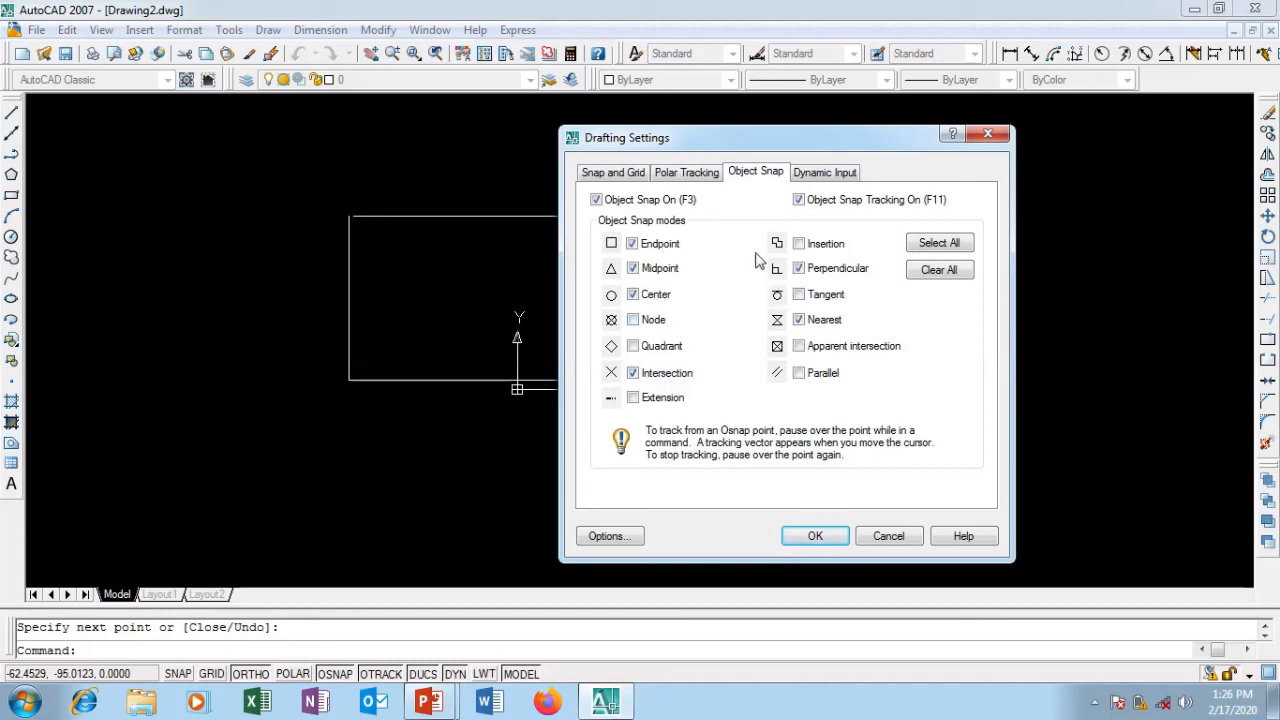
mouse_move(650, 220)
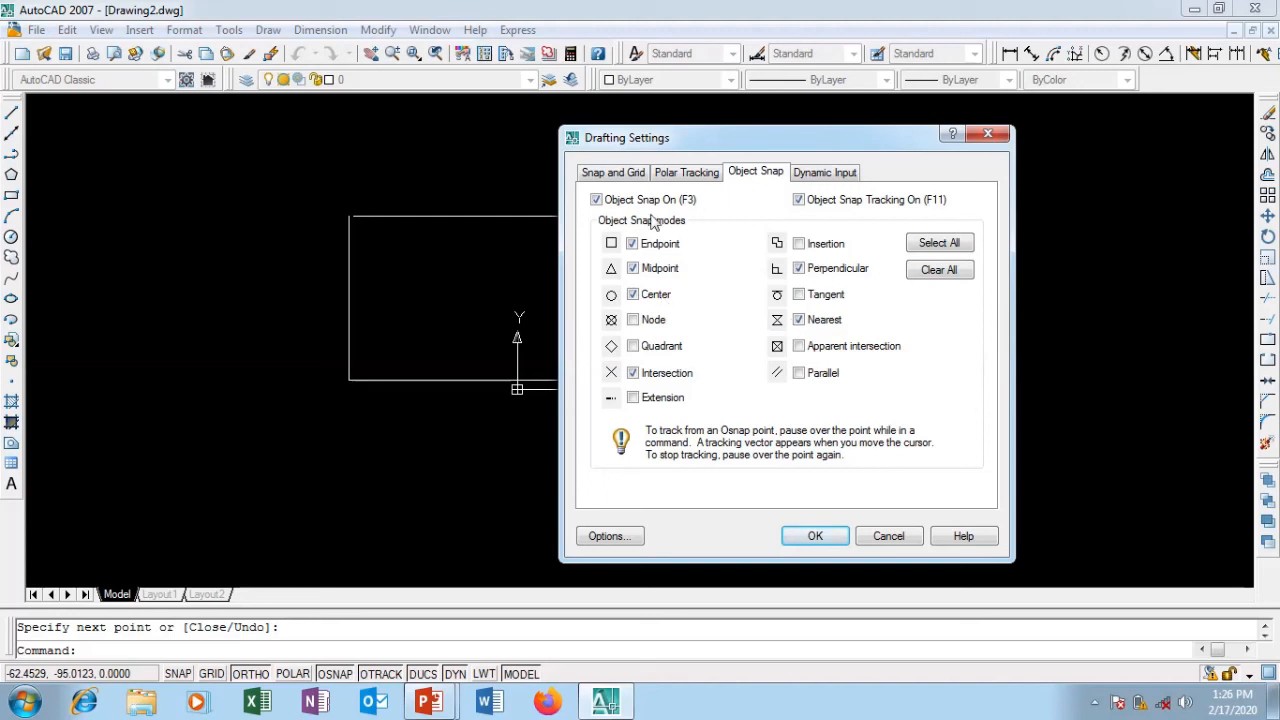
mouse_move(762, 305)
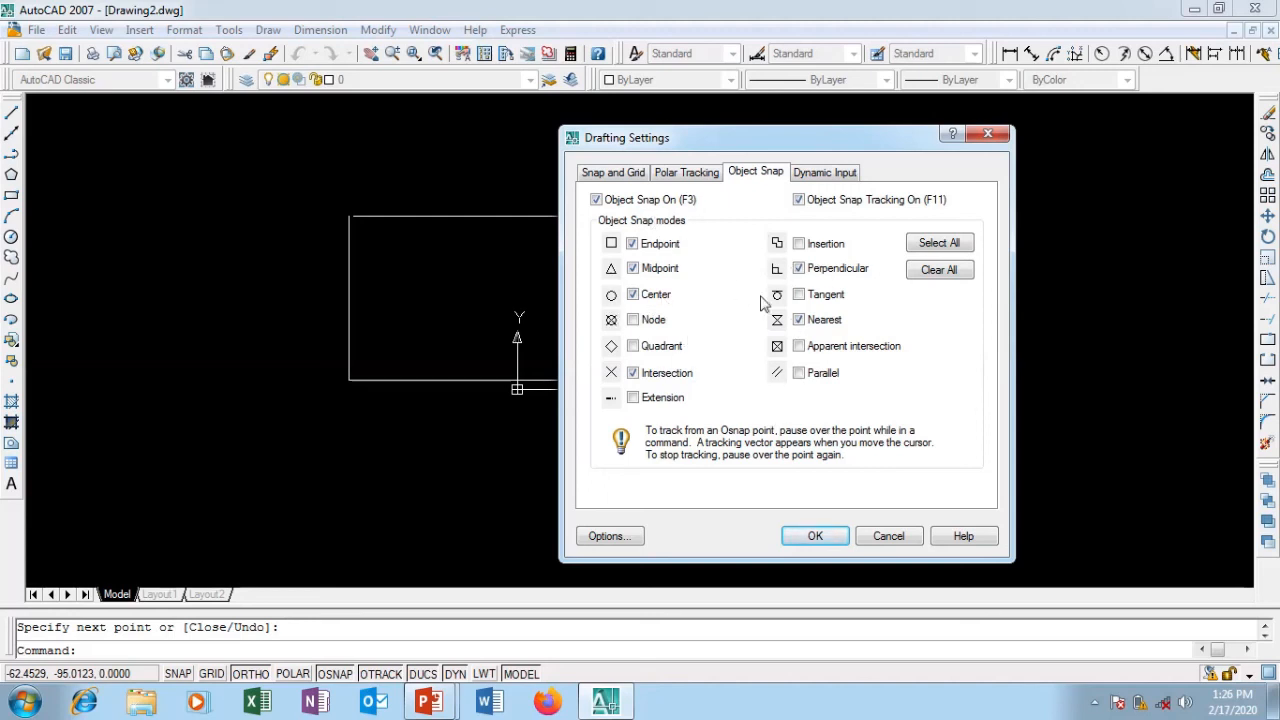
mouse_move(783, 283)
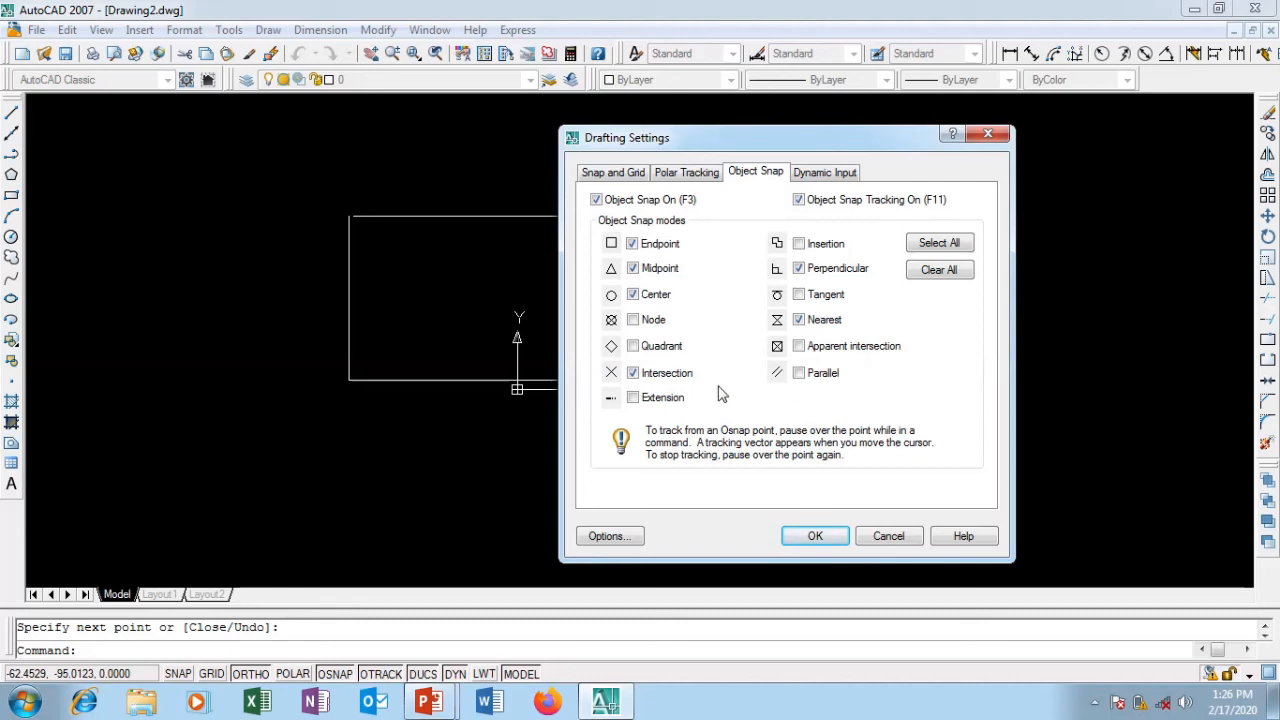
mouse_move(703, 396)
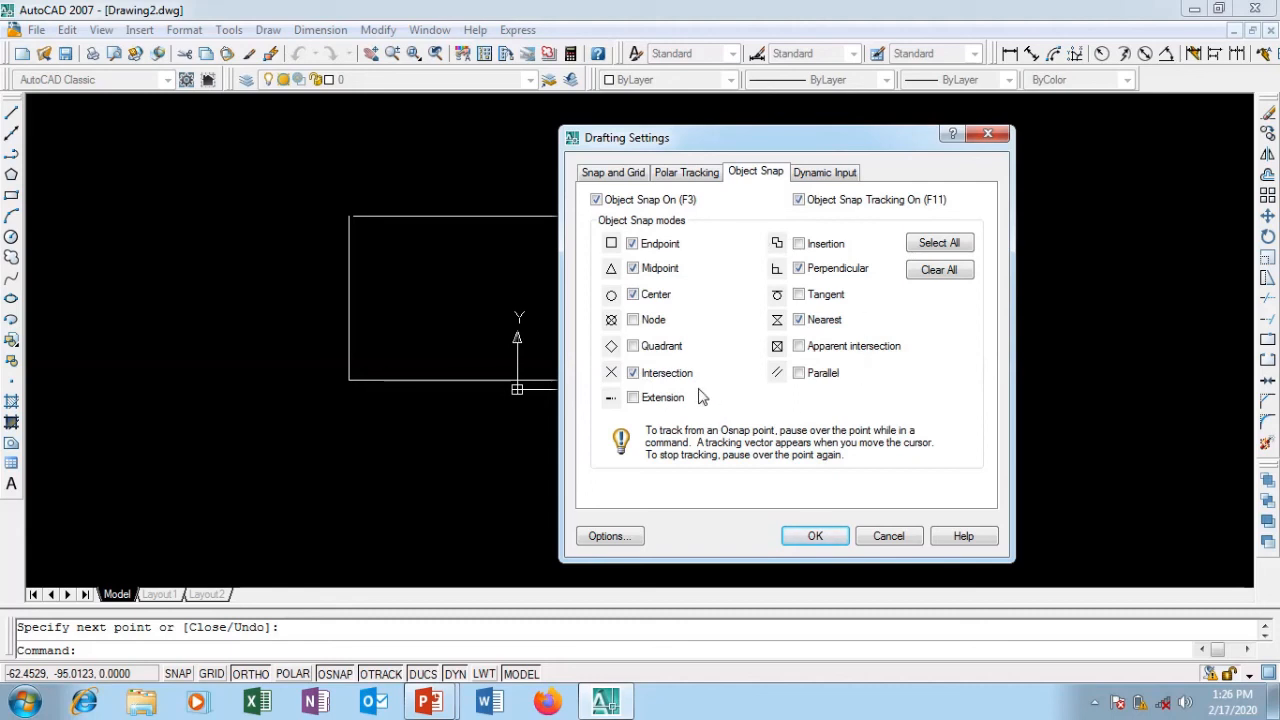
mouse_move(787, 239)
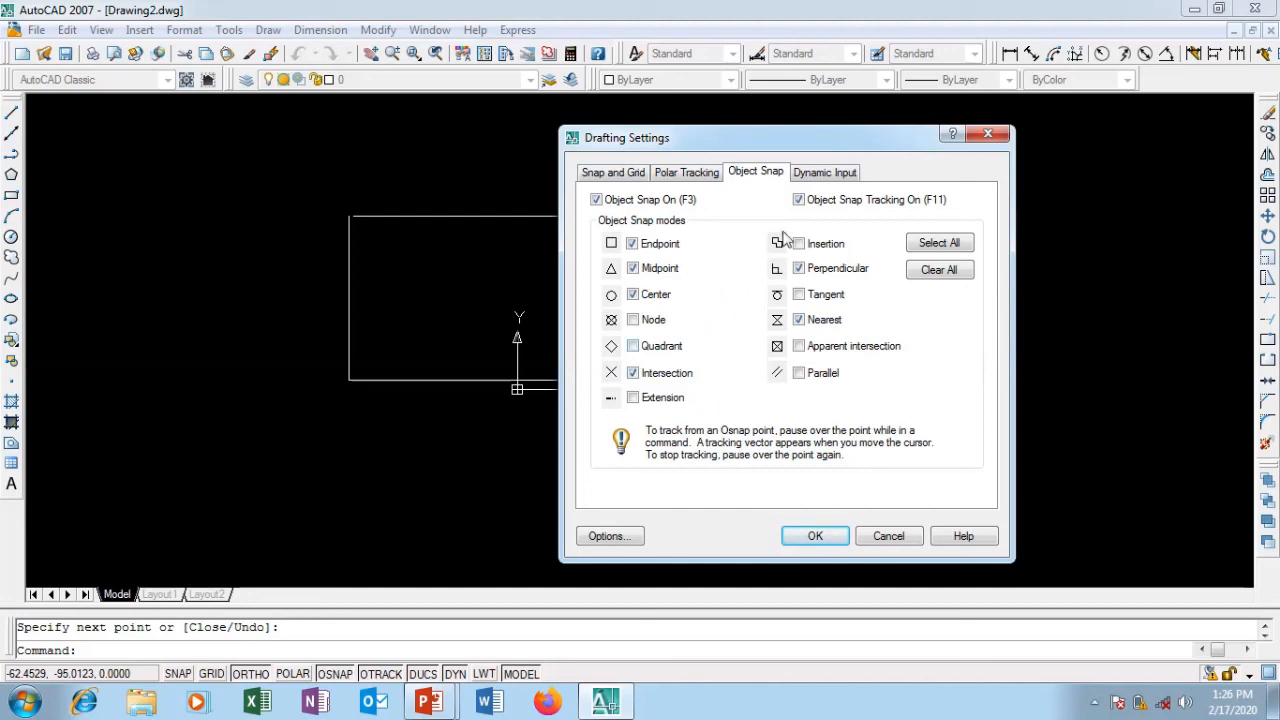